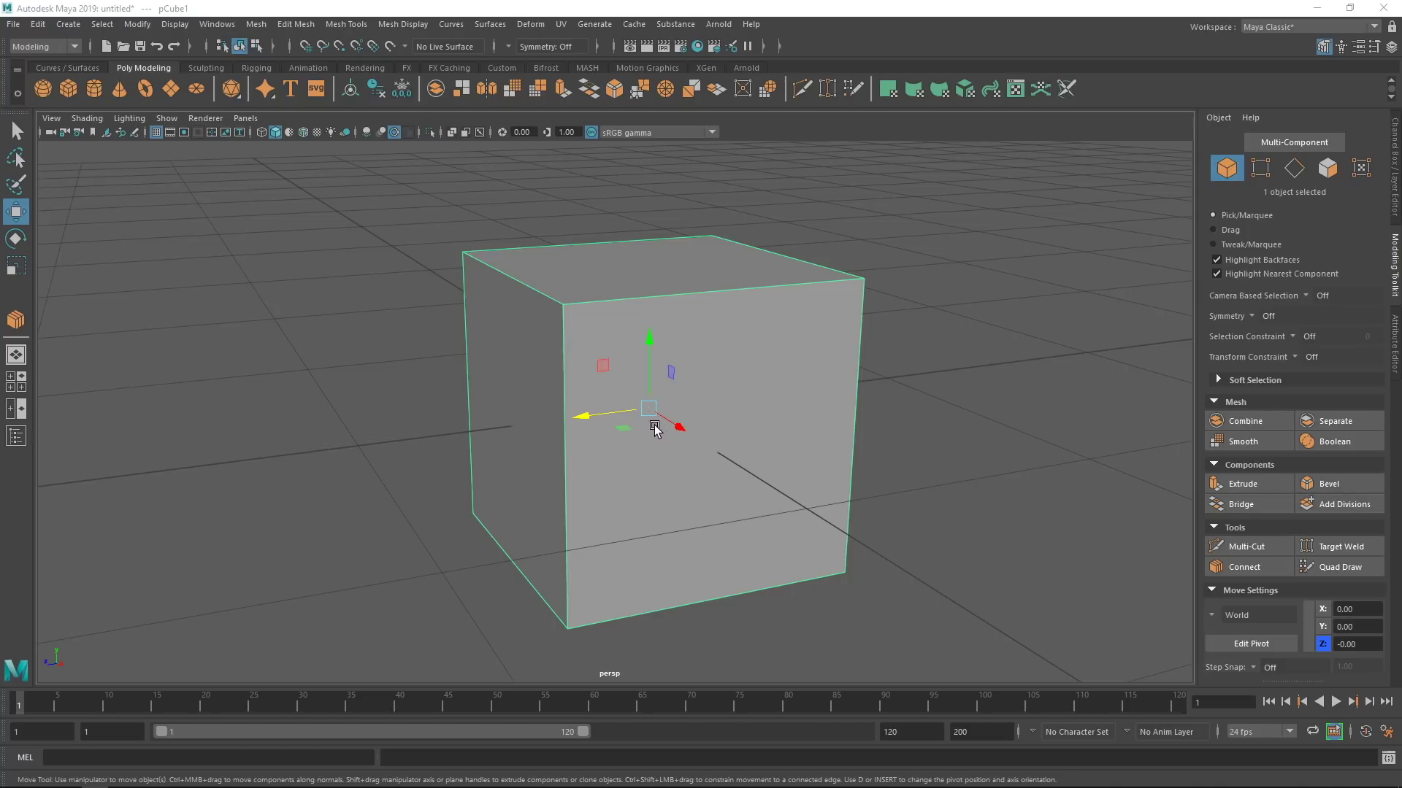
mouse_move(732, 396)
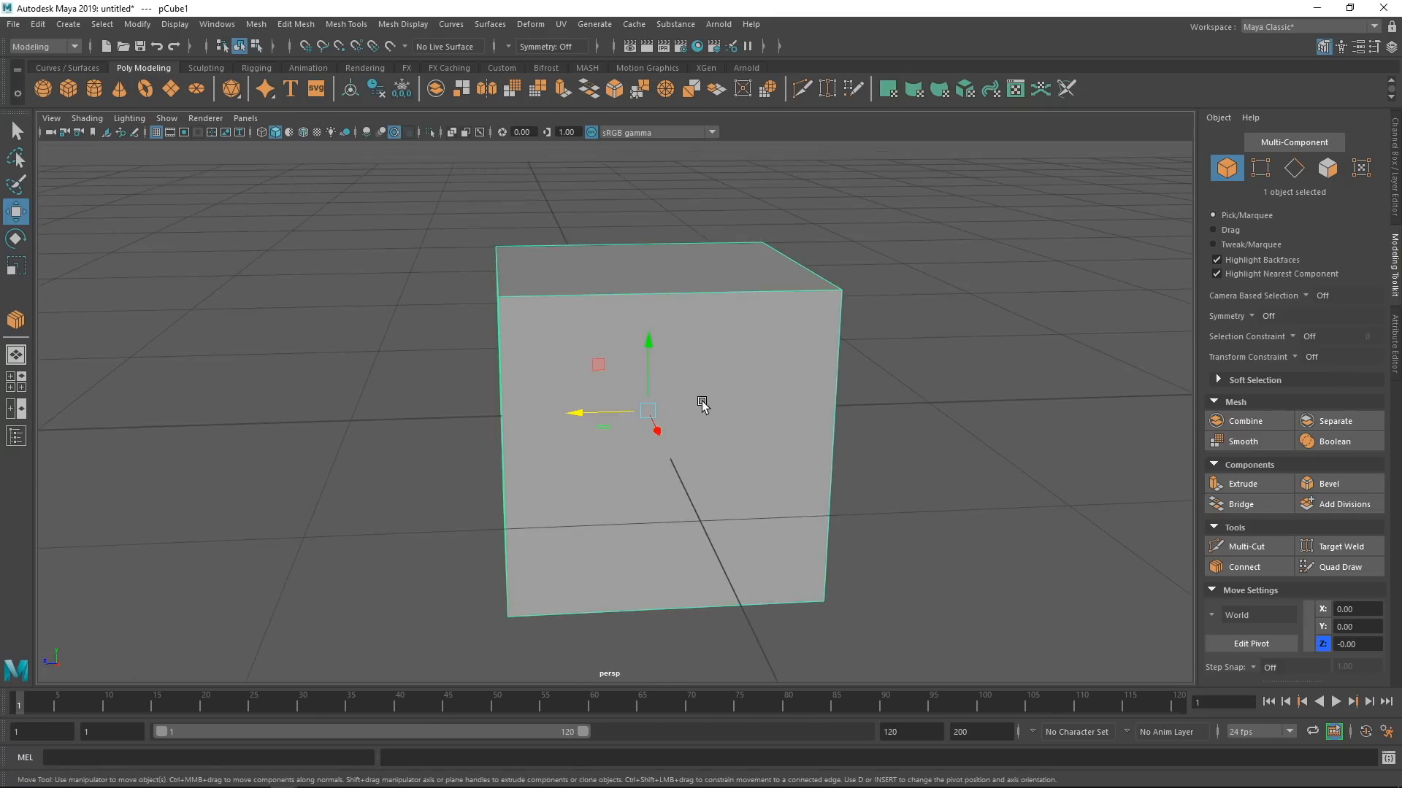
mouse_move(716, 362)
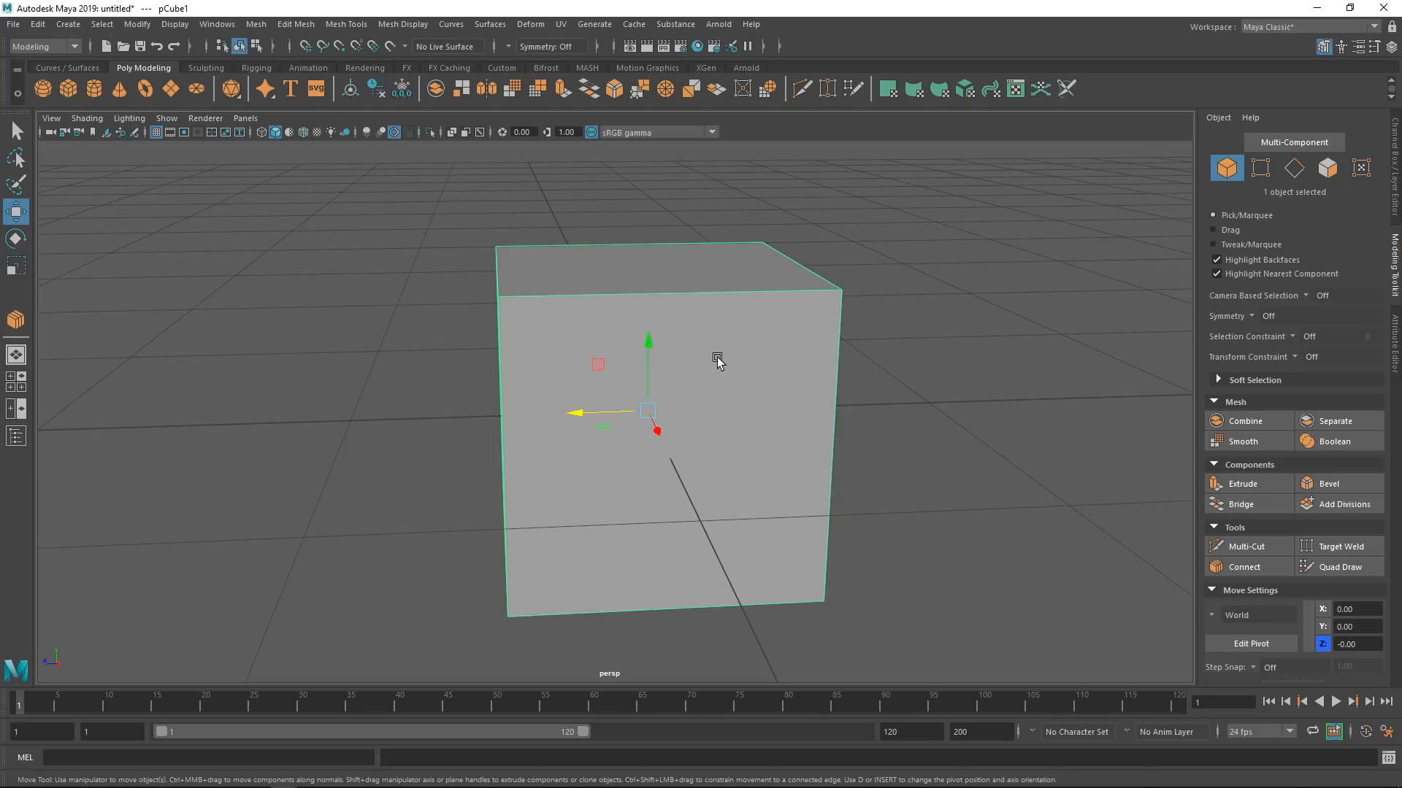
Place the first Multi-Cut point on the cube's top-left corner.
left_click(1241, 546)
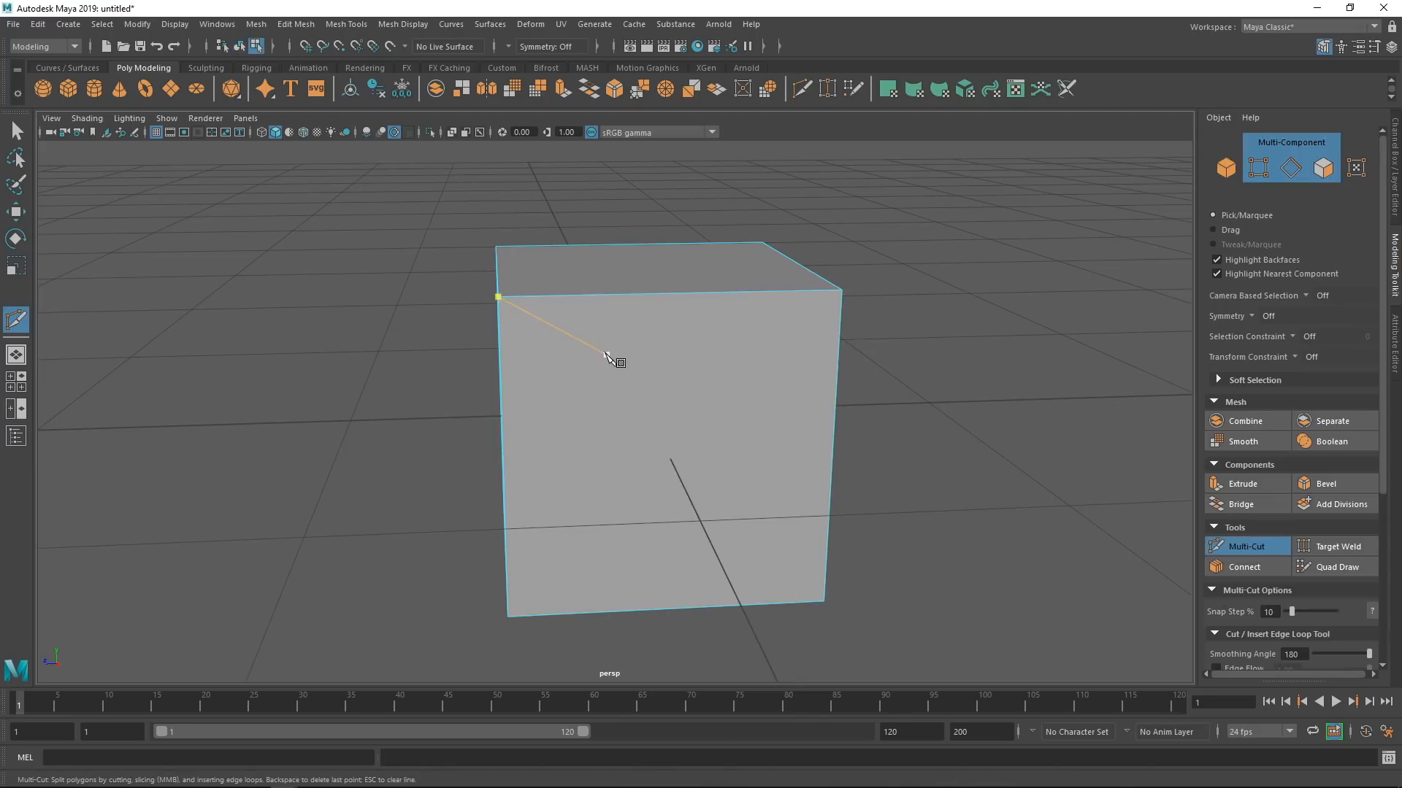
mouse_move(576, 349)
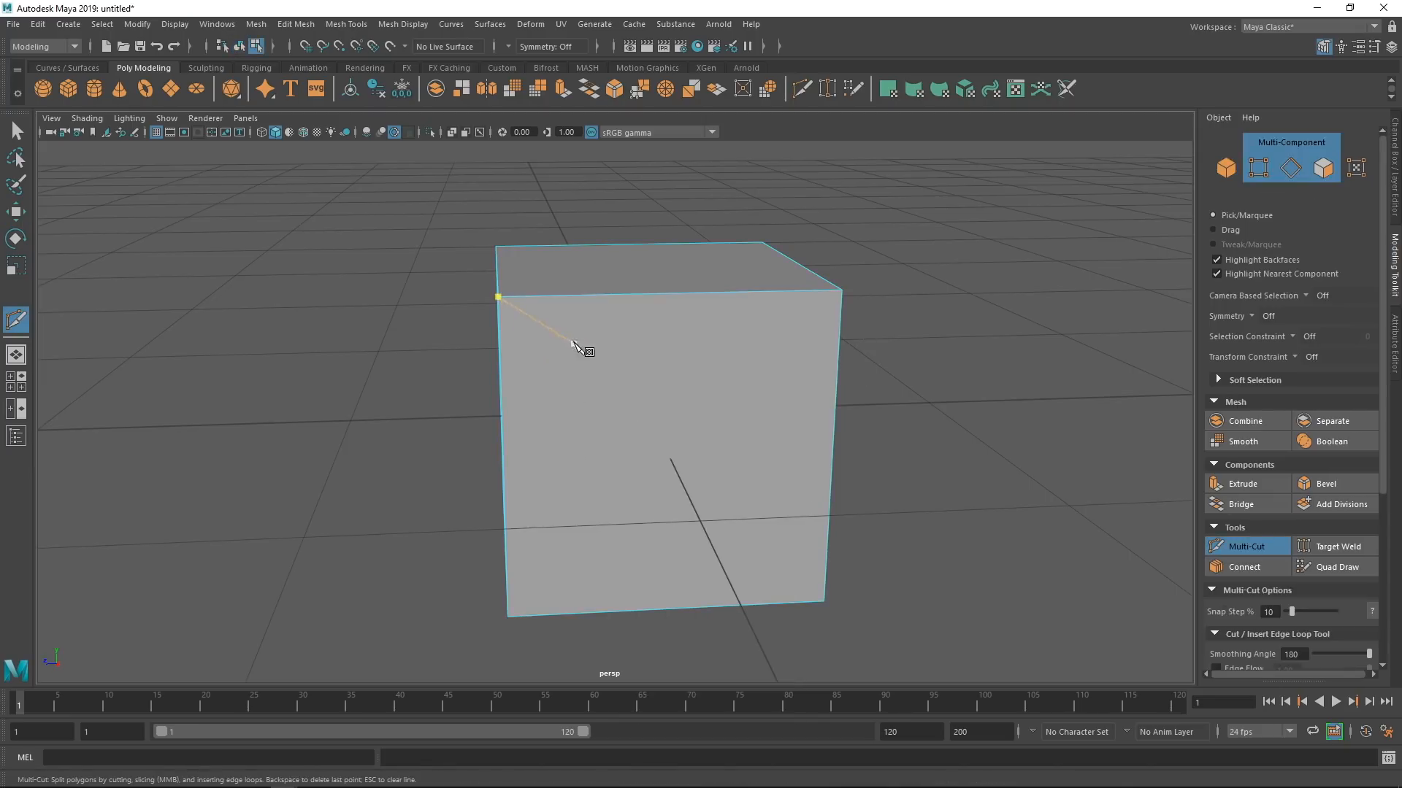
mouse_move(585, 355)
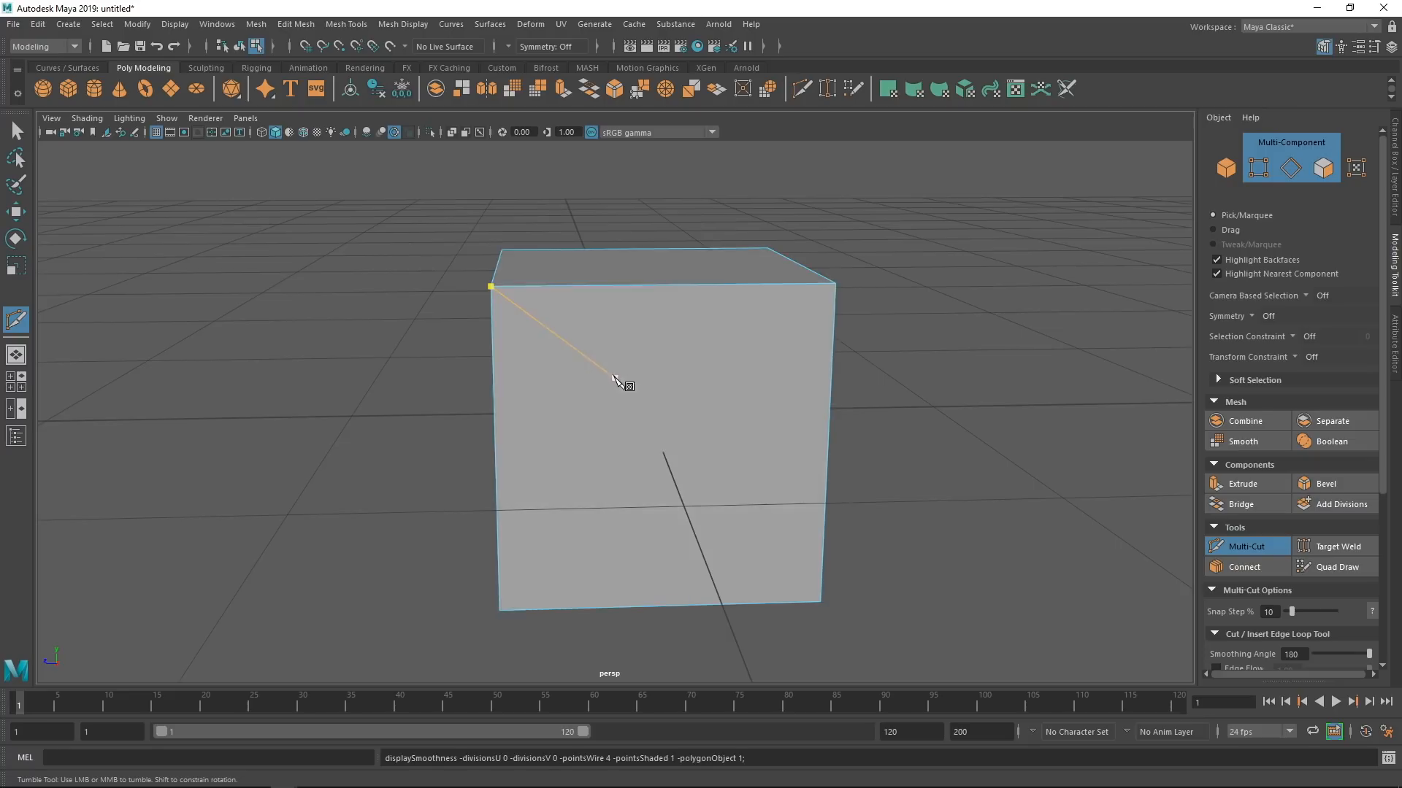
mouse_move(605, 362)
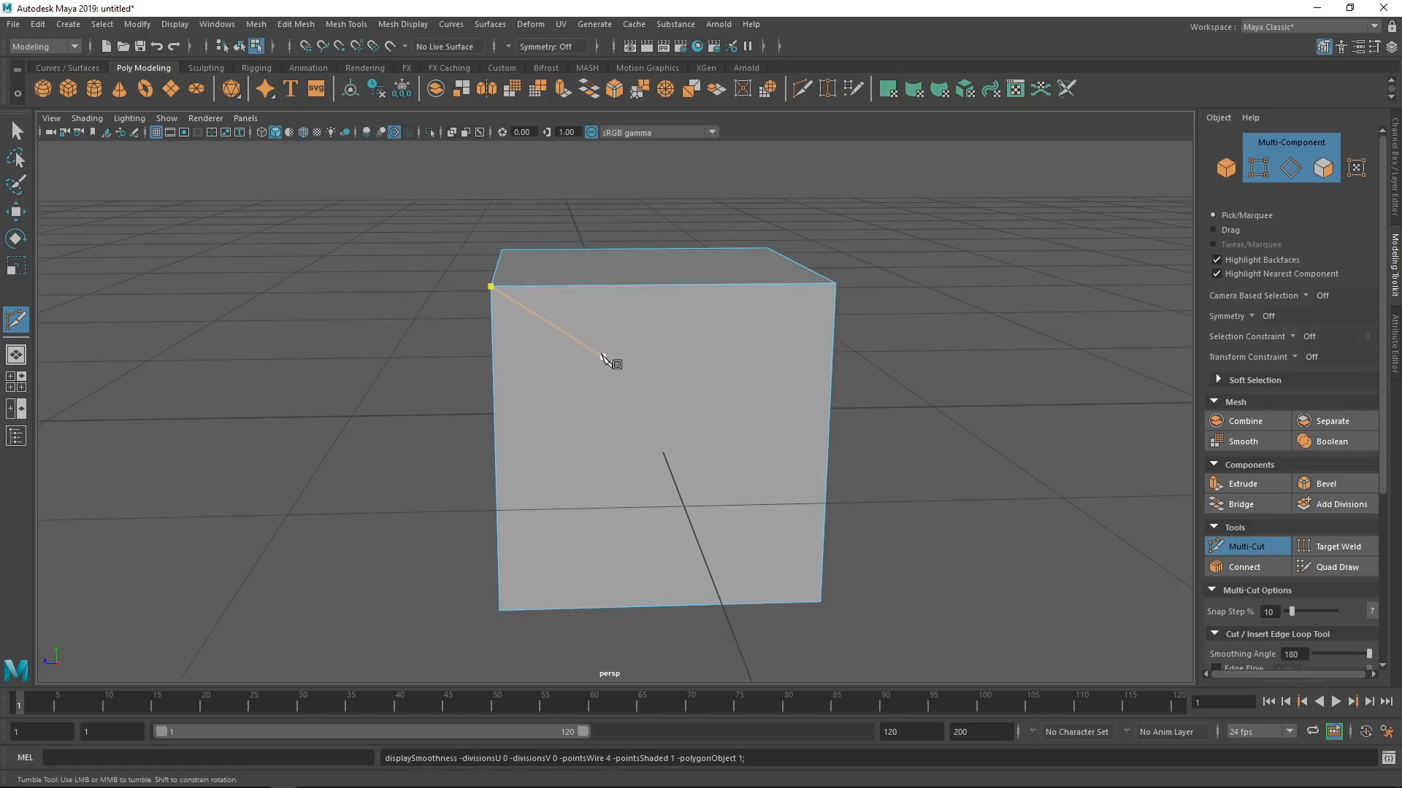
mouse_move(594, 320)
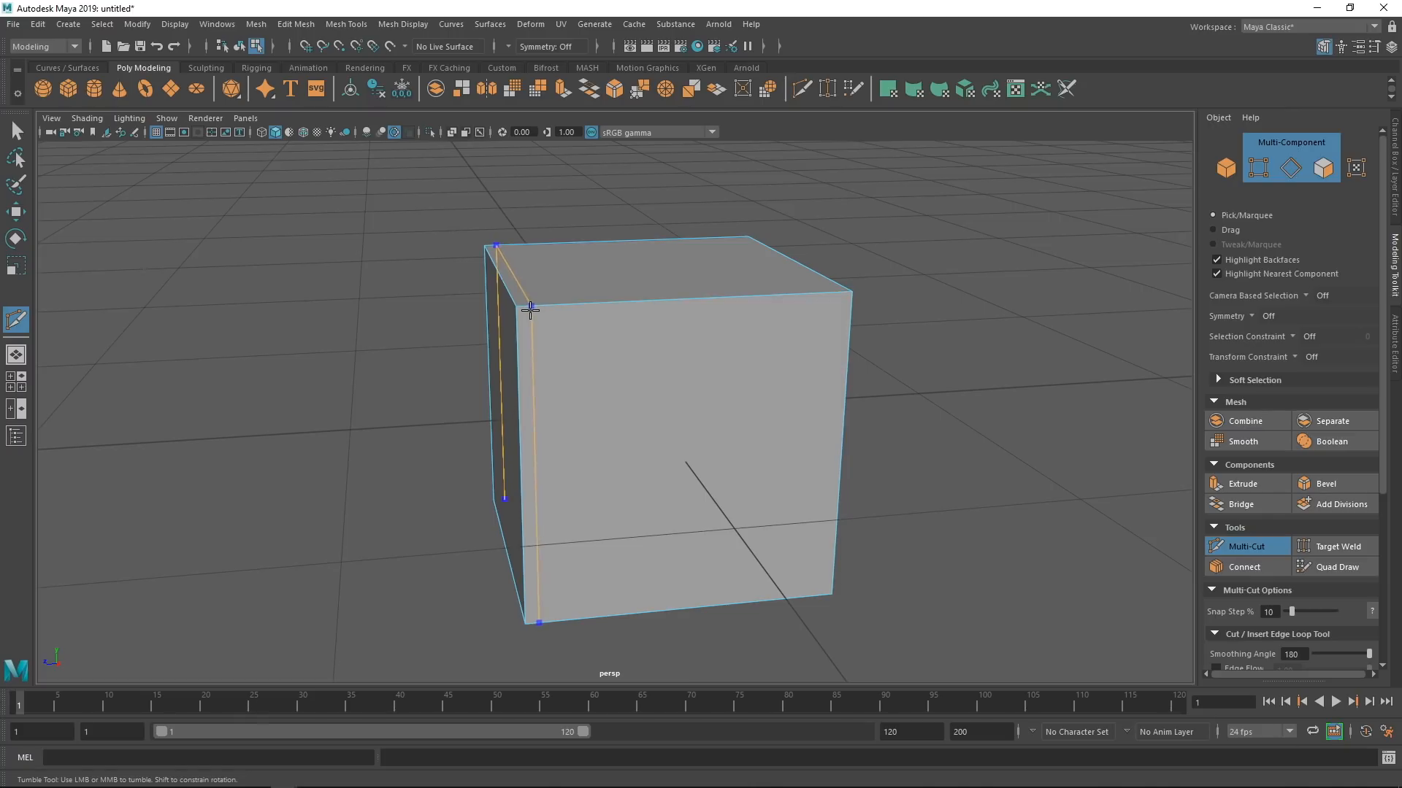
Complete the vertical Multi-Cut slice across the cube.
key("3")
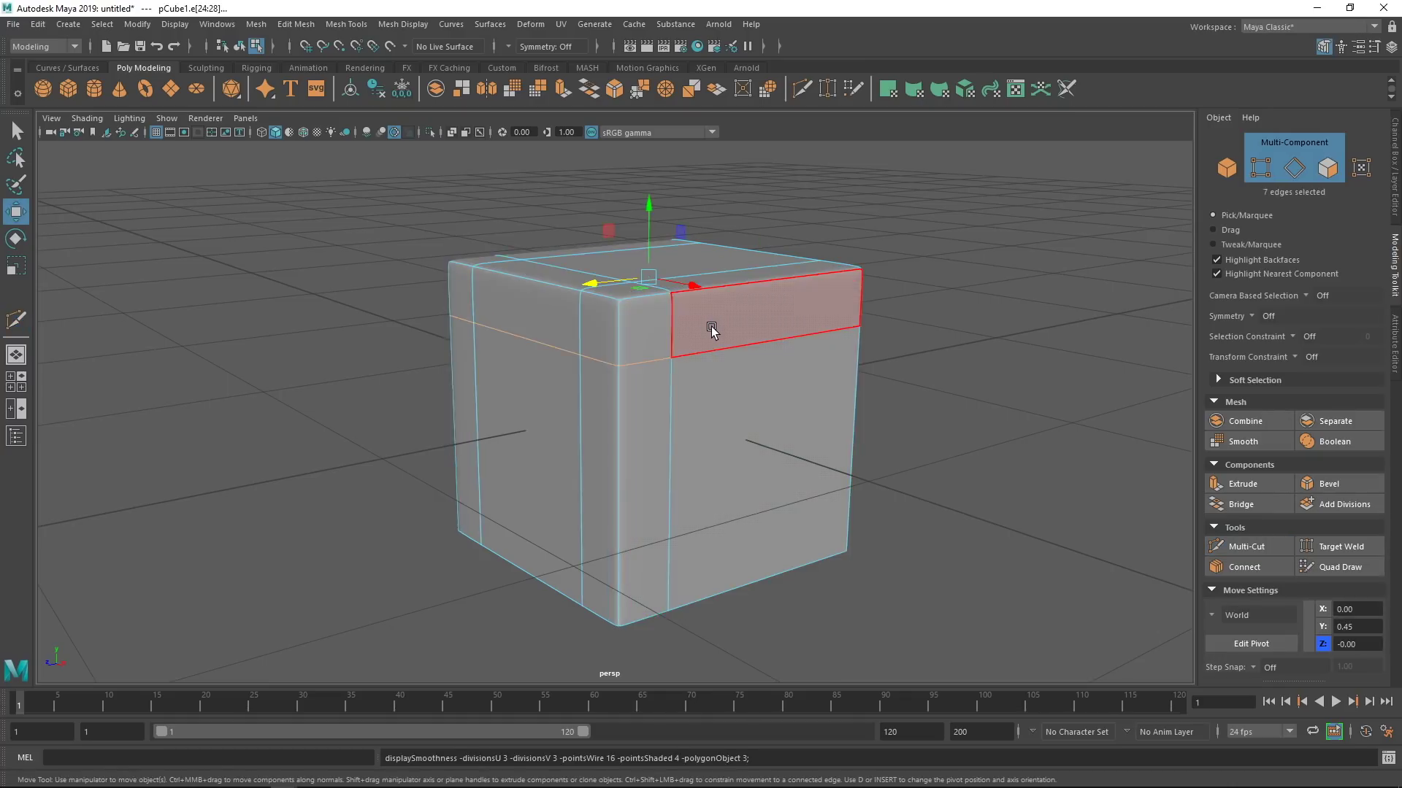
Slide the selected edge loops with the Move tool and preview the smoothed corners.
left_click(704, 355)
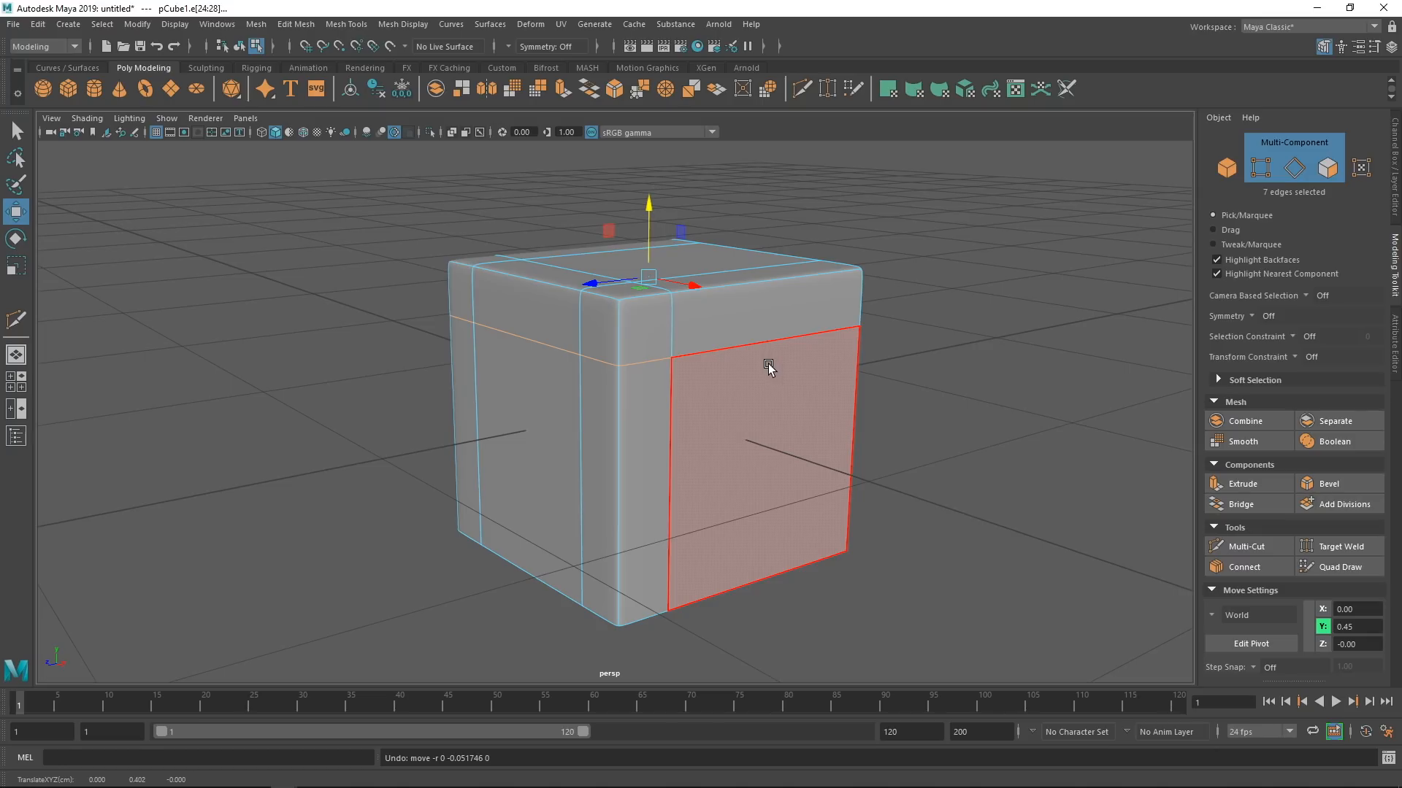
mouse_move(809, 386)
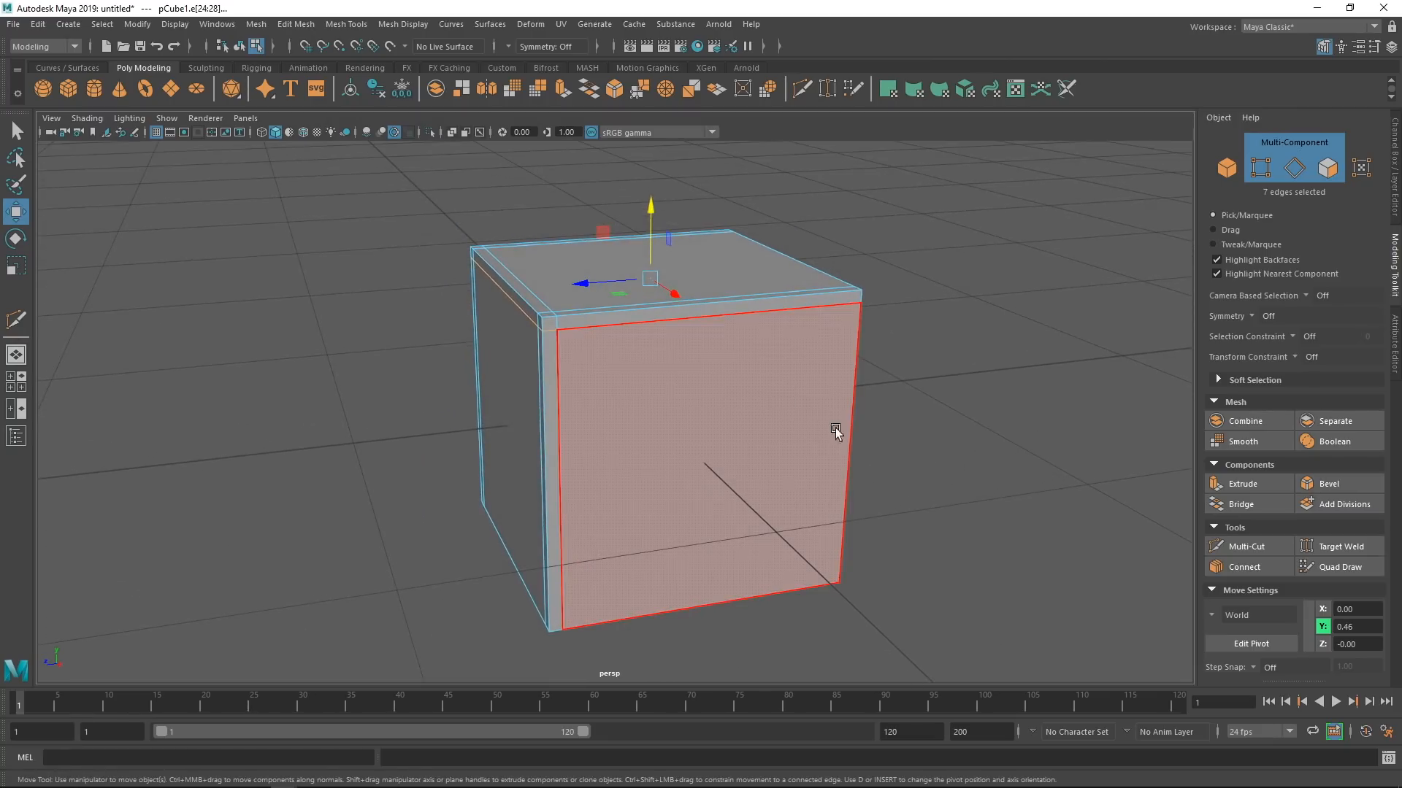
mouse_move(817, 411)
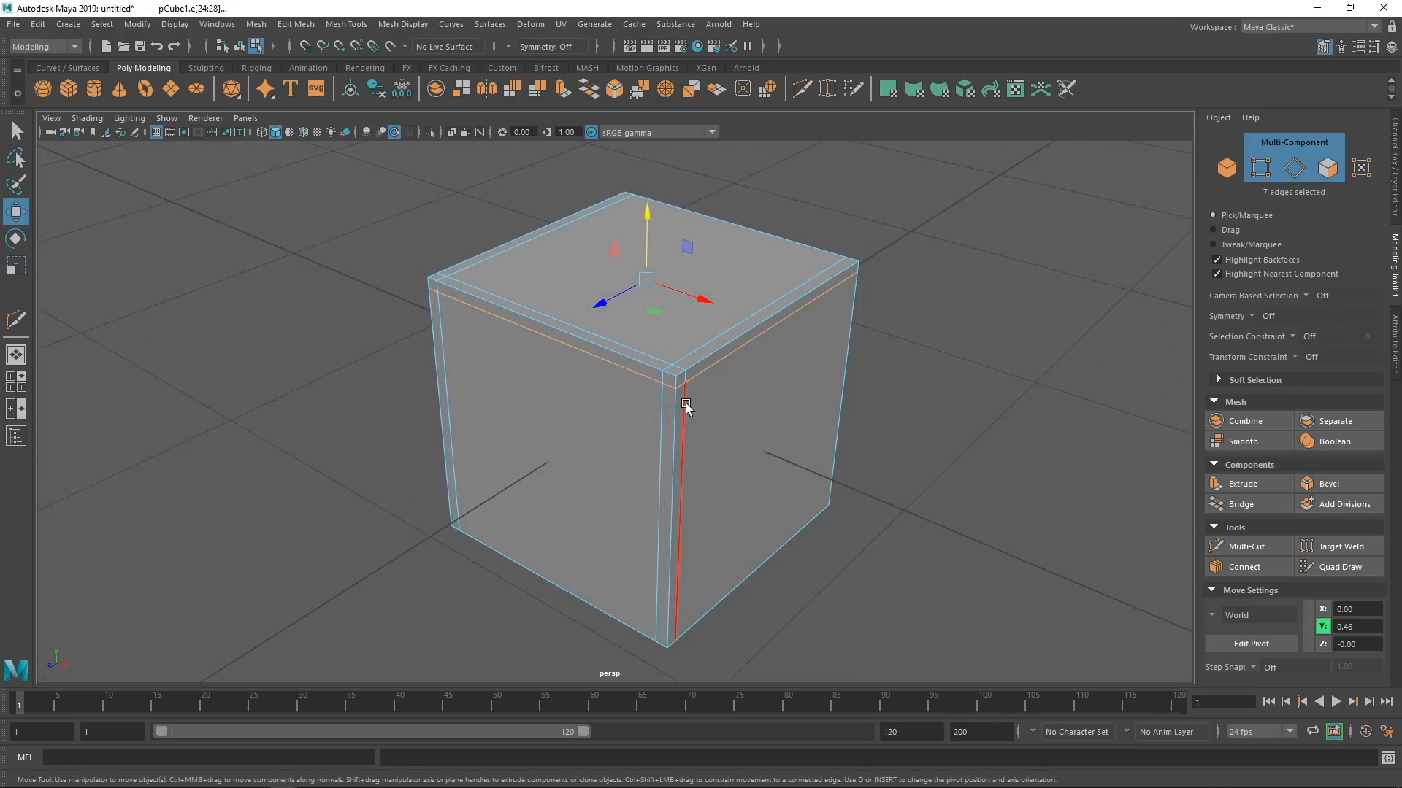
left_click(720, 360)
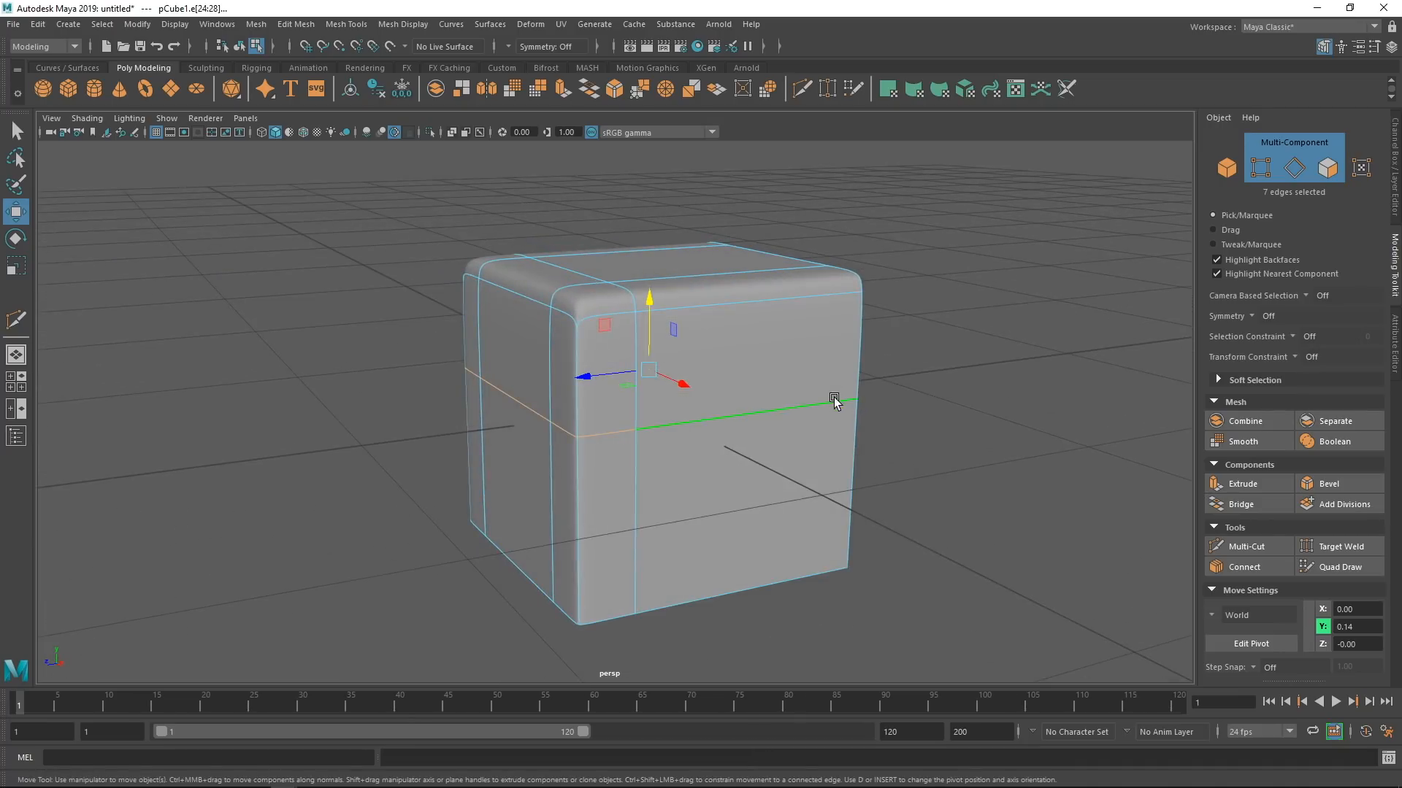
Move the horizontal edge loop back up near the cube's top edge in unsmoothed view.
left_click(813, 429)
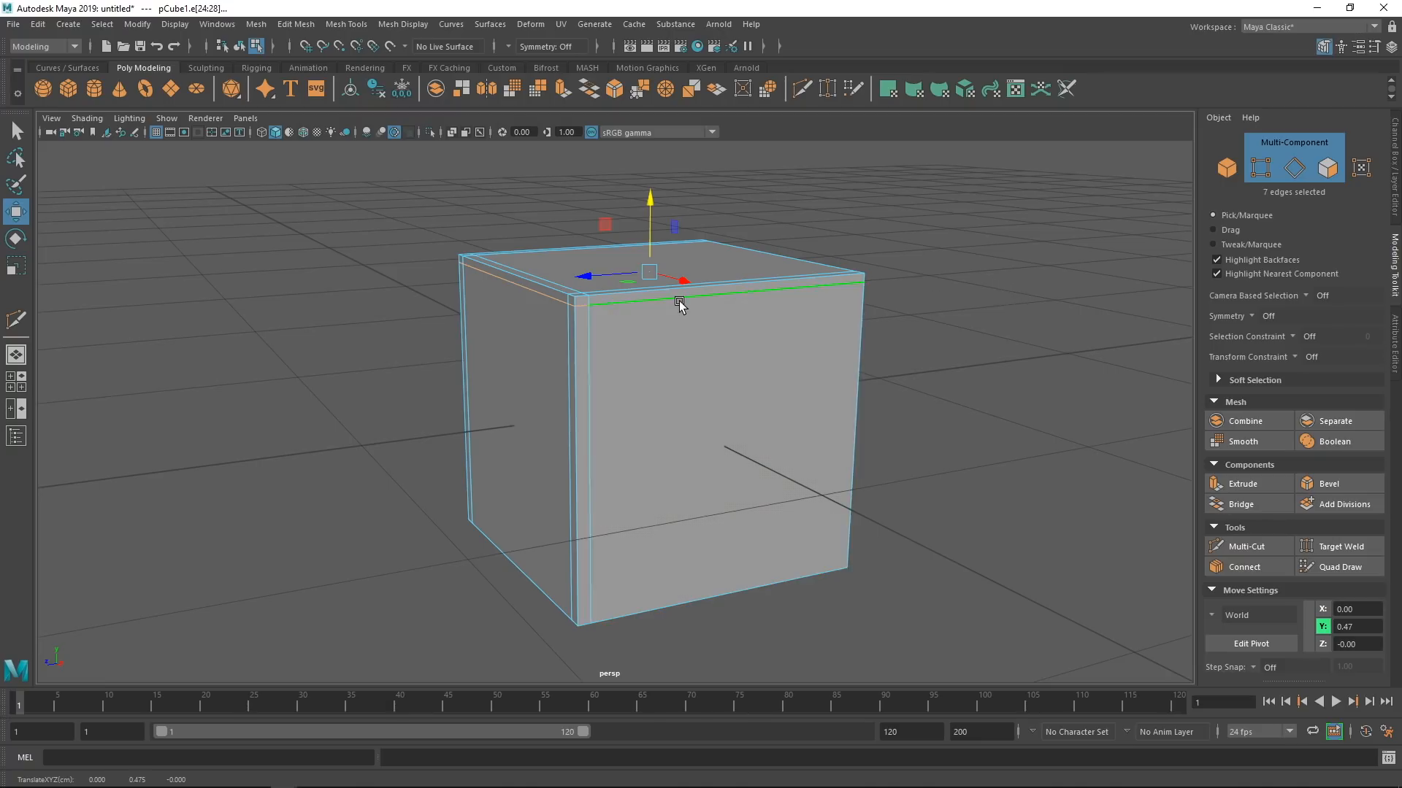
left_click(725, 338)
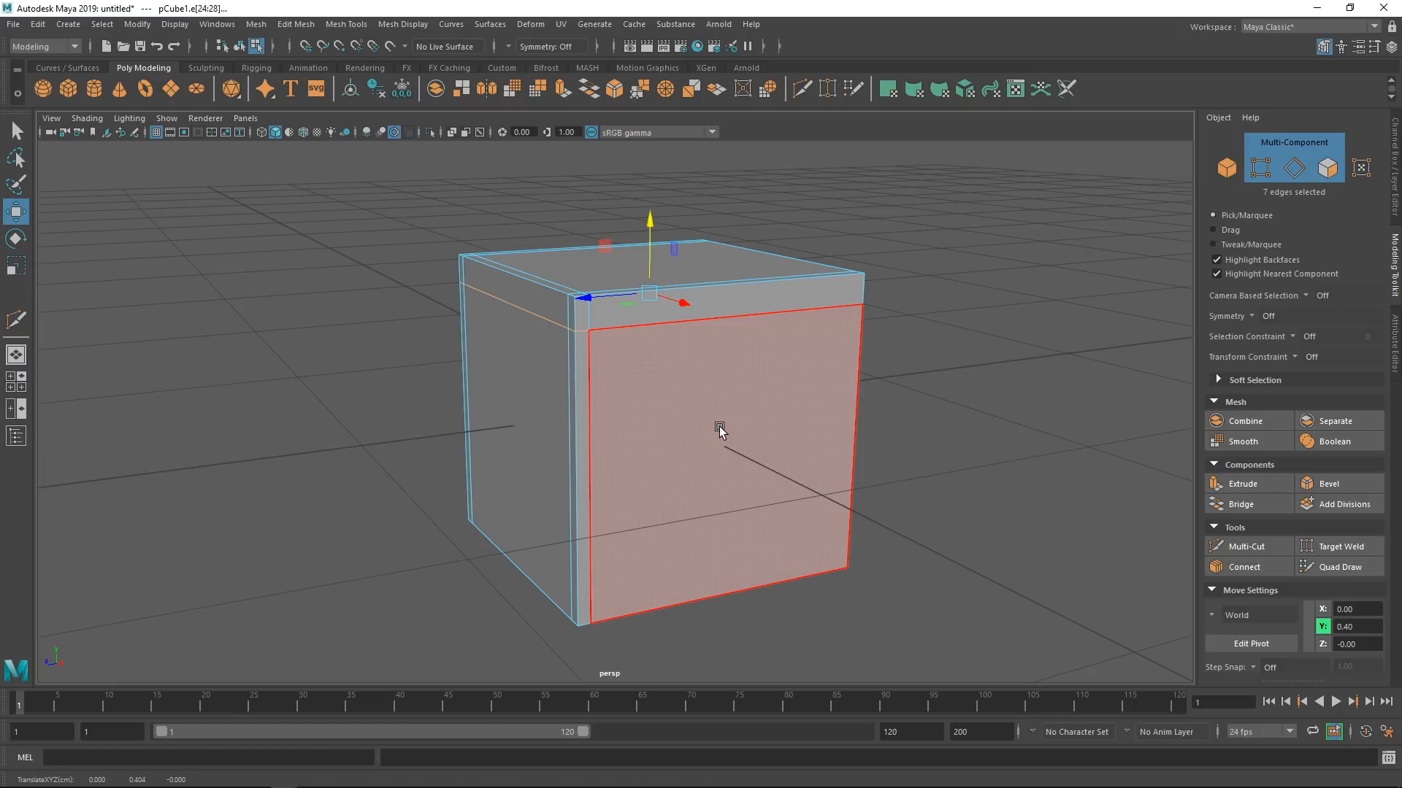
mouse_move(752, 410)
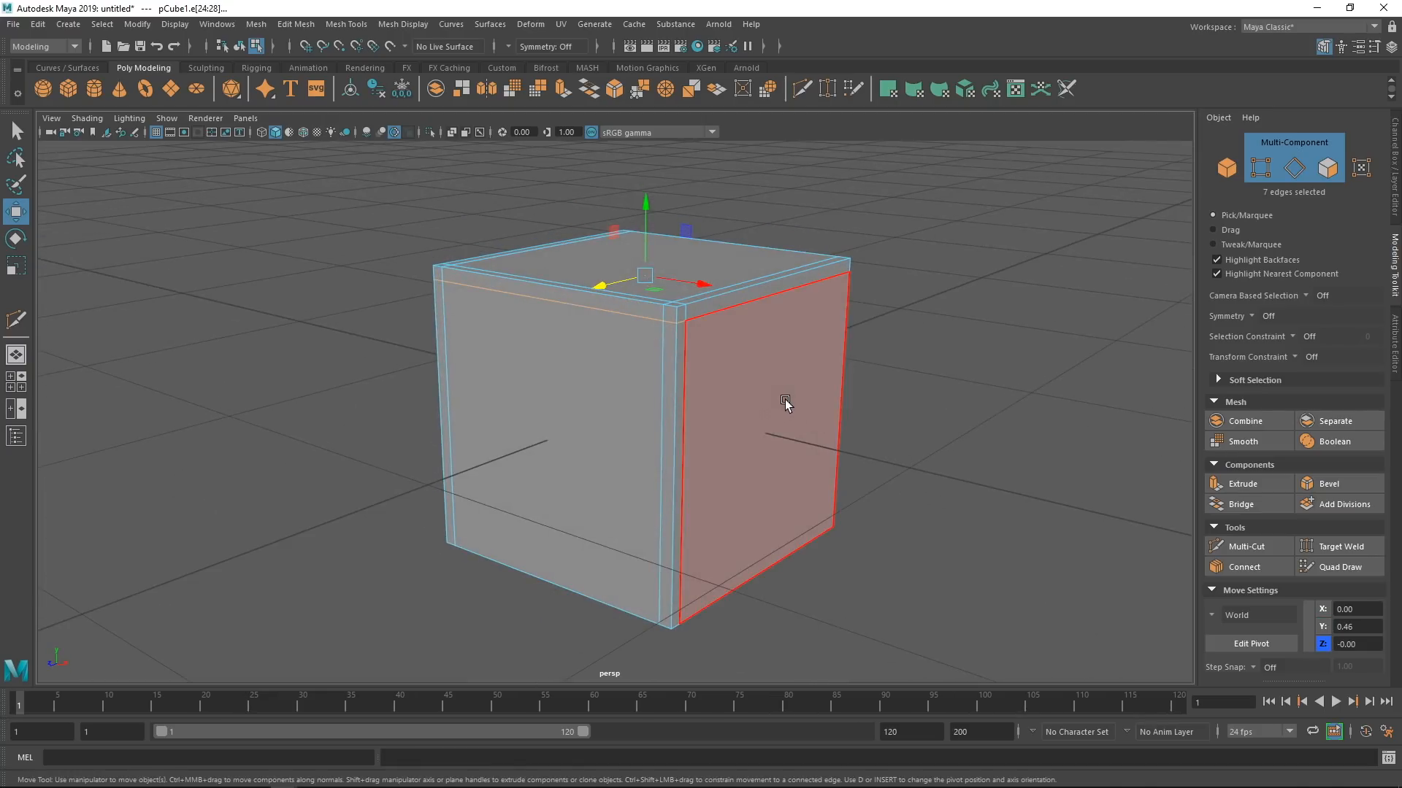
mouse_move(780, 388)
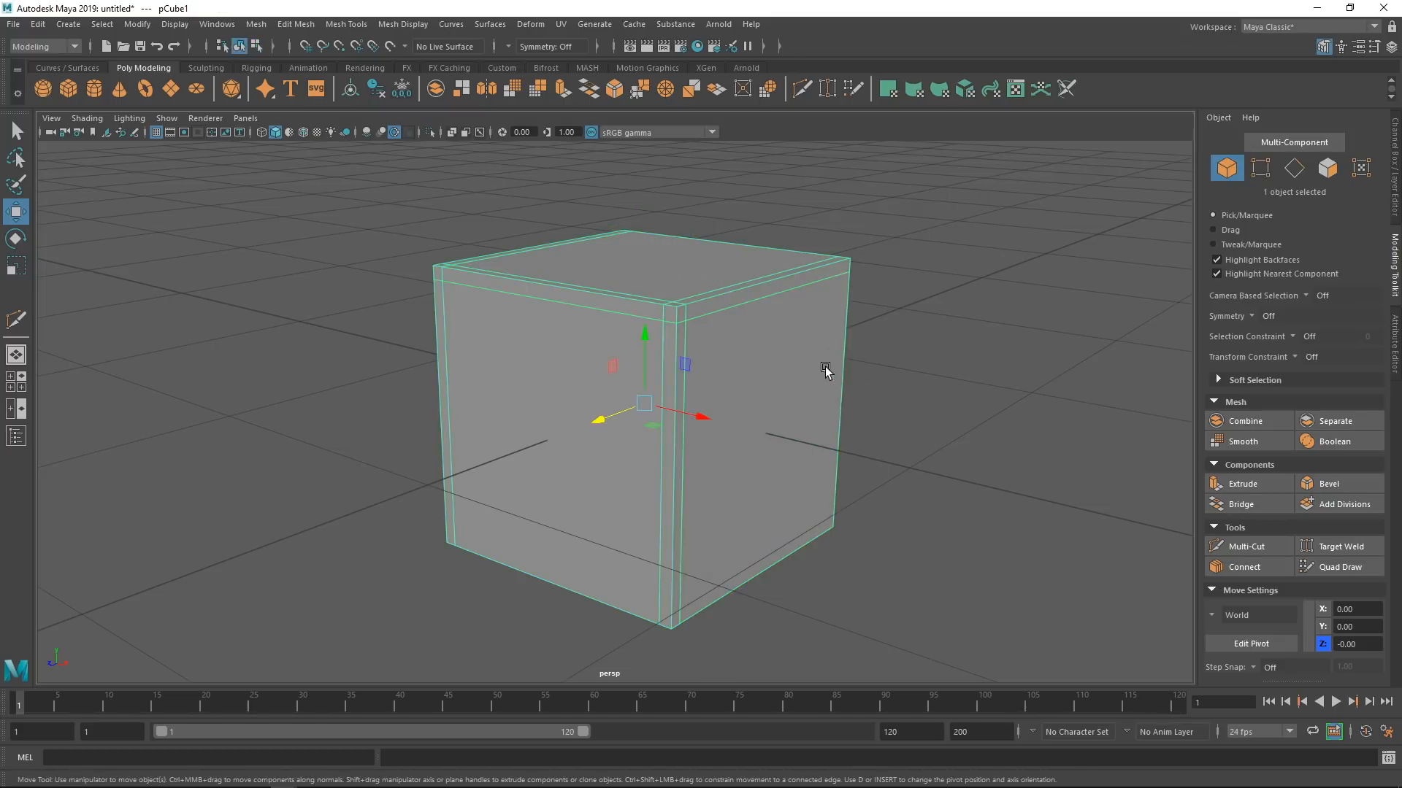
mouse_move(844, 353)
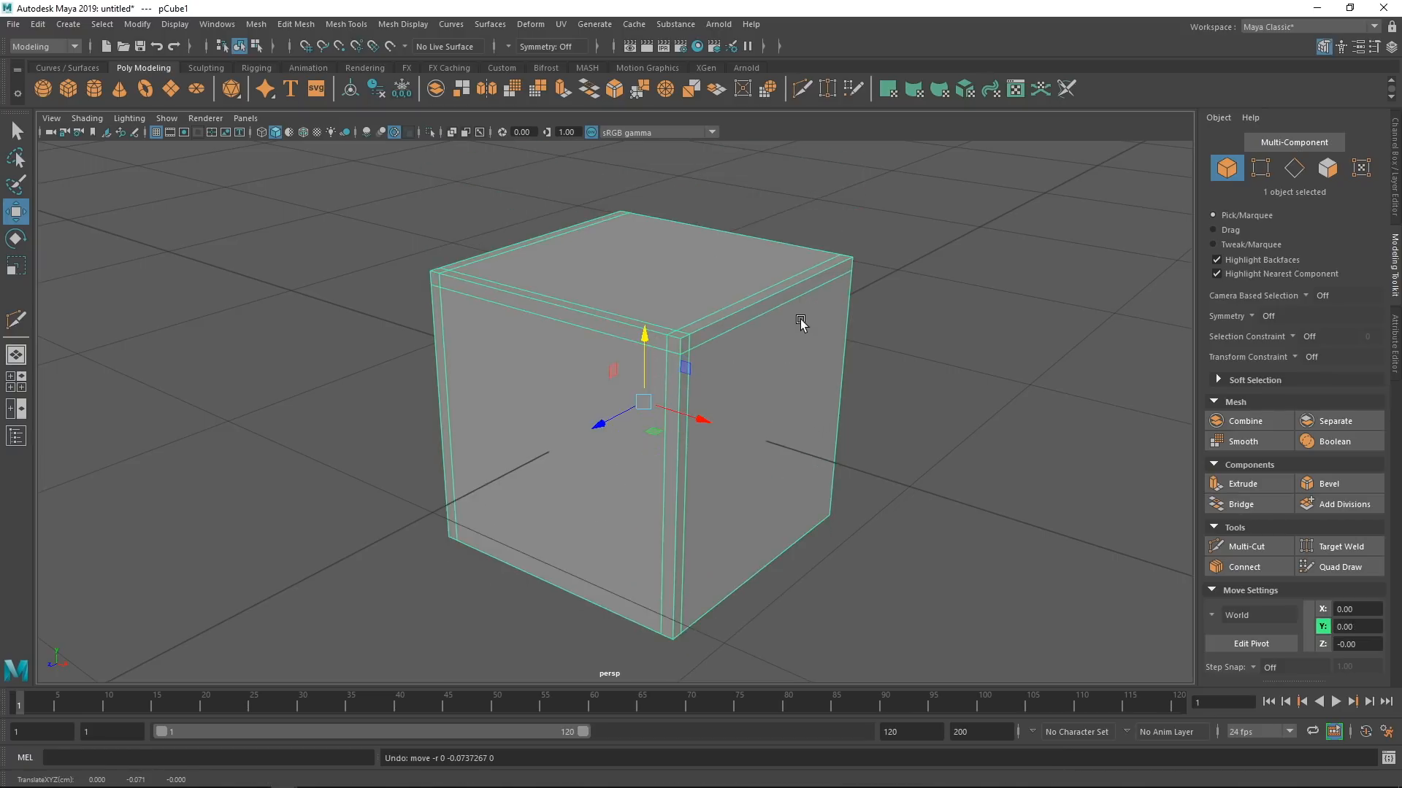
mouse_move(880, 279)
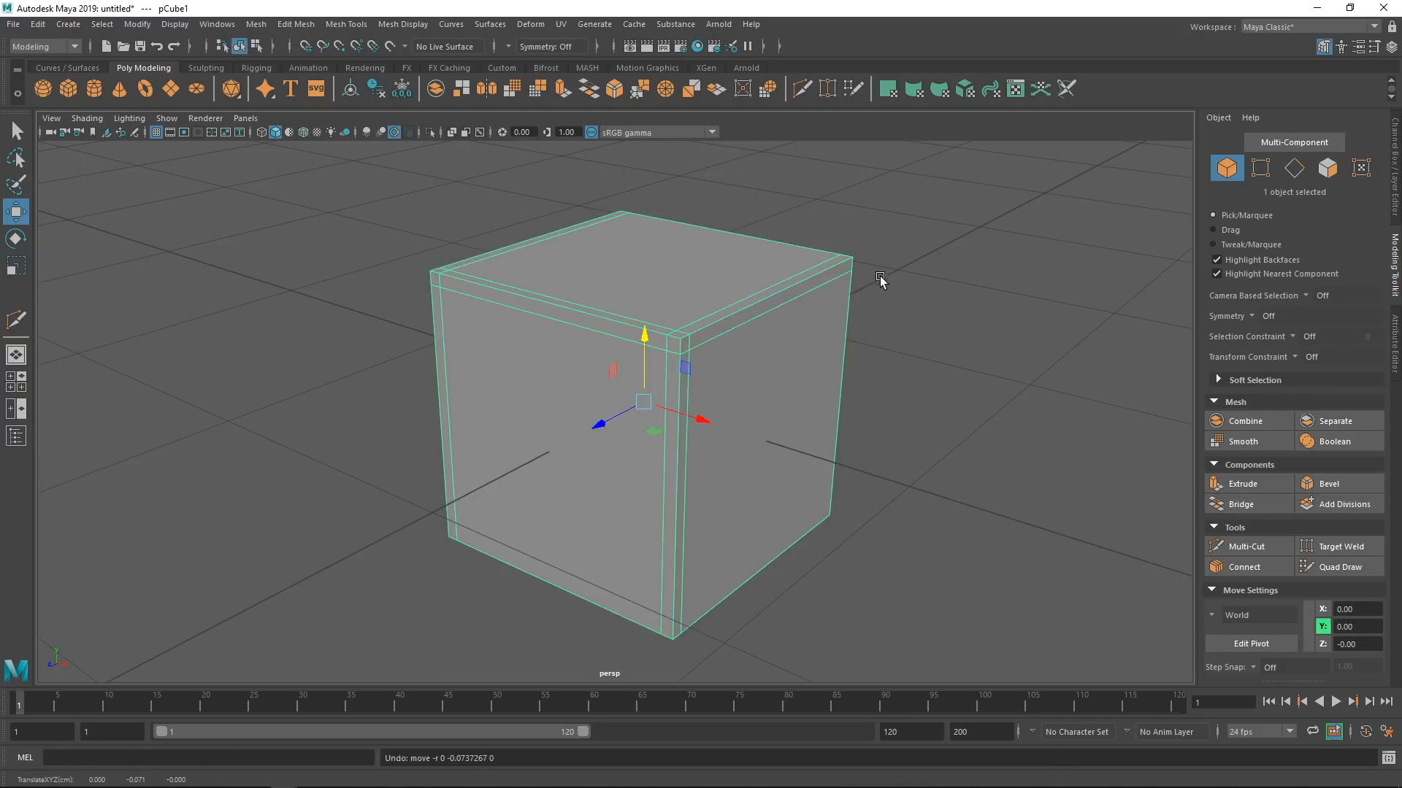
mouse_move(731, 442)
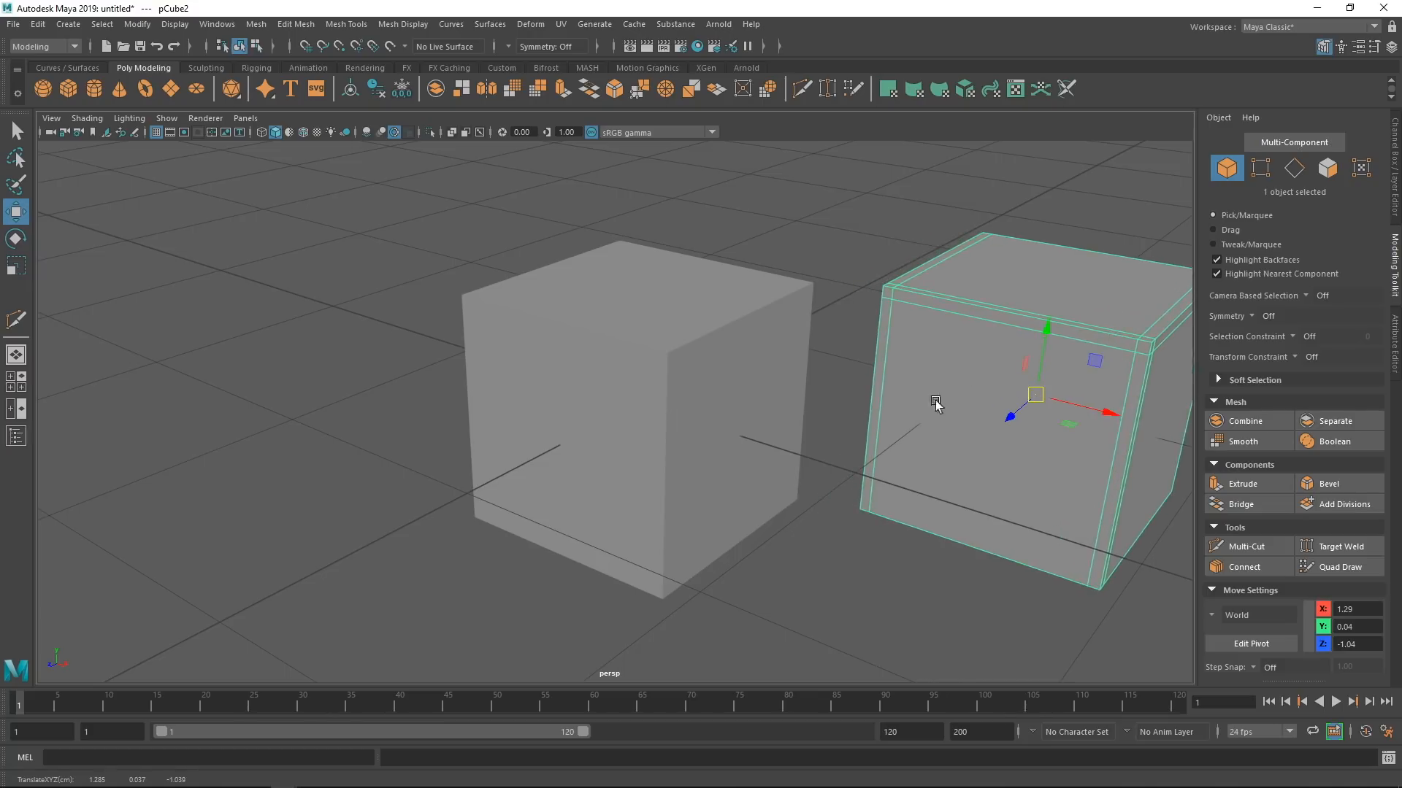
mouse_move(806, 291)
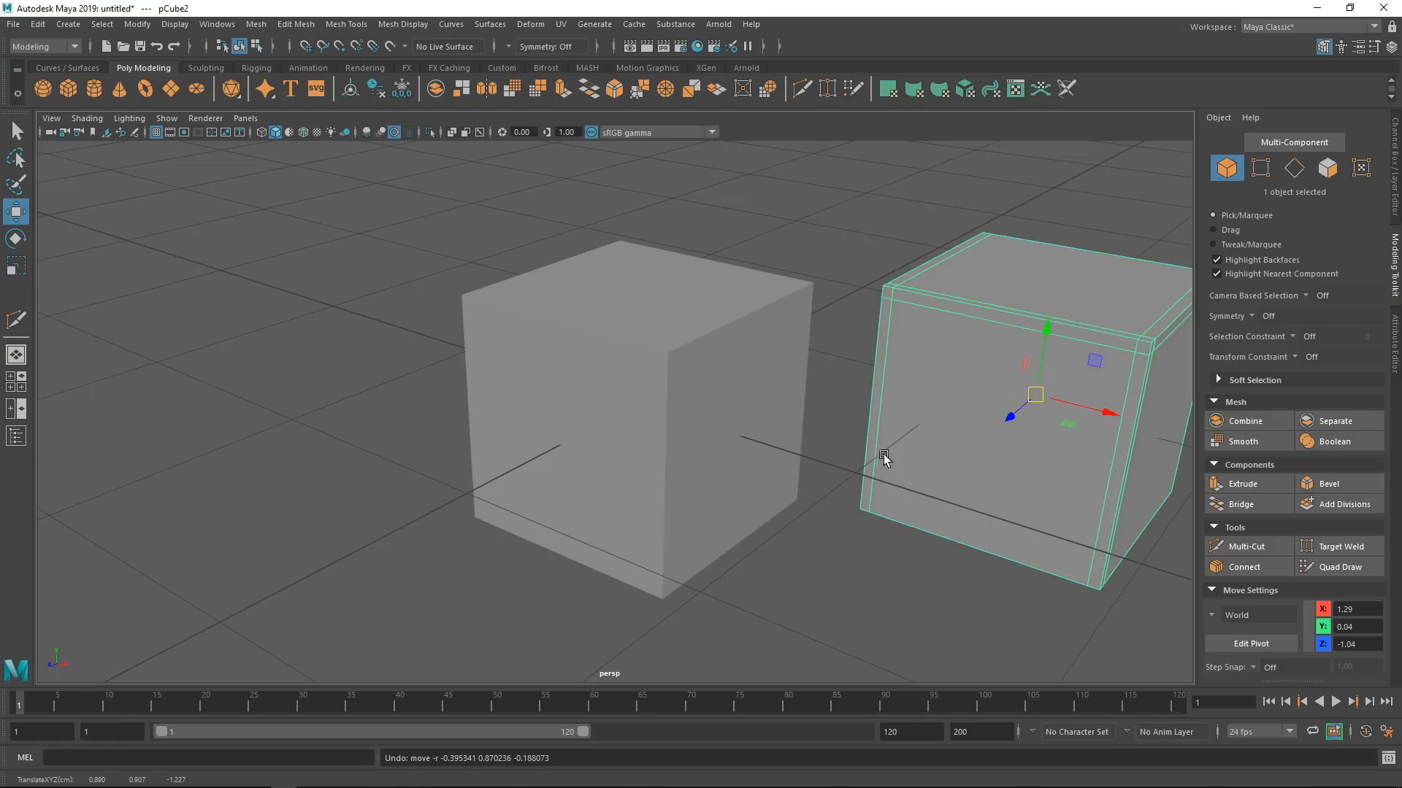
mouse_move(808, 287)
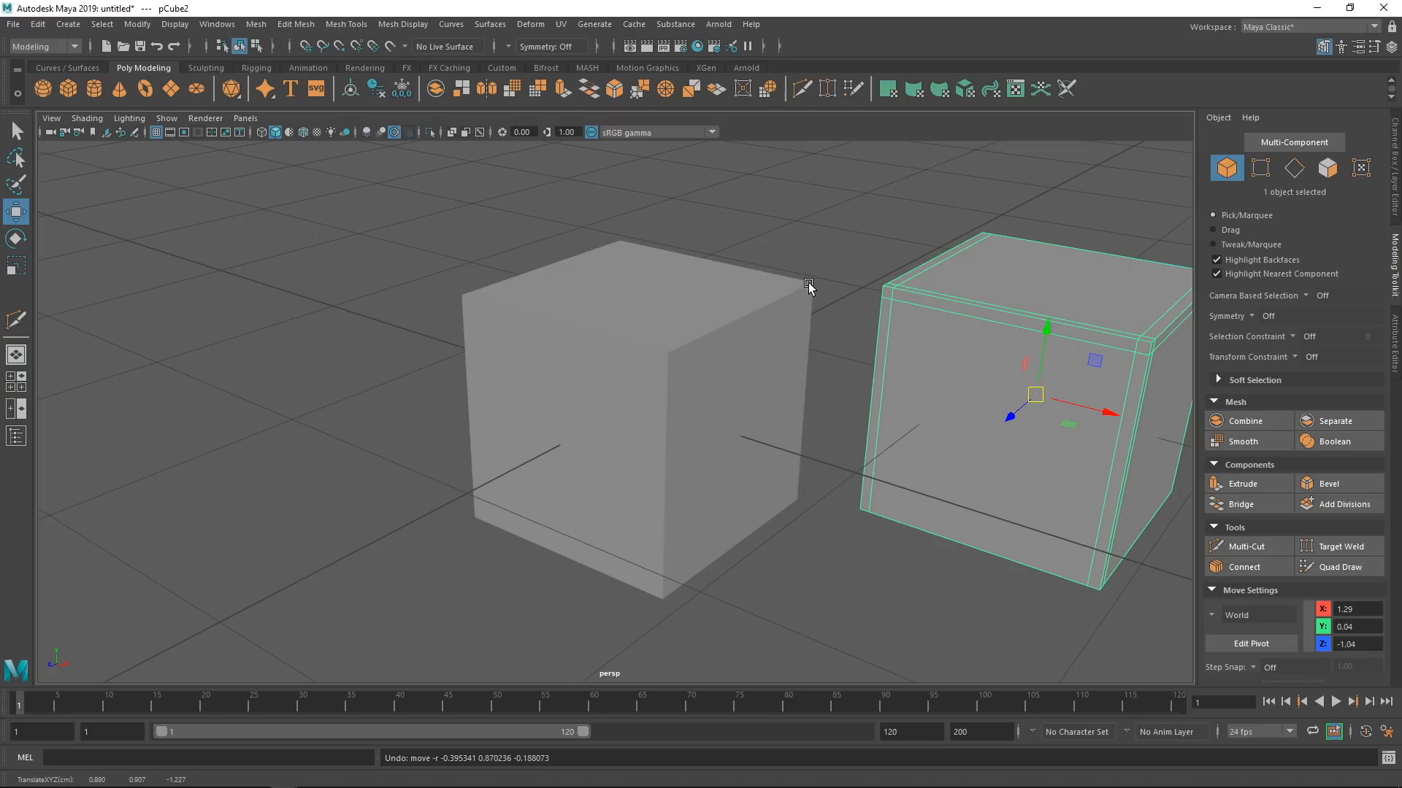
mouse_move(1036, 414)
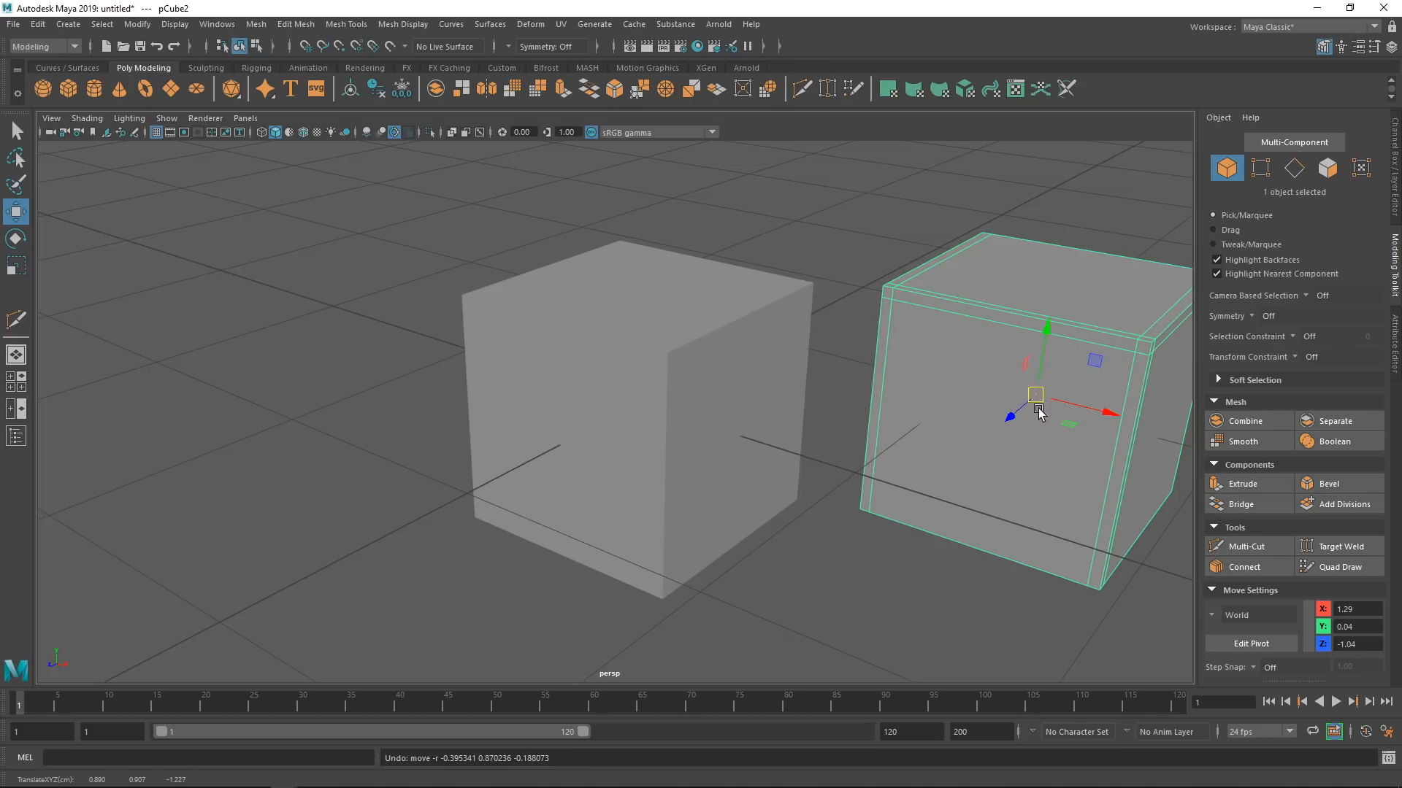
Snap pCube2's pivot onto its bottom and top edges, then delete pCube2.
left_click(1251, 644)
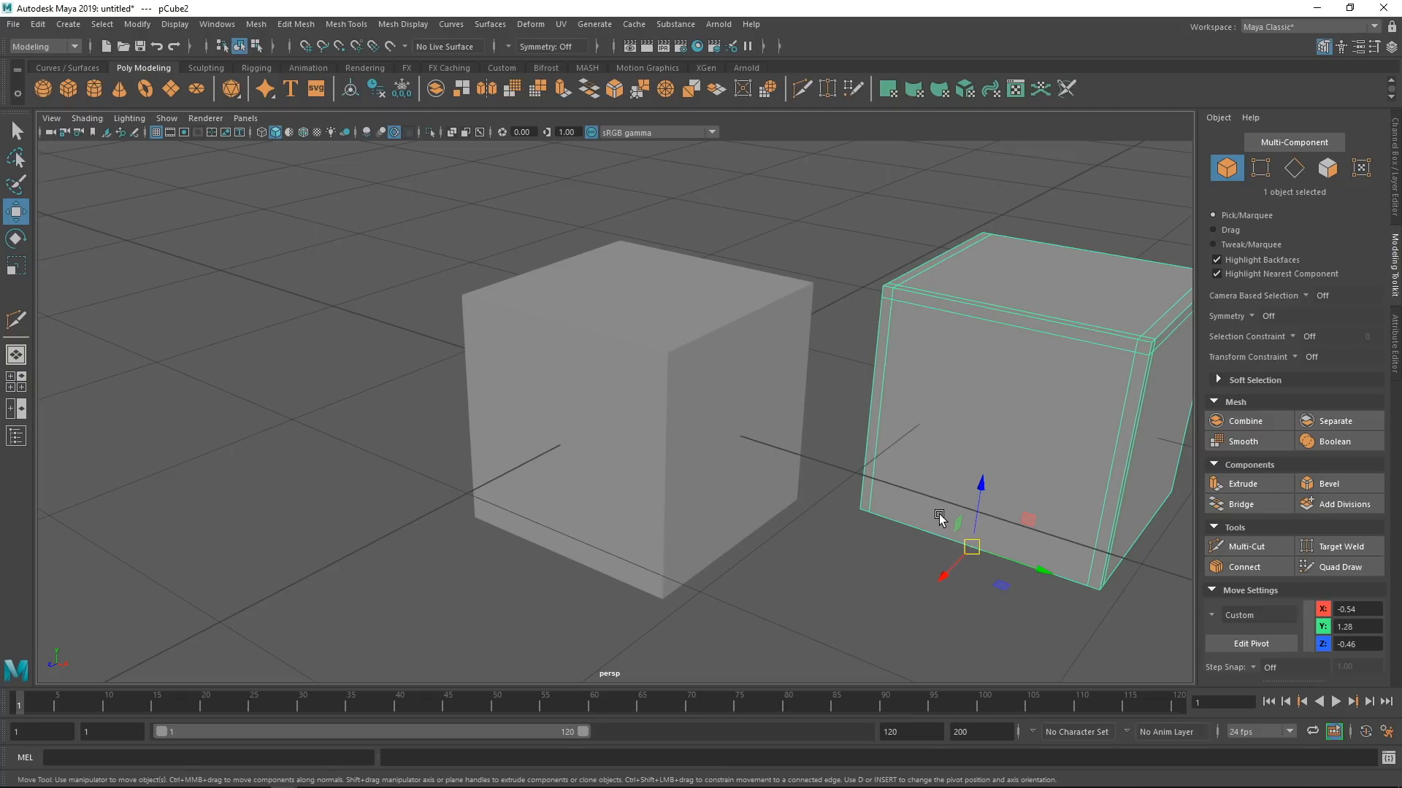
left_click(1251, 644)
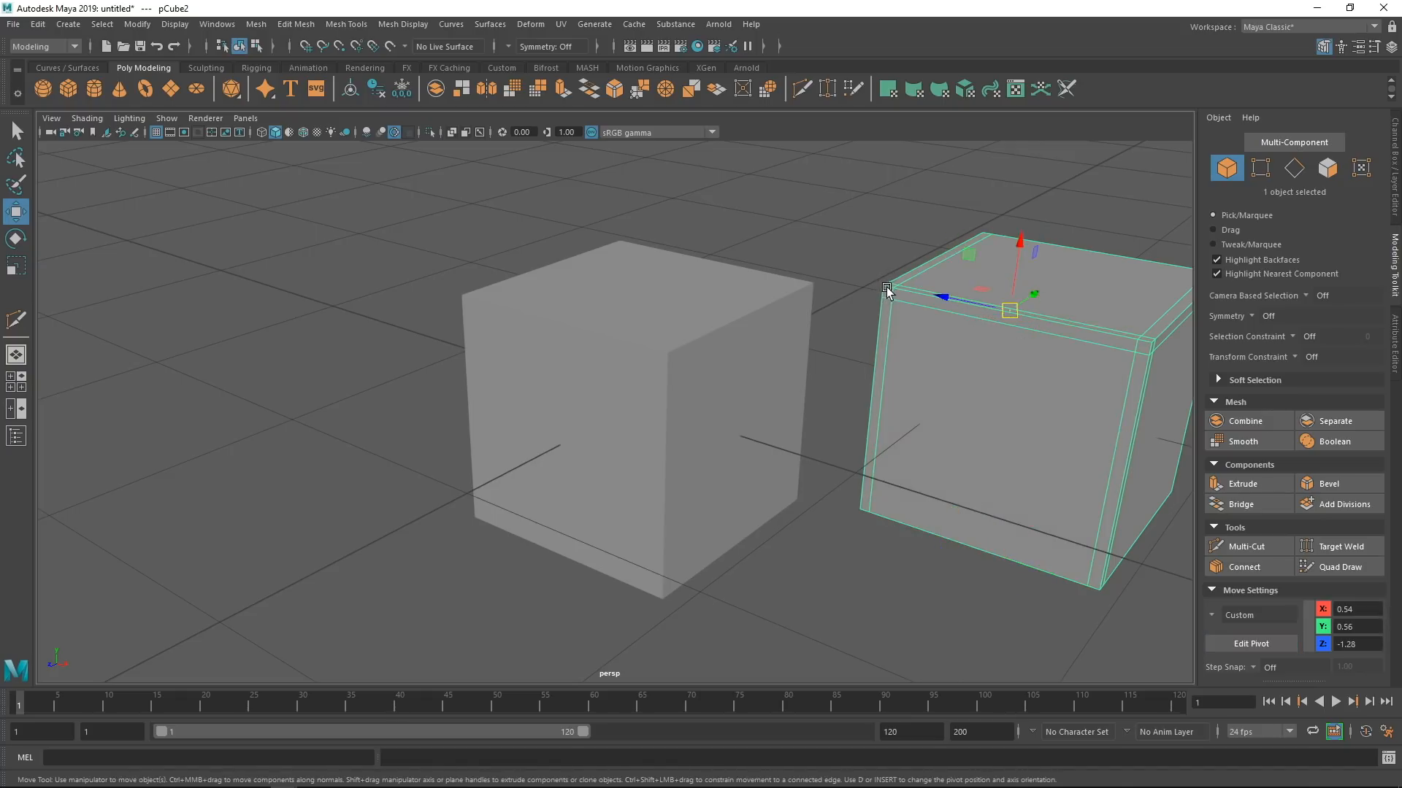
mouse_move(877, 347)
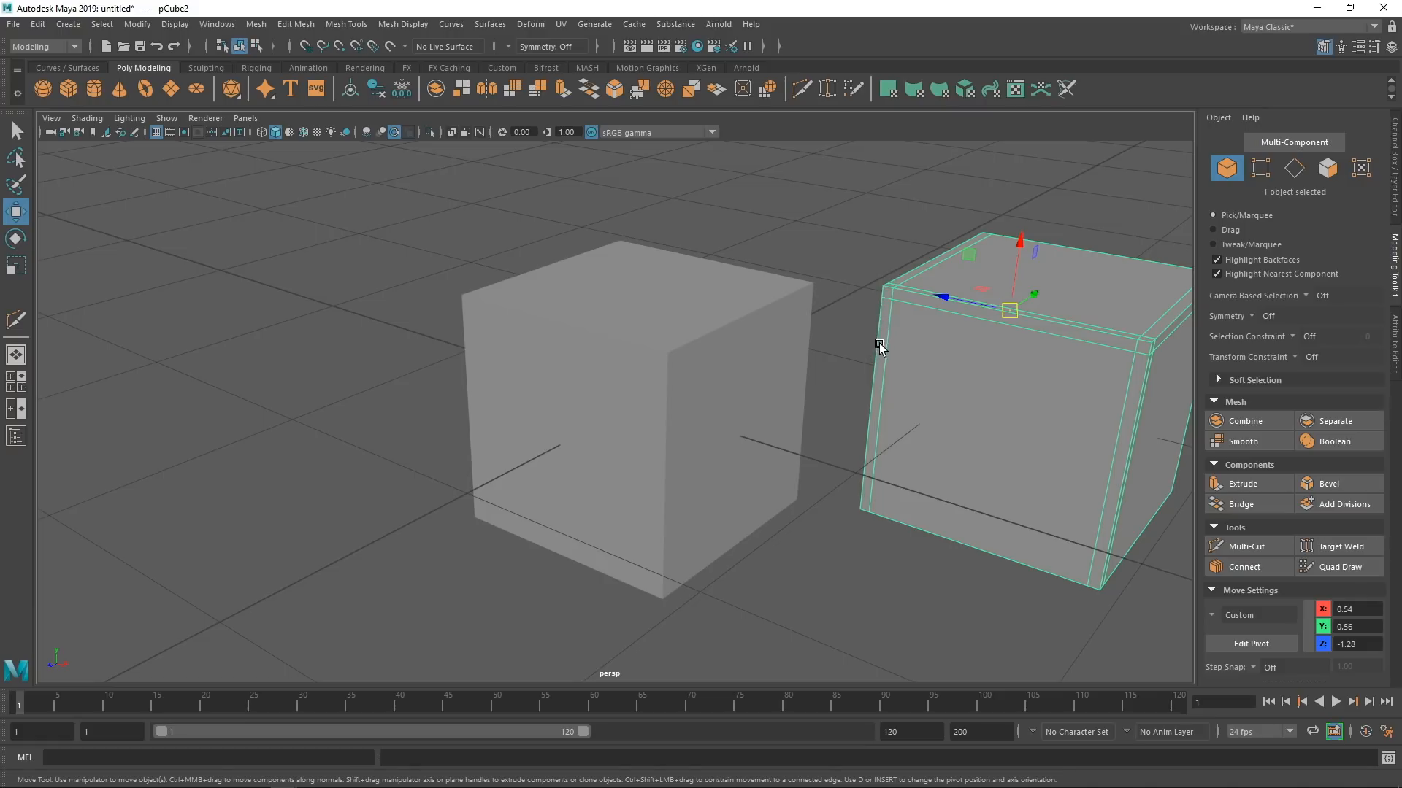
left_click(1251, 642)
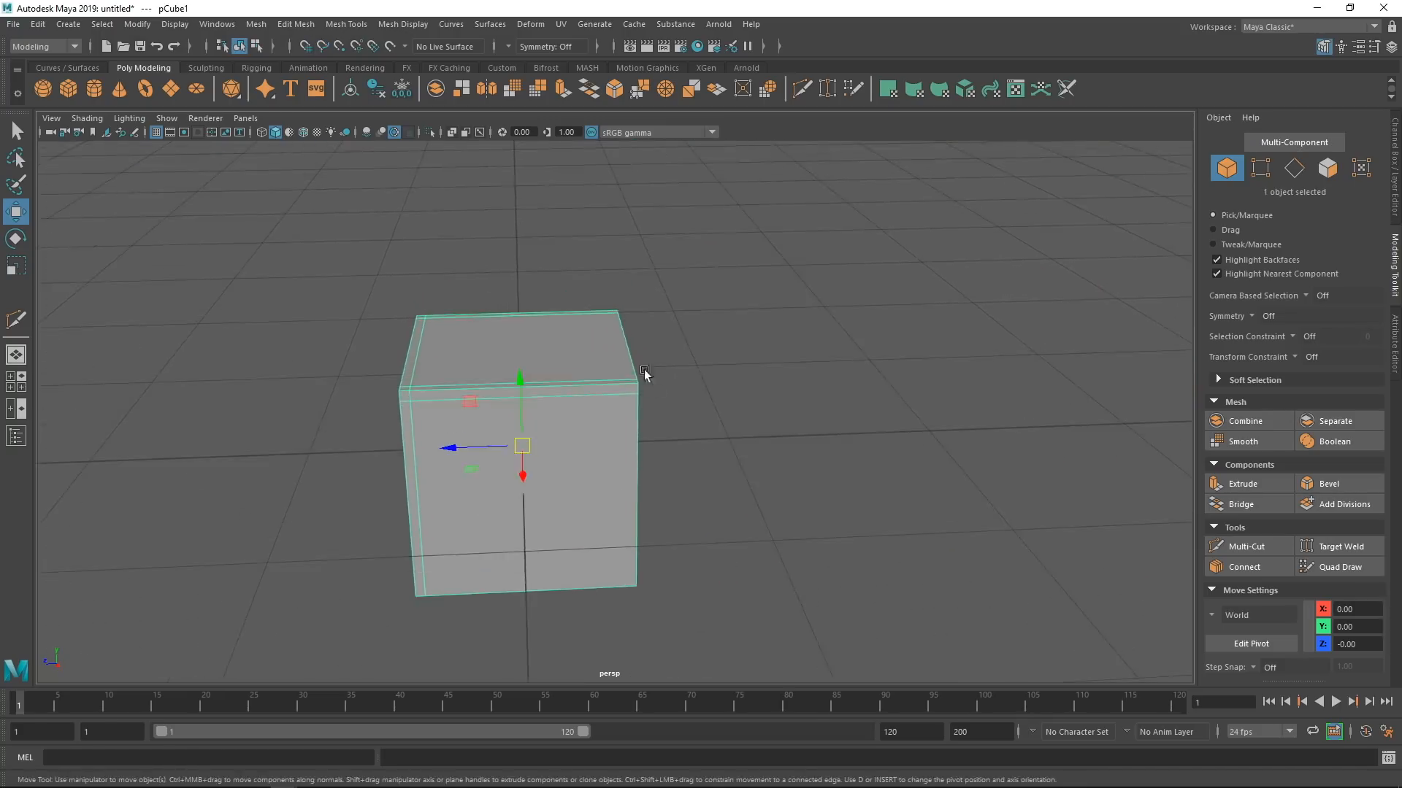
left_click(1293, 167)
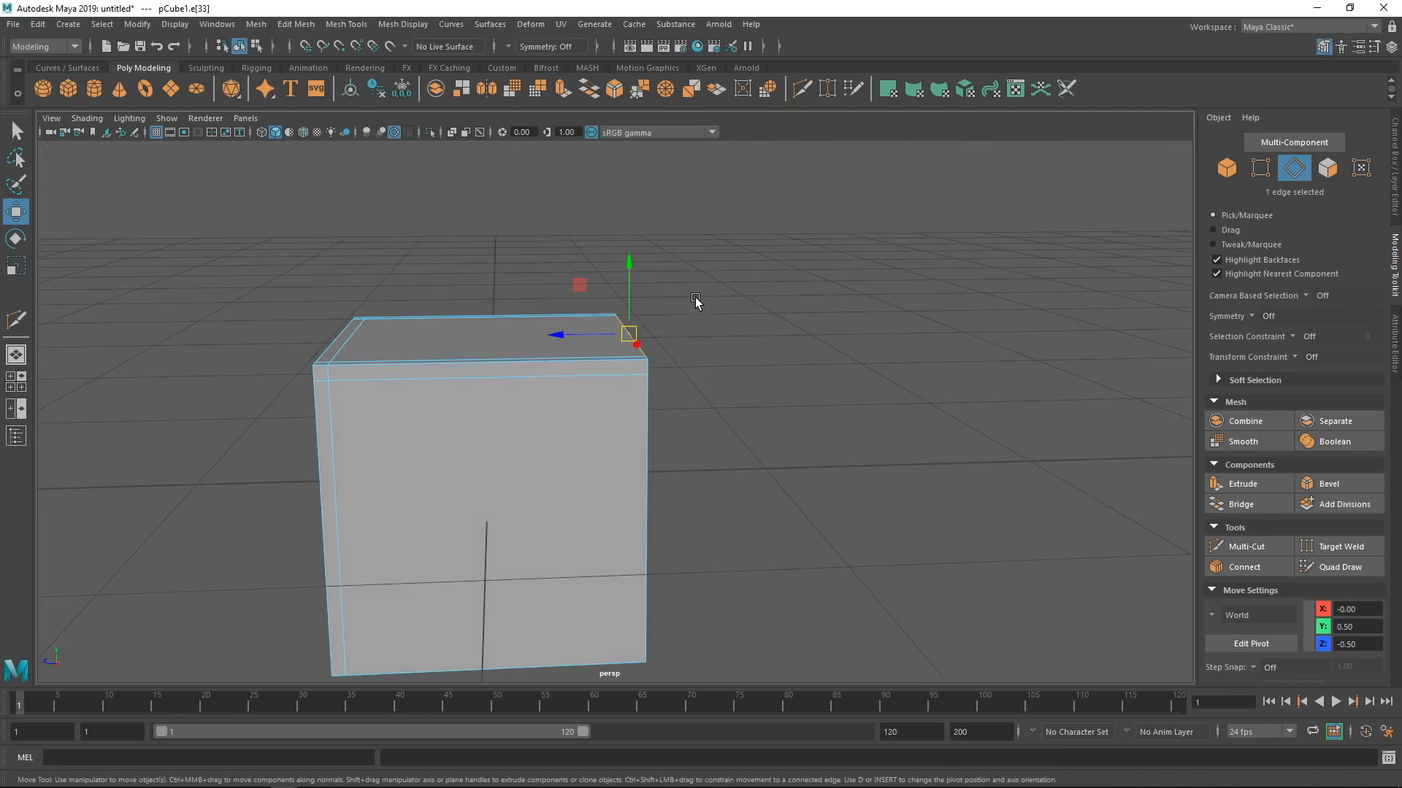
left_click(1242, 483)
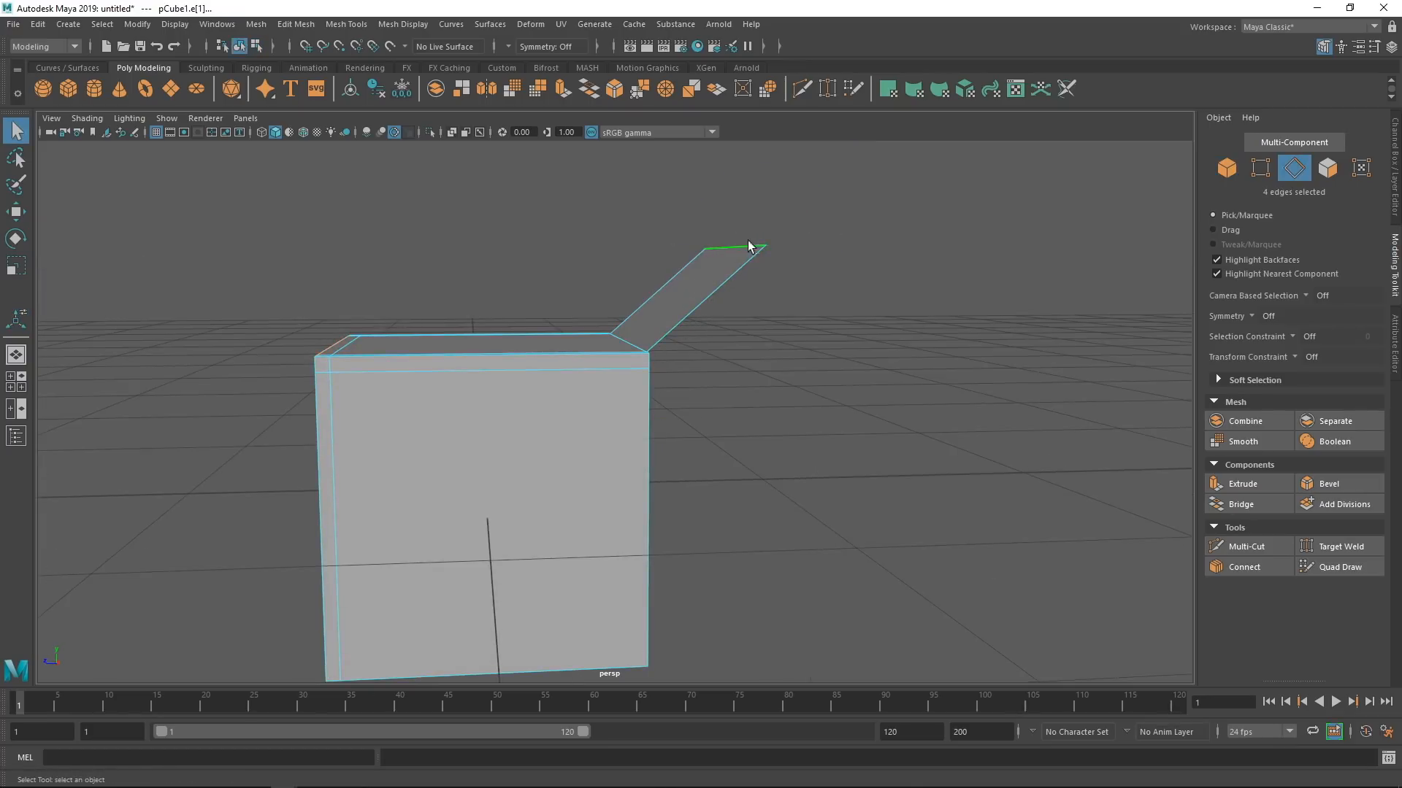
left_click(724, 304)
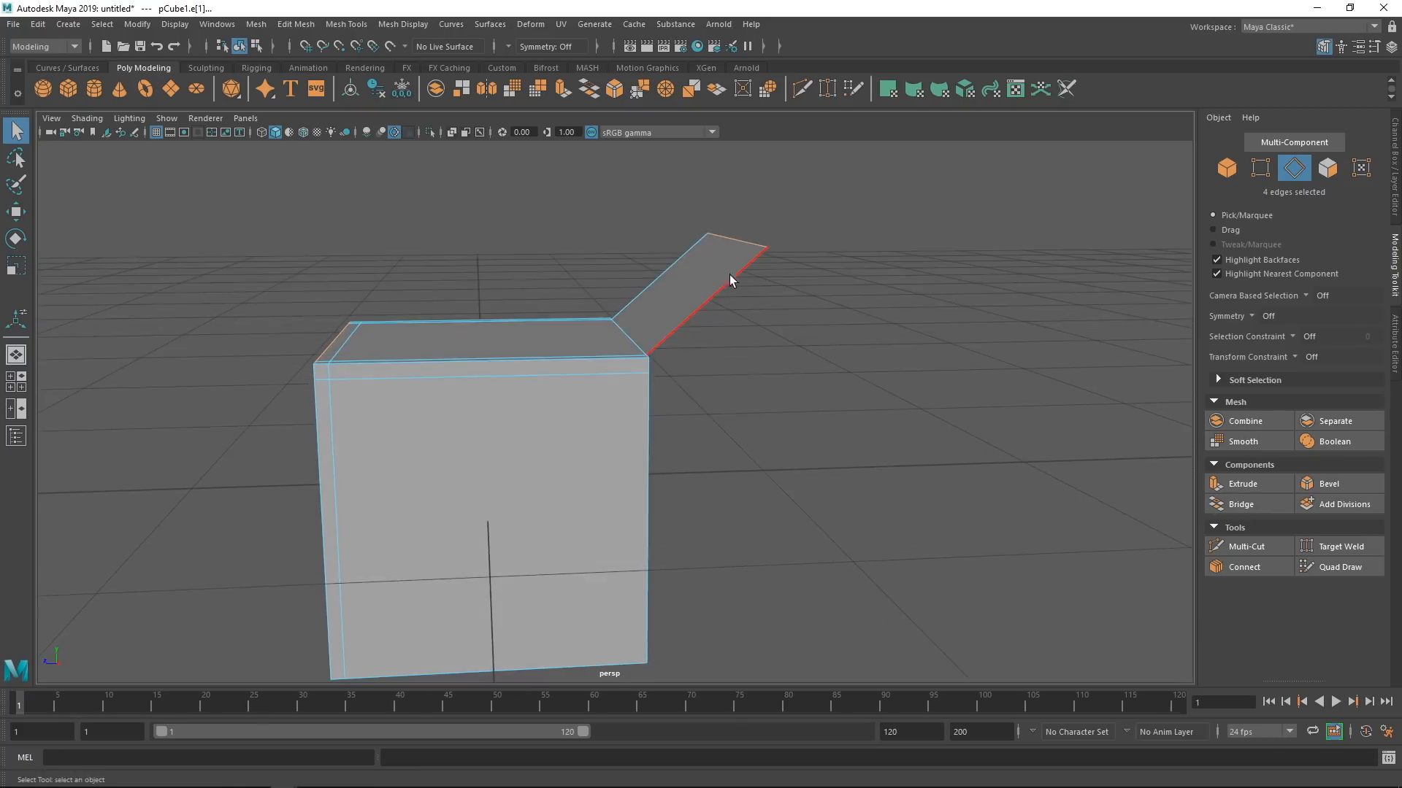
mouse_move(725, 297)
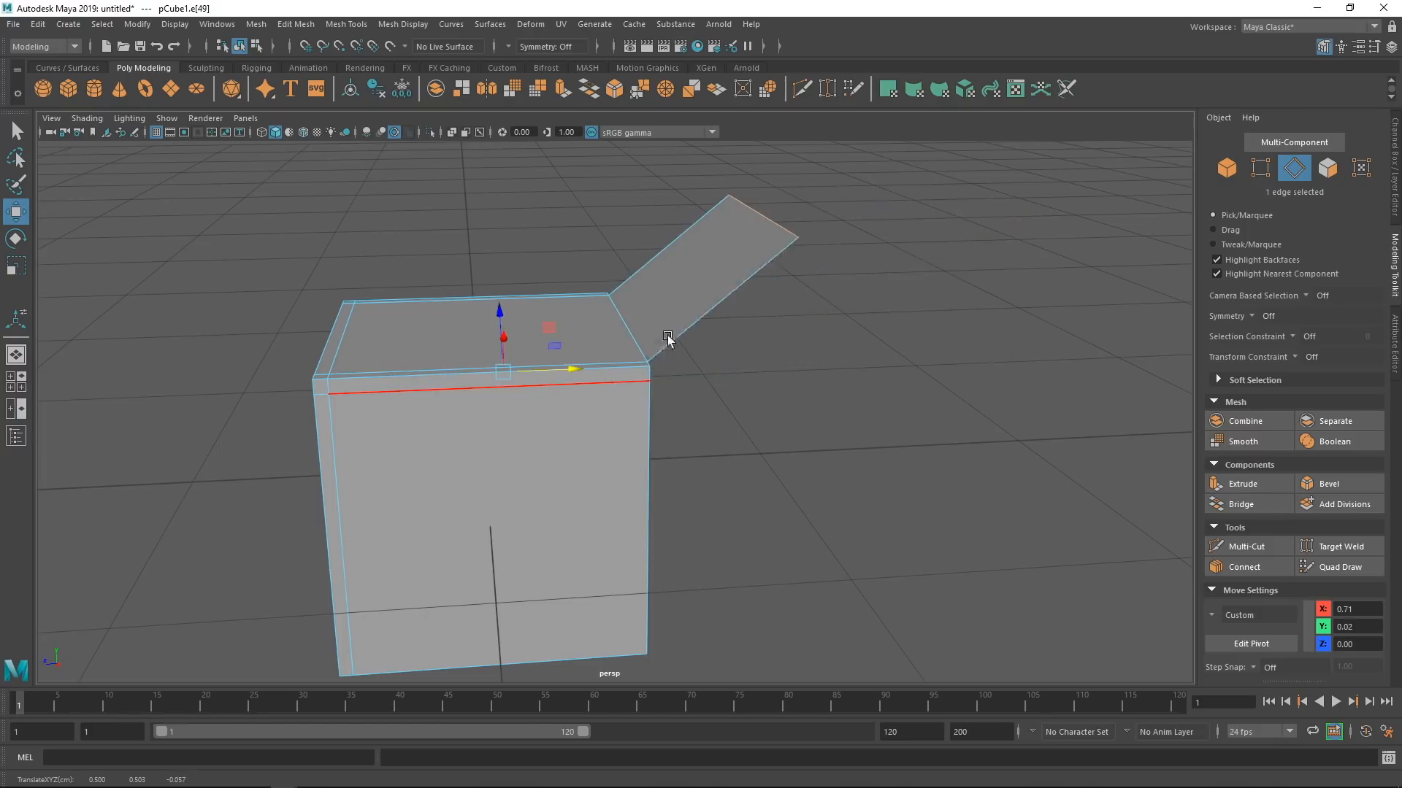
left_click(1251, 644)
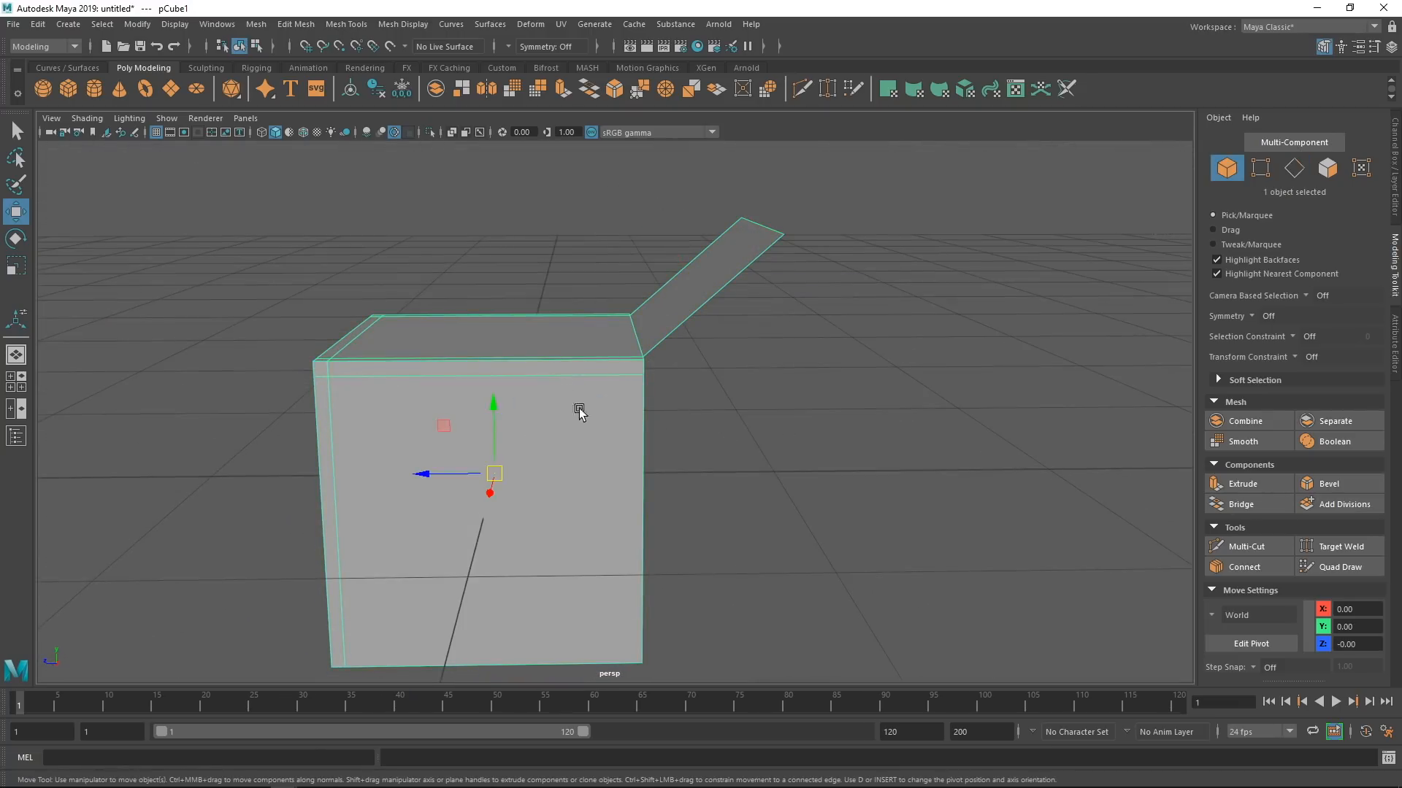
mouse_move(673, 432)
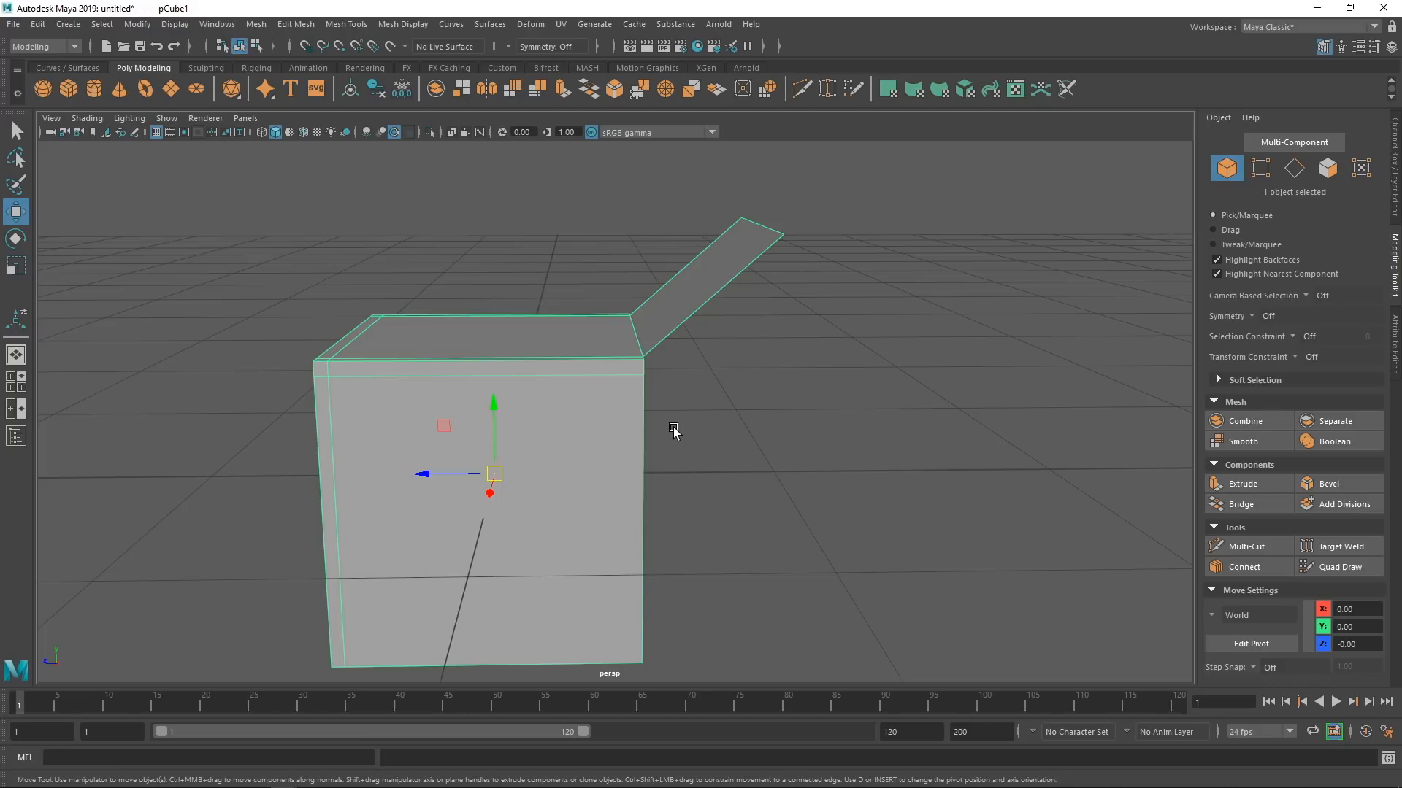
mouse_move(672, 438)
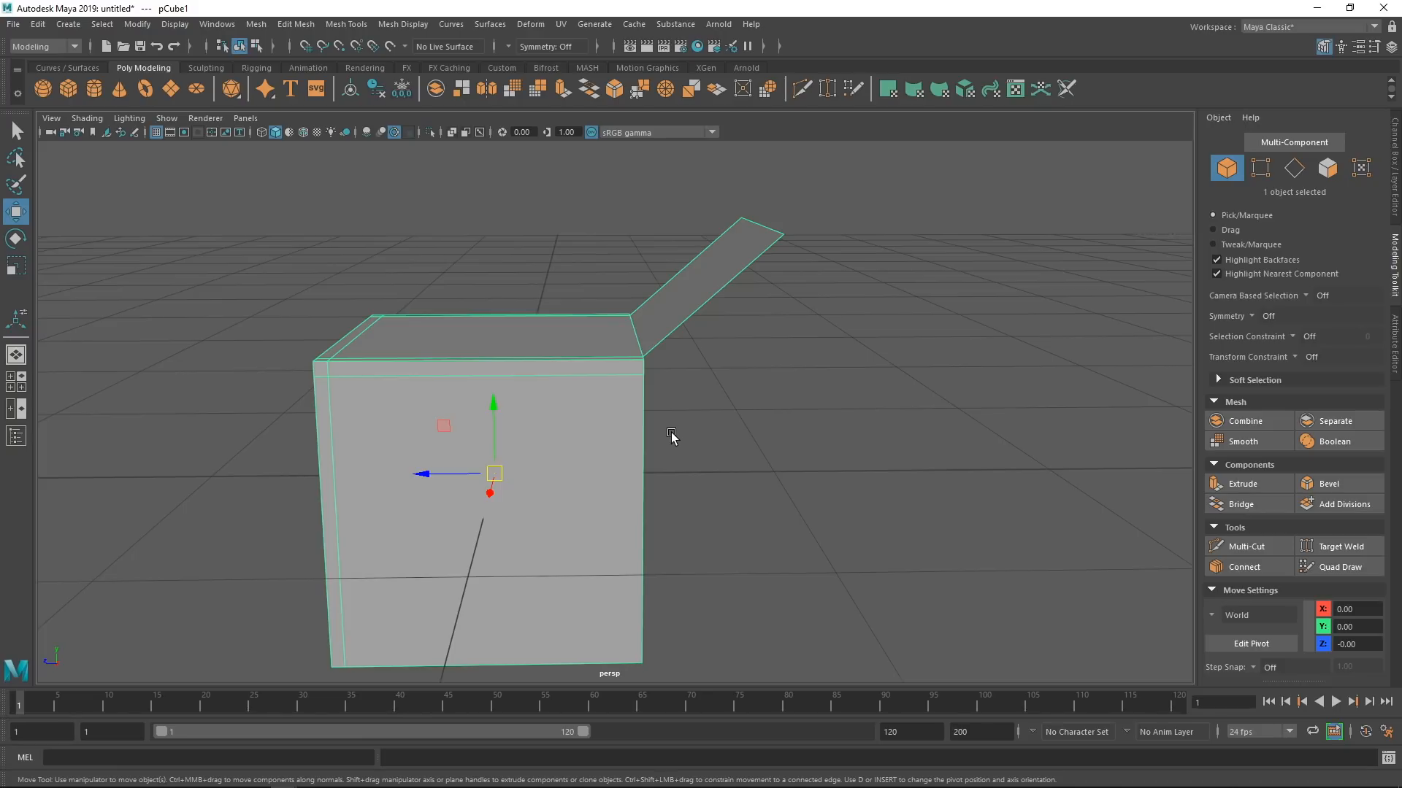
mouse_move(653, 422)
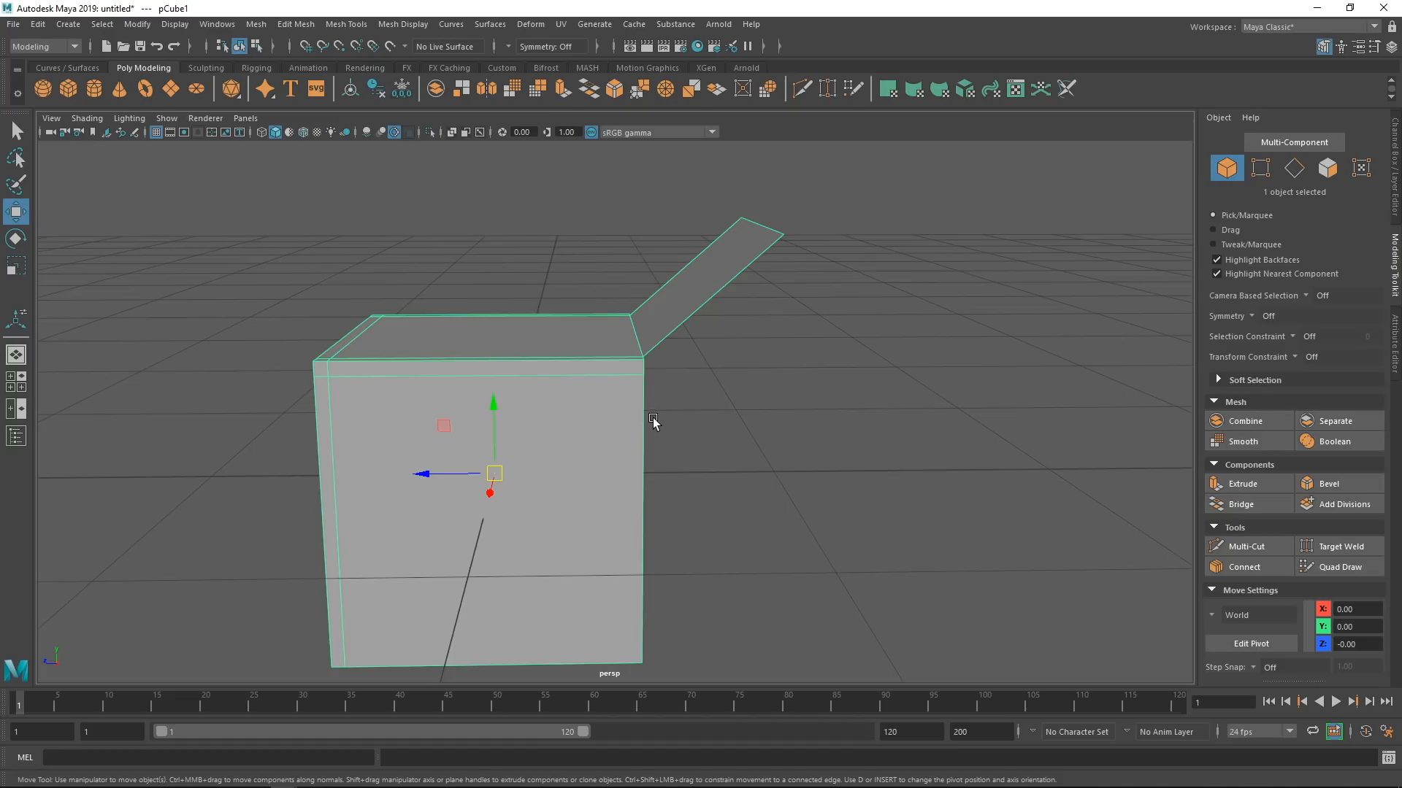
Delete the cube together with its flap.
key("Delete")
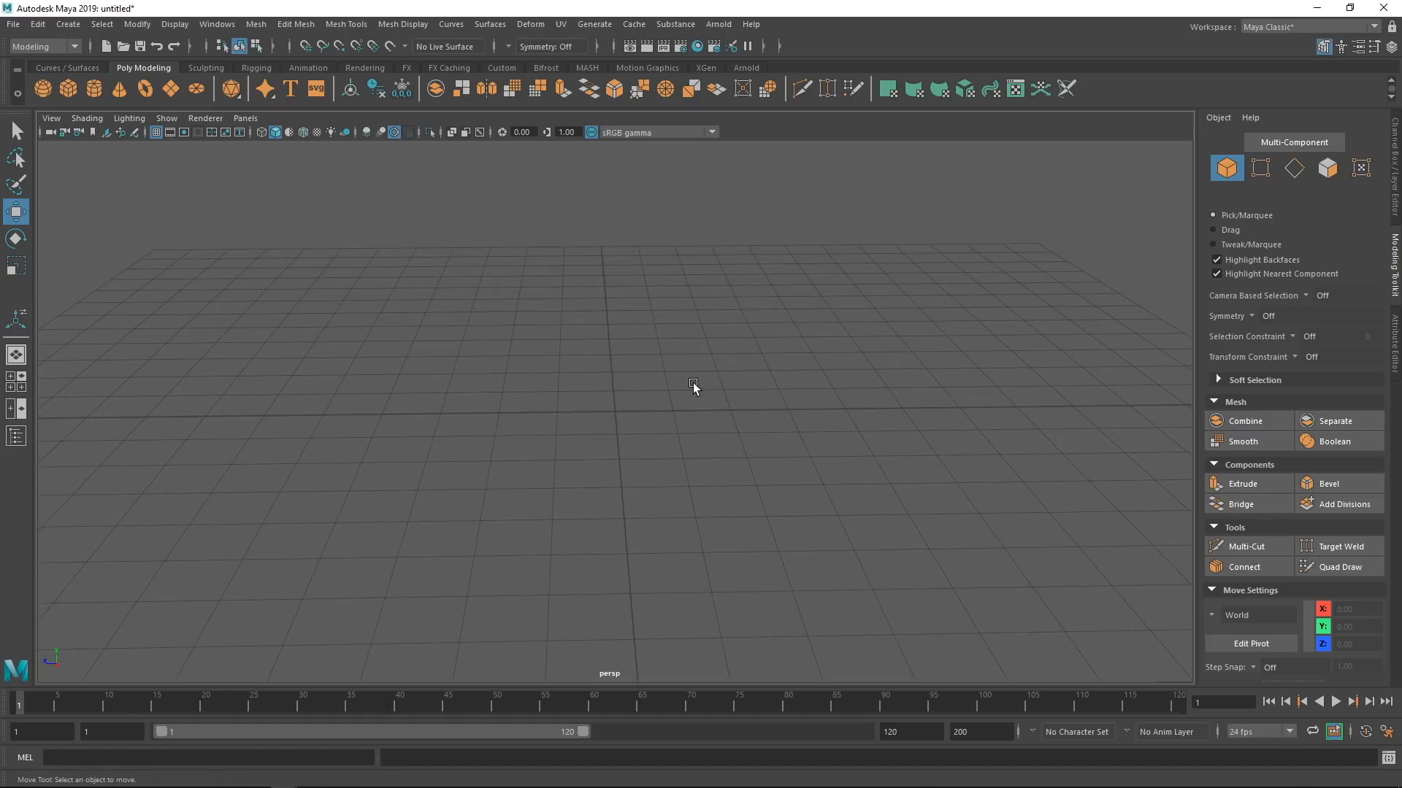
mouse_move(507, 368)
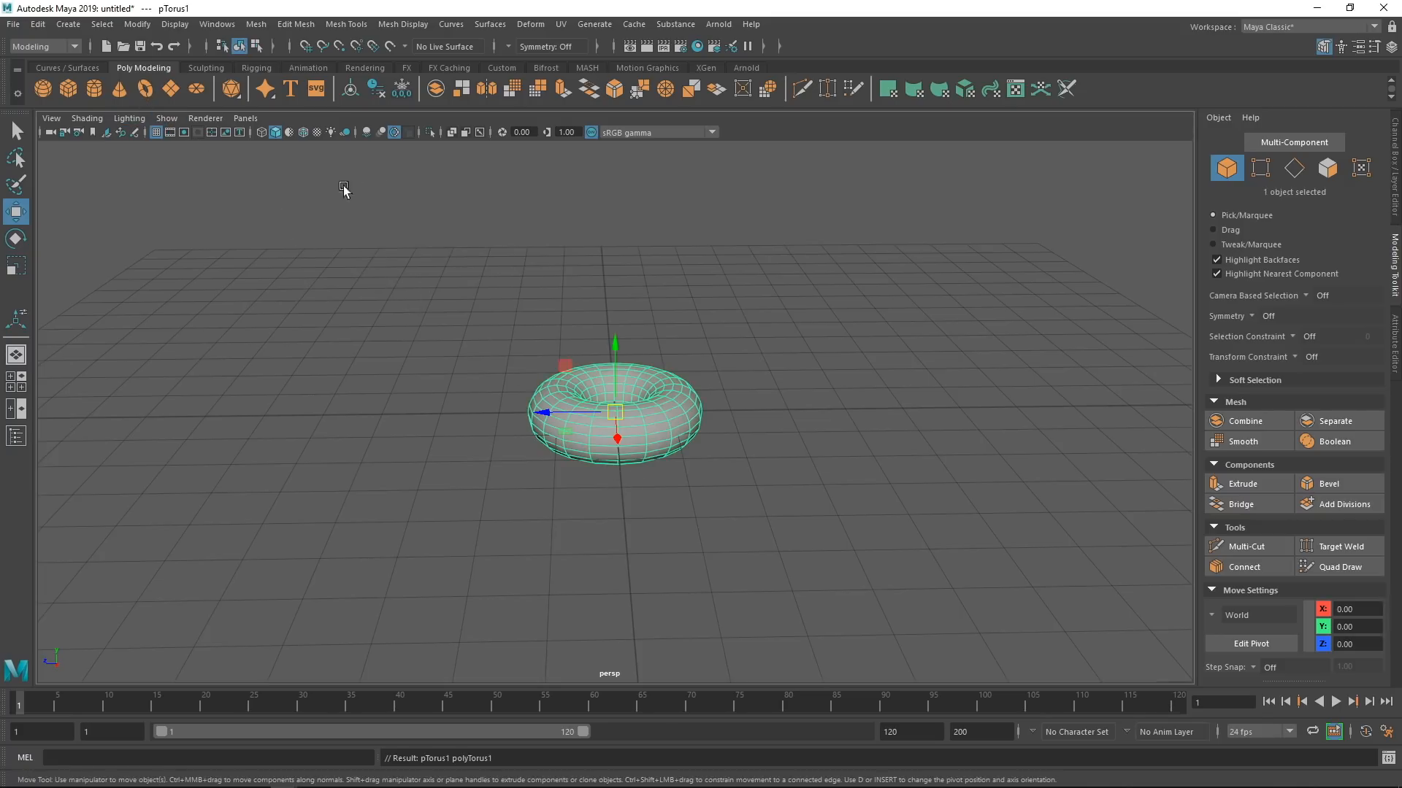
Extrude a torus face upward into a tall, thin post using Edit Mesh > Extrude.
left_click(295, 24)
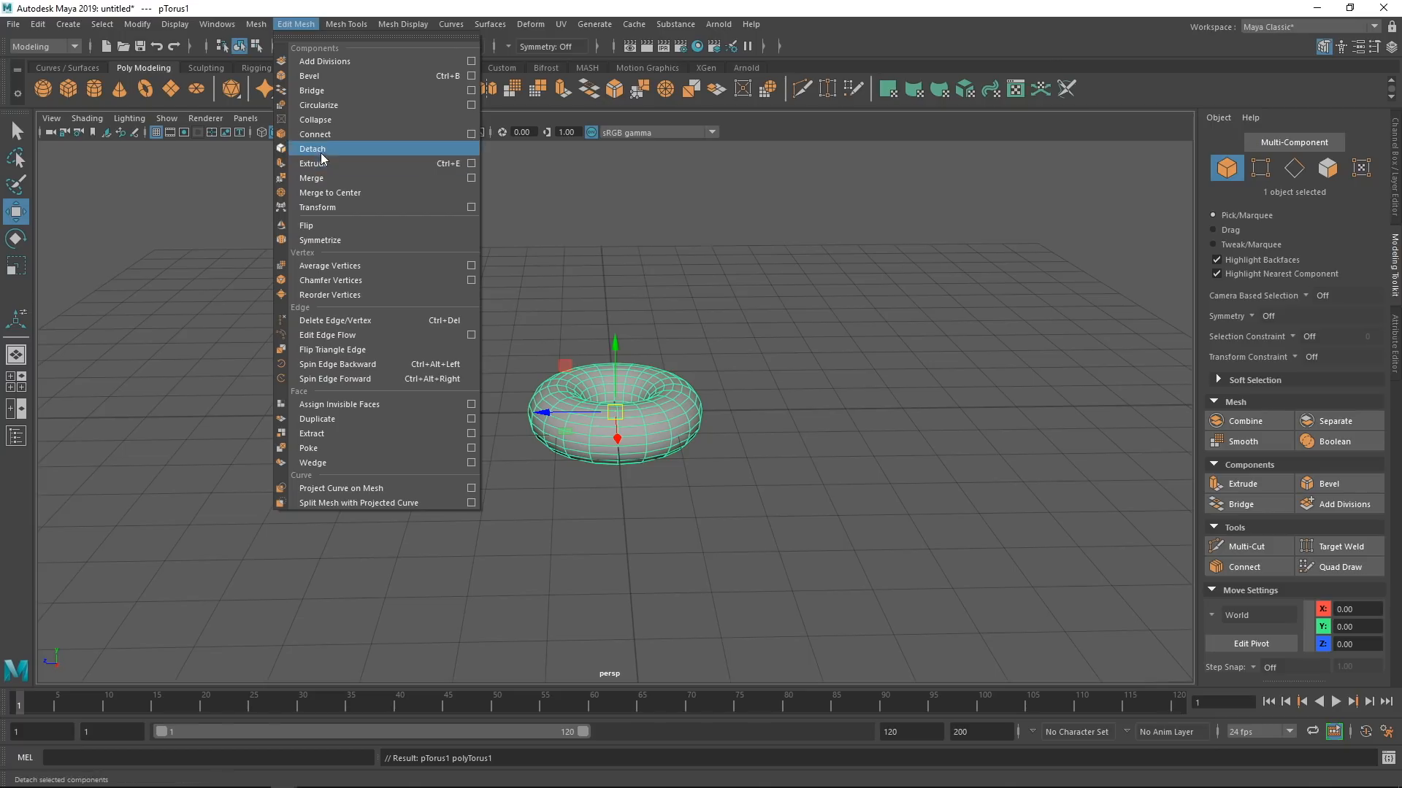
left_click(314, 149)
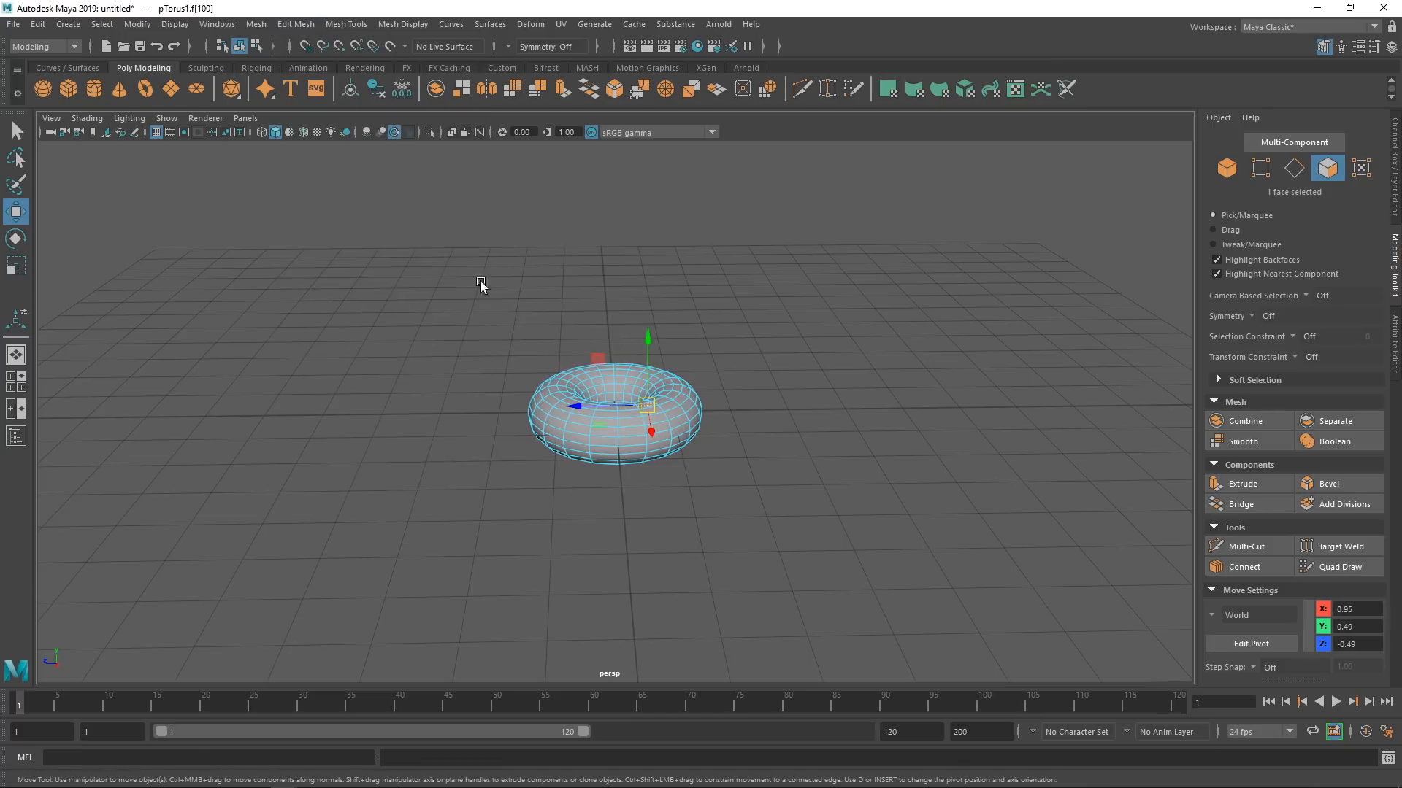
left_click(295, 24)
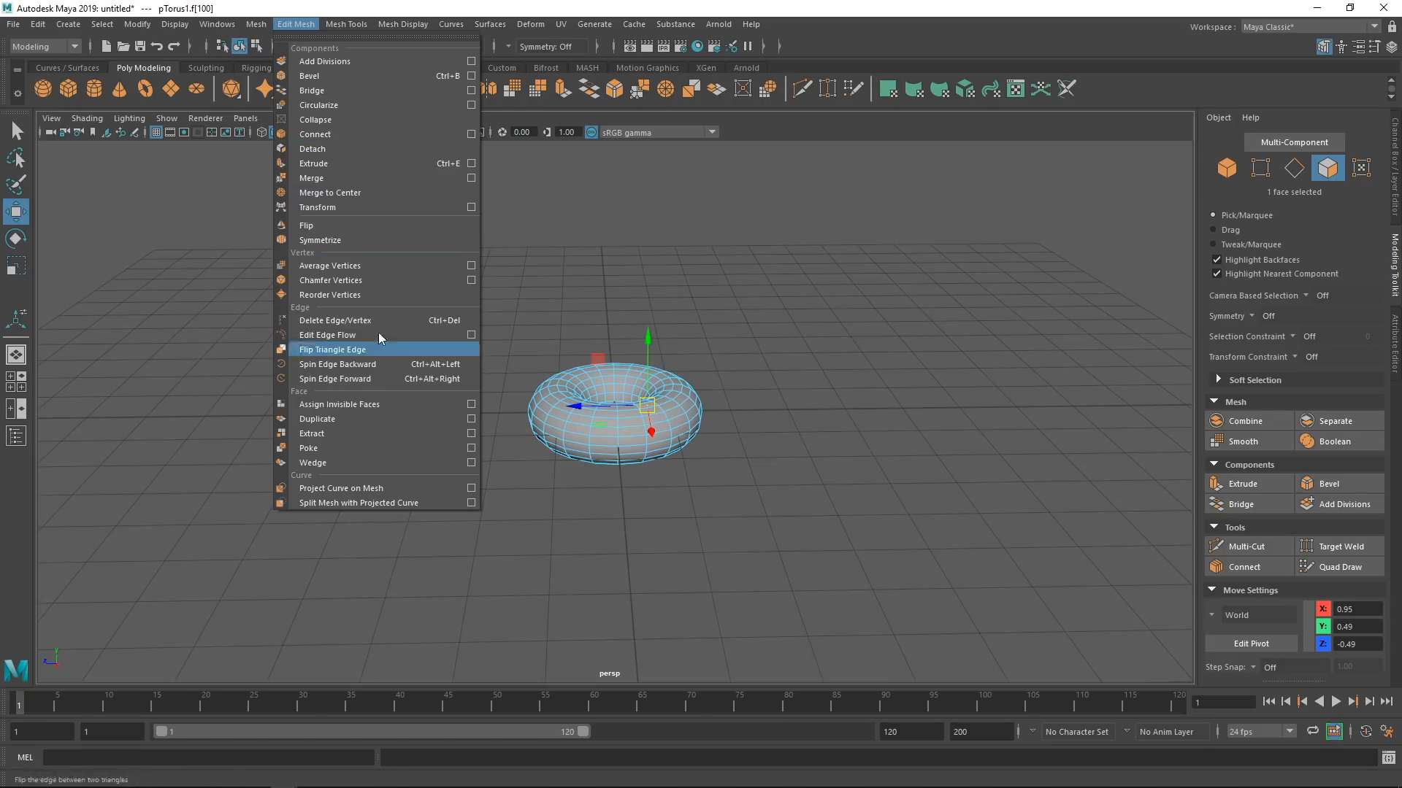
left_click(314, 163)
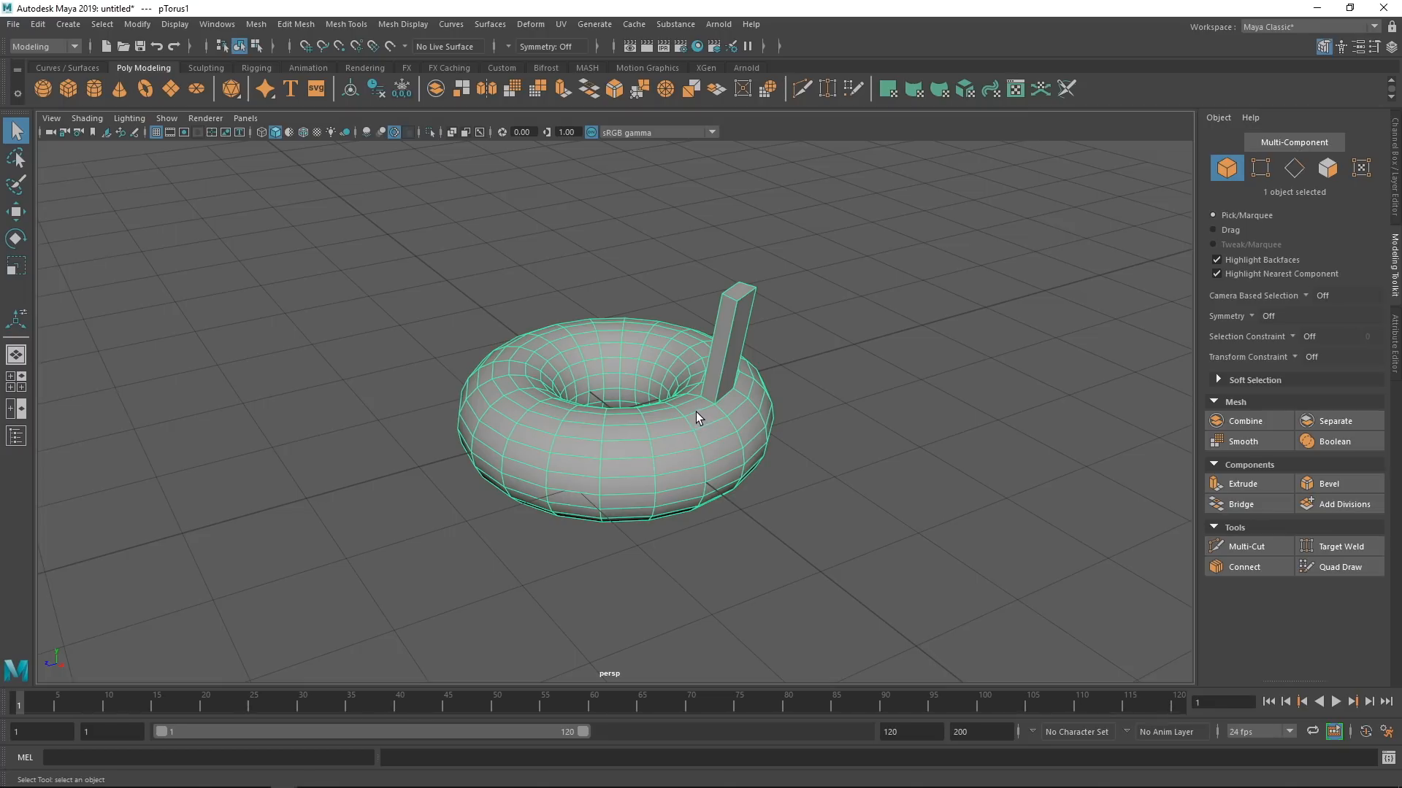
mouse_move(713, 384)
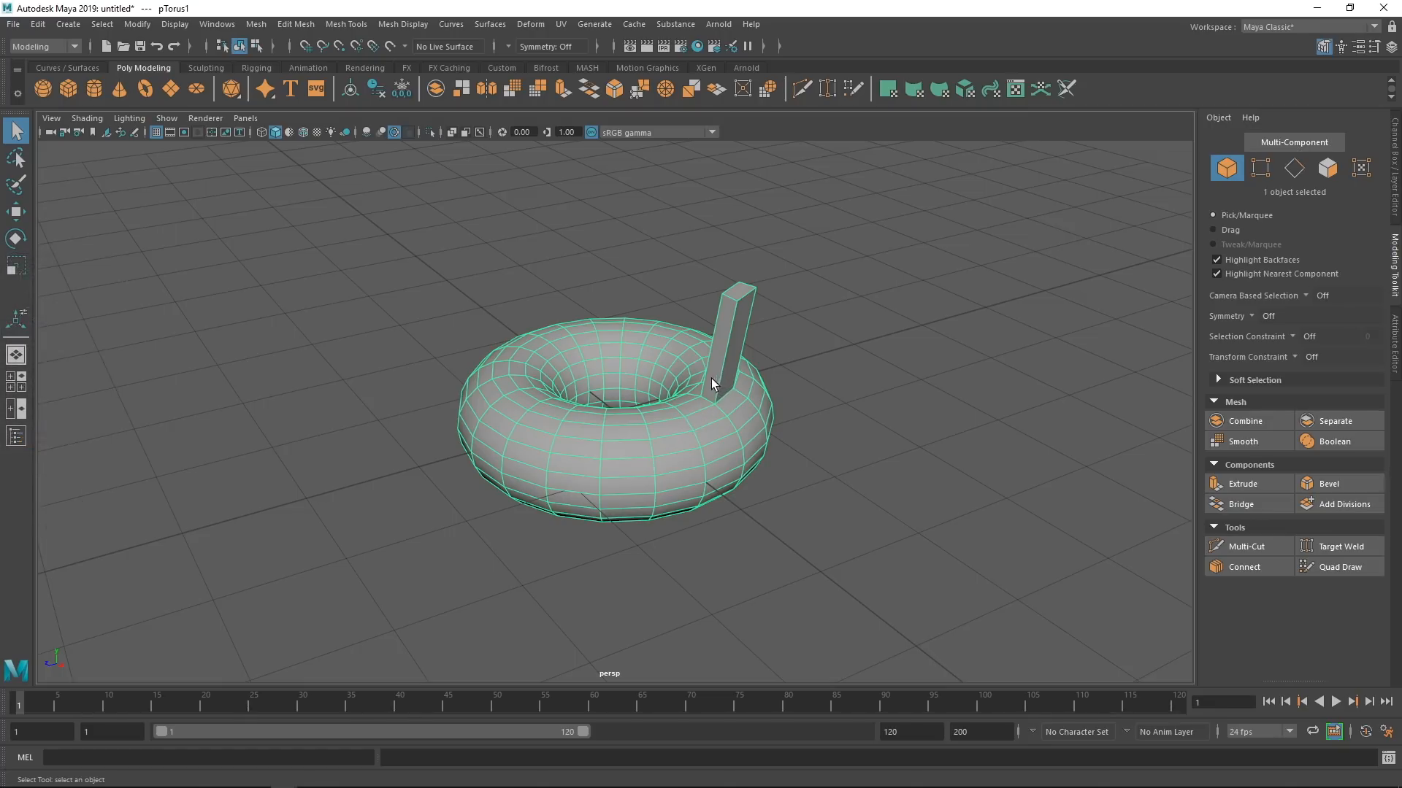
Delete the torus and create a new polygon cube from the marking menu.
key("Delete")
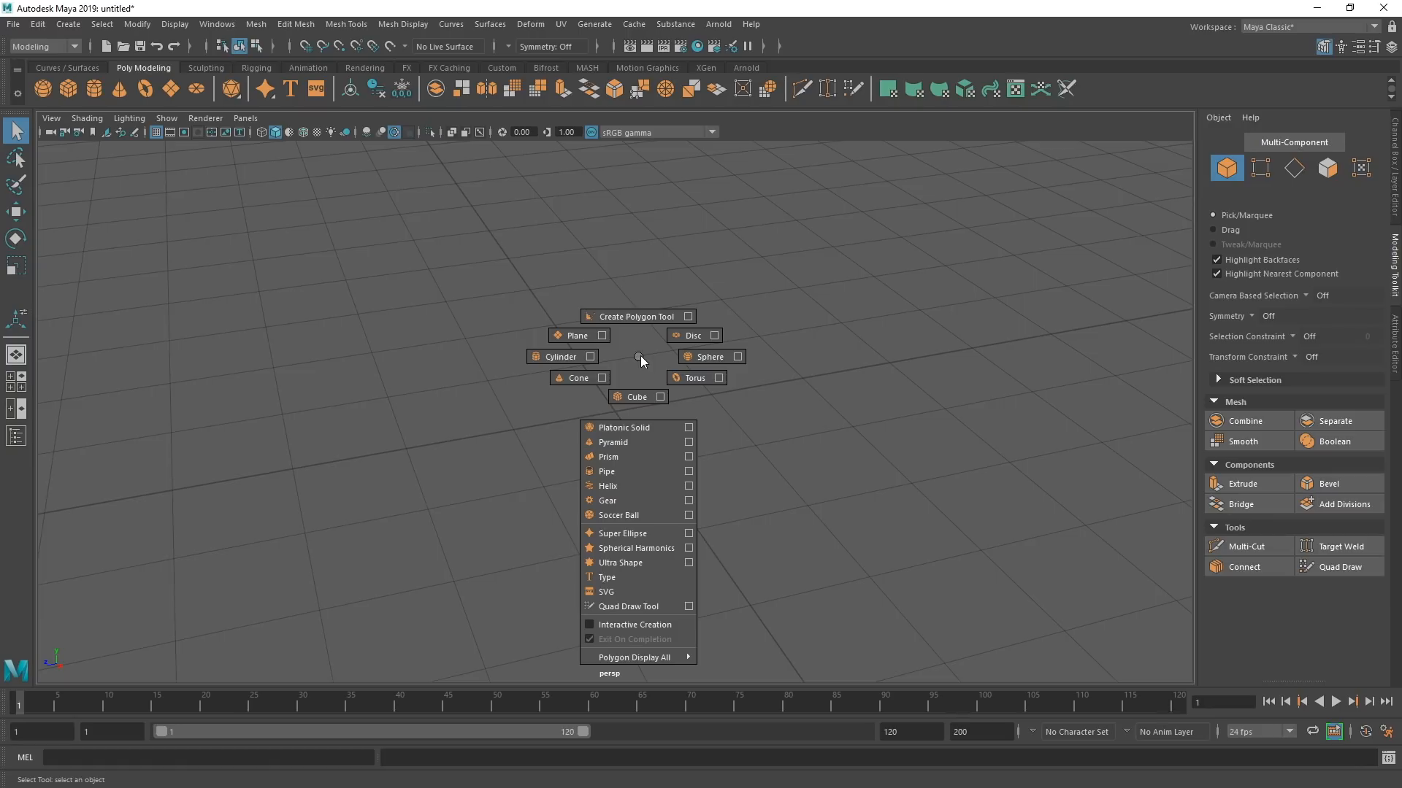
mouse_move(642, 365)
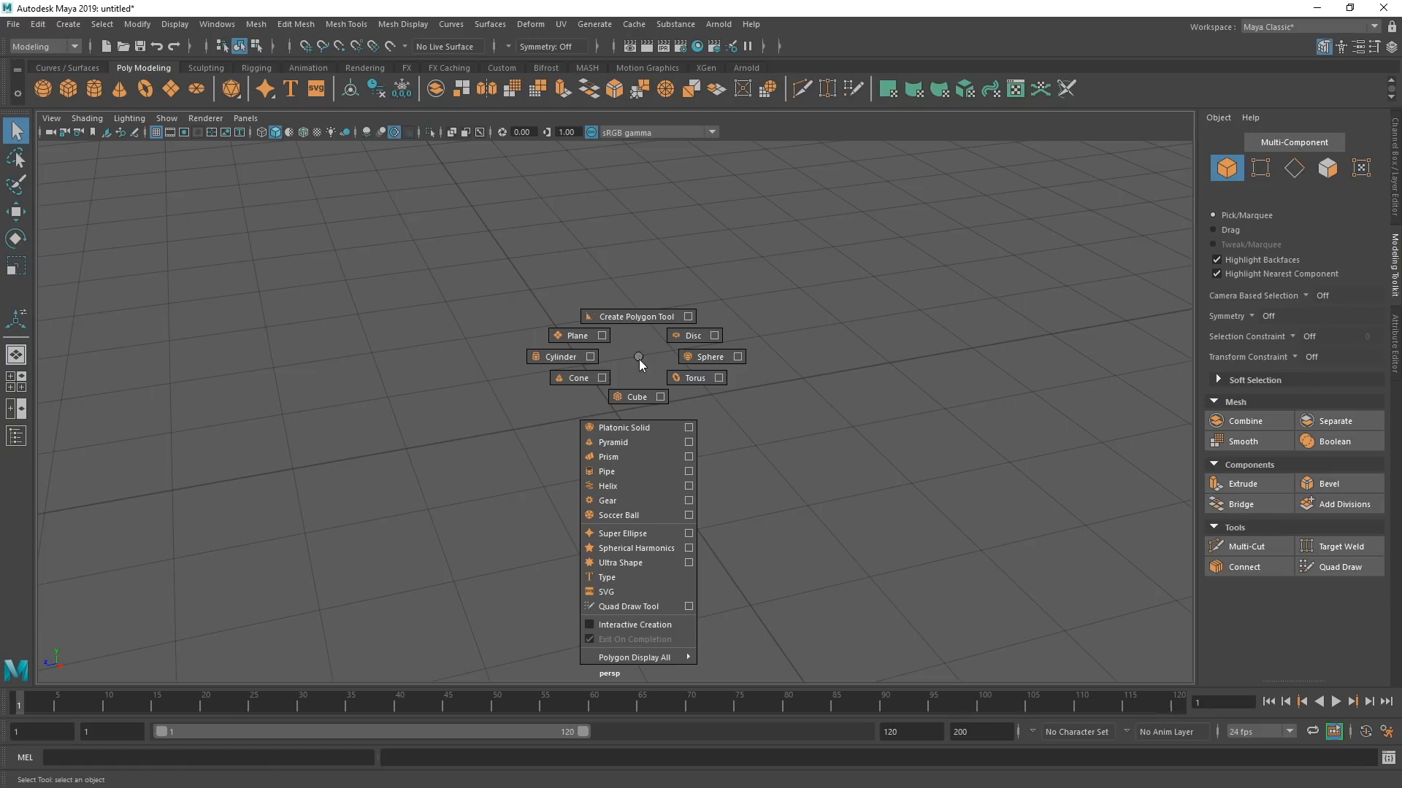
mouse_move(613, 606)
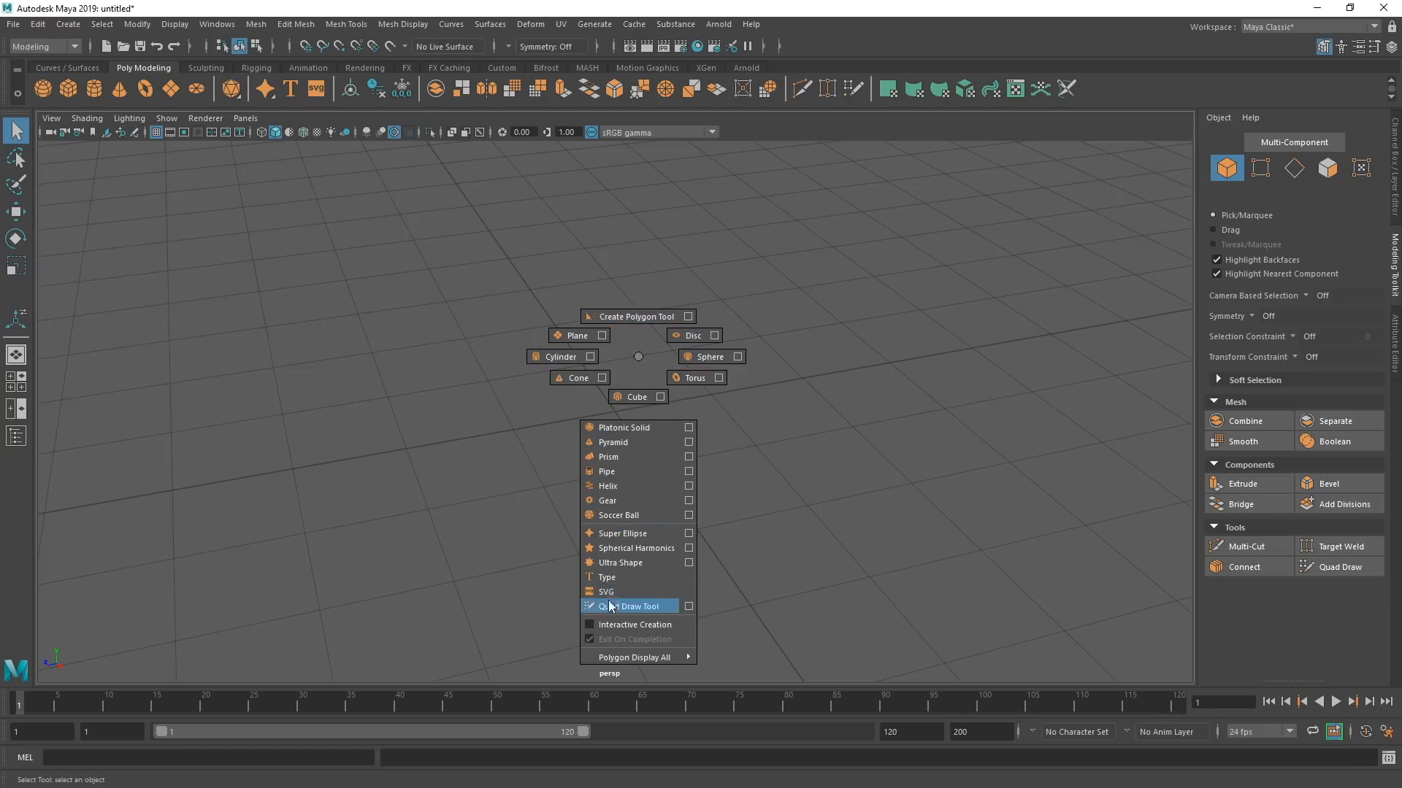
mouse_move(636, 398)
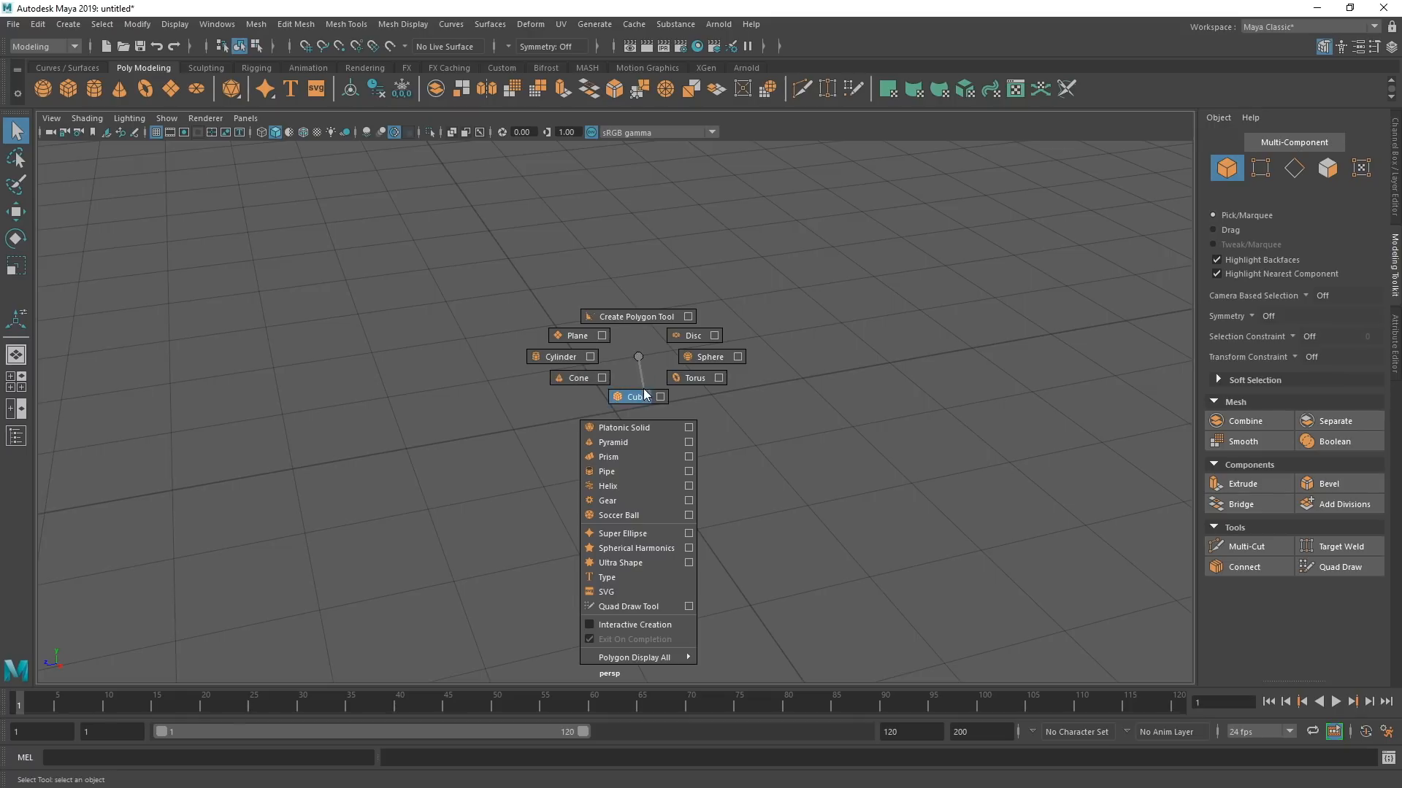
left_click(633, 395)
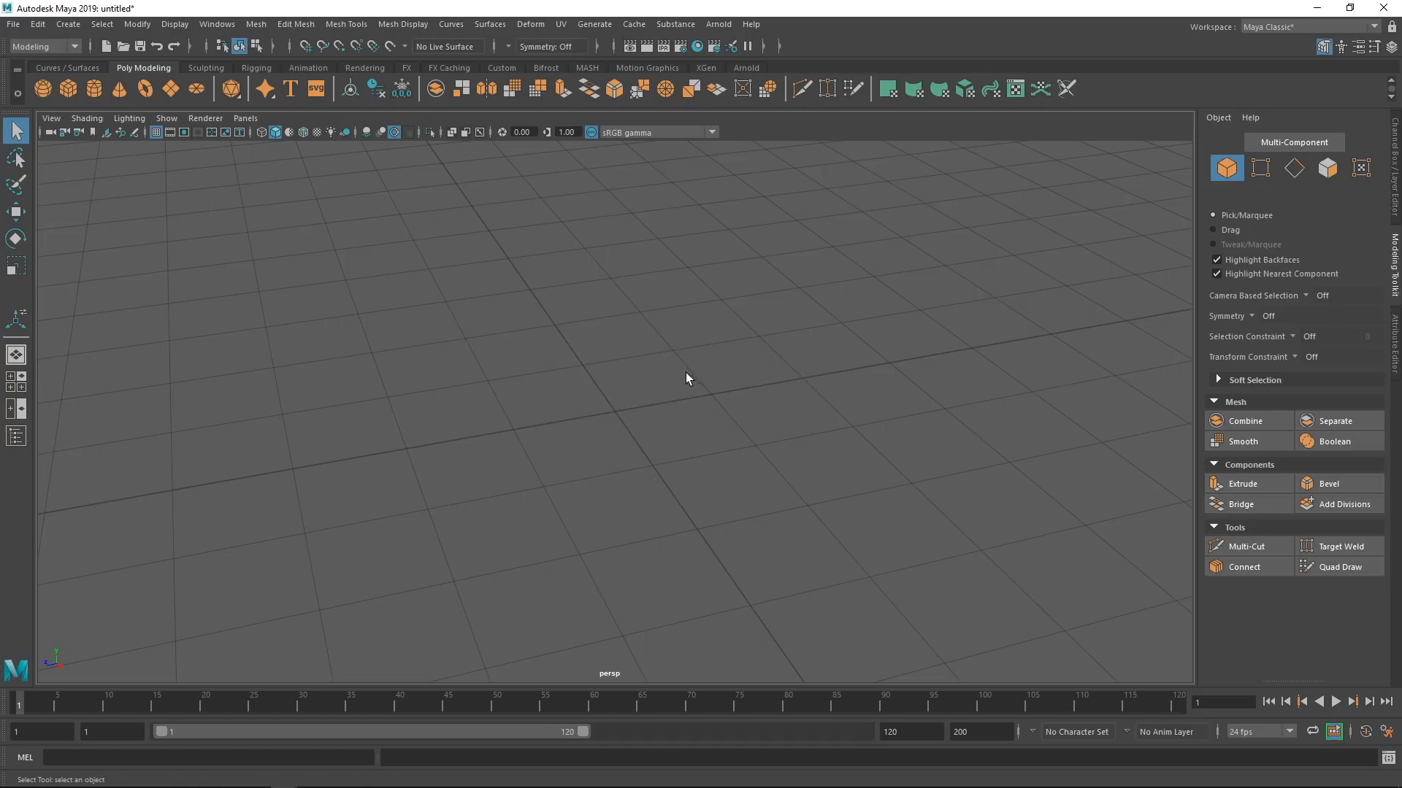
left_click(41, 88)
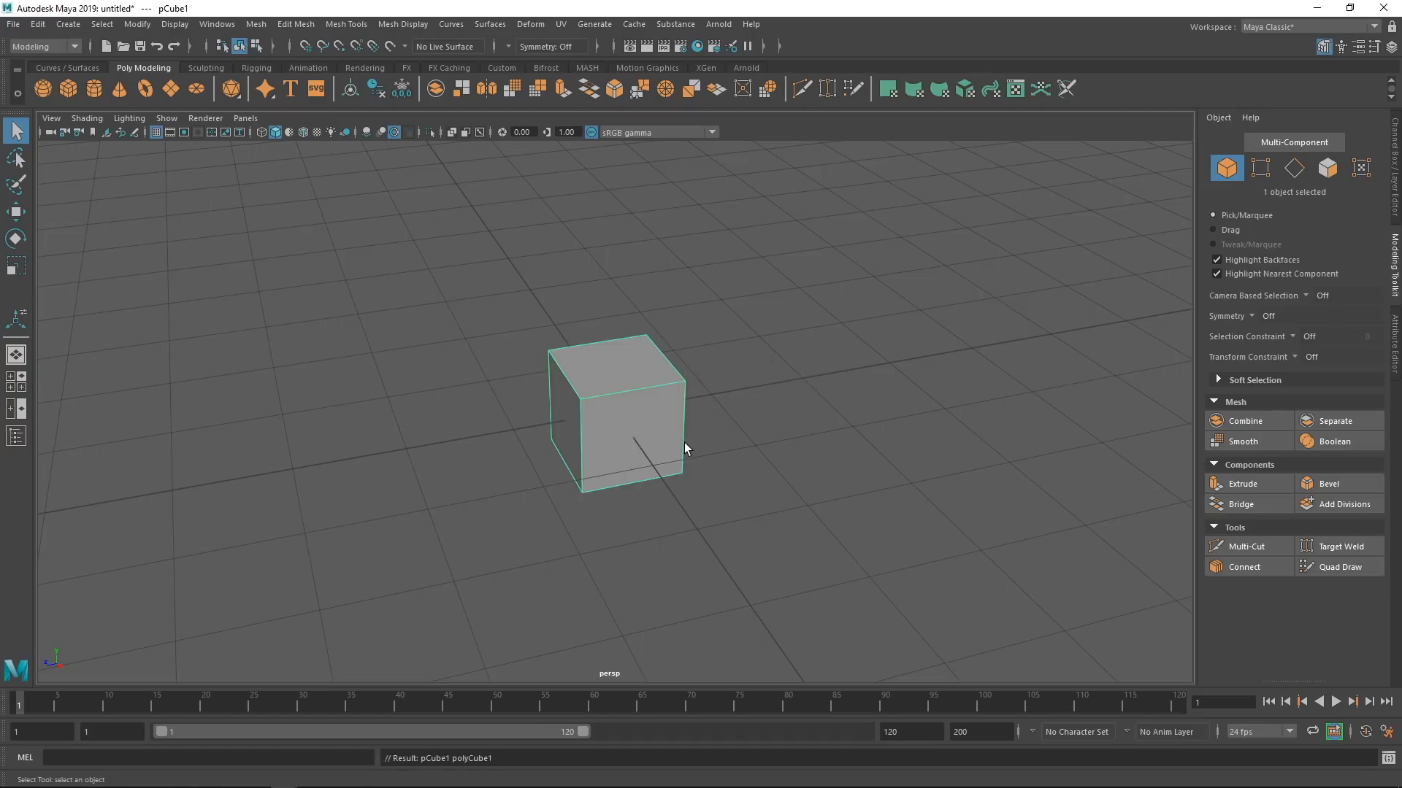
mouse_move(685, 435)
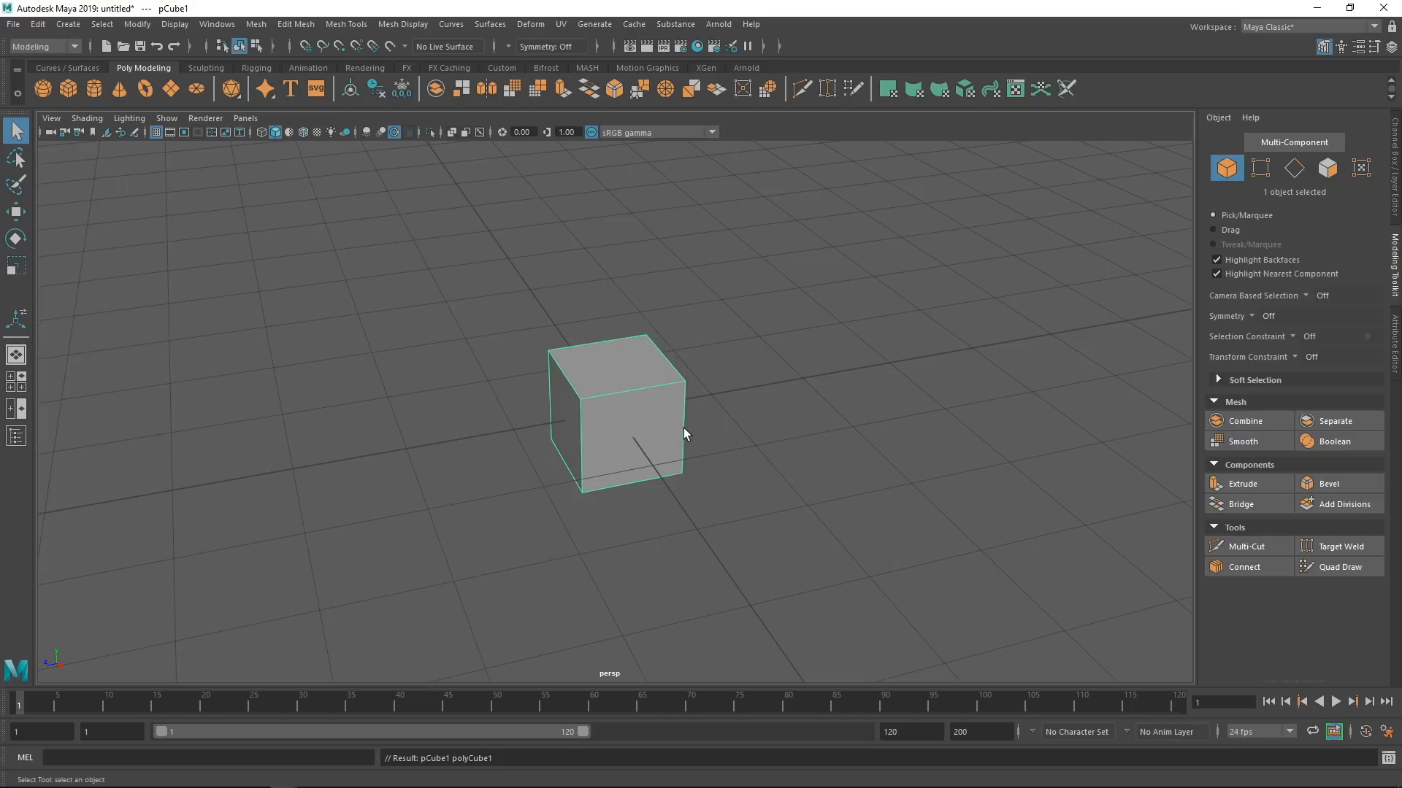
mouse_move(691, 417)
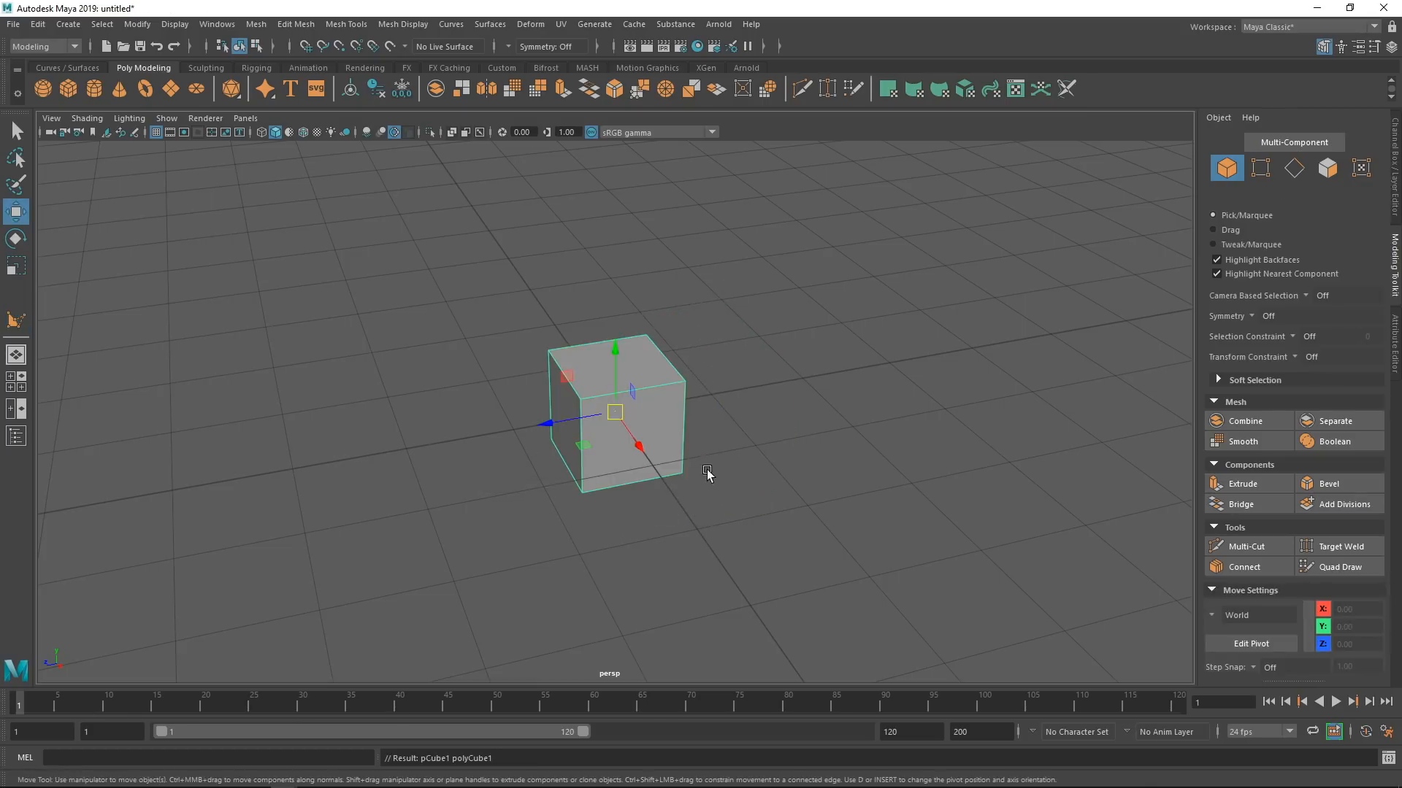
Select the cube, open its object marking menu, then apply Smooth and undo it.
left_click(679, 478)
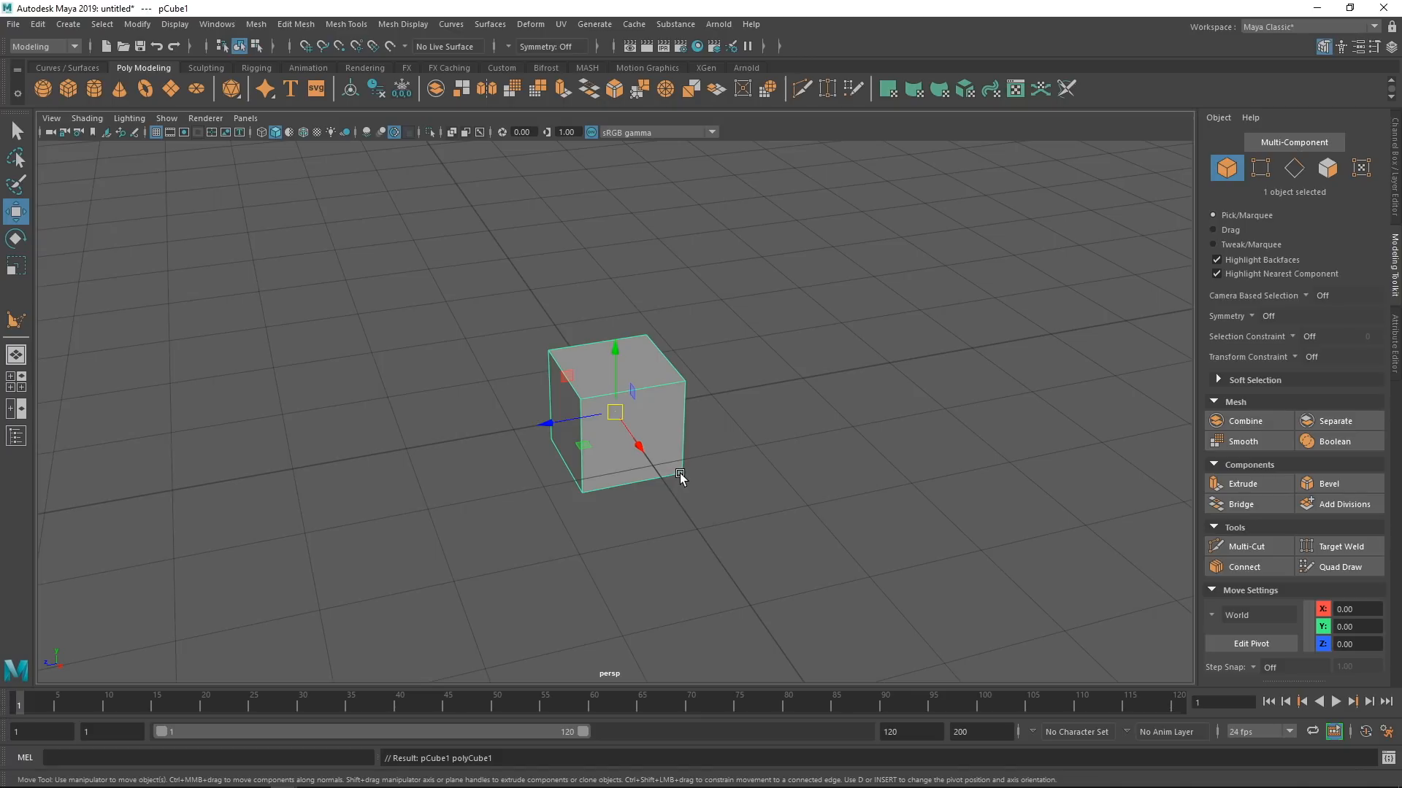
mouse_move(660, 471)
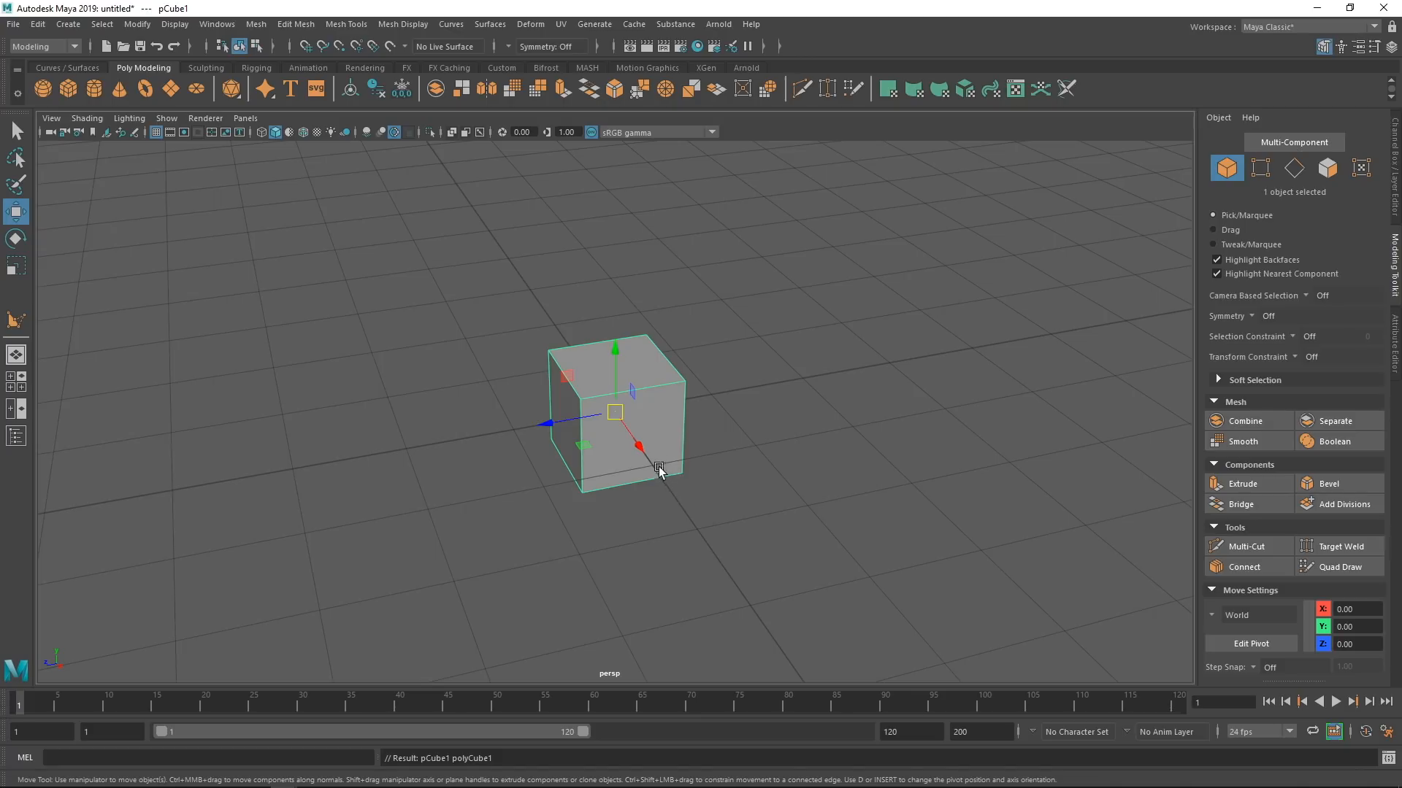
left_click(1261, 168)
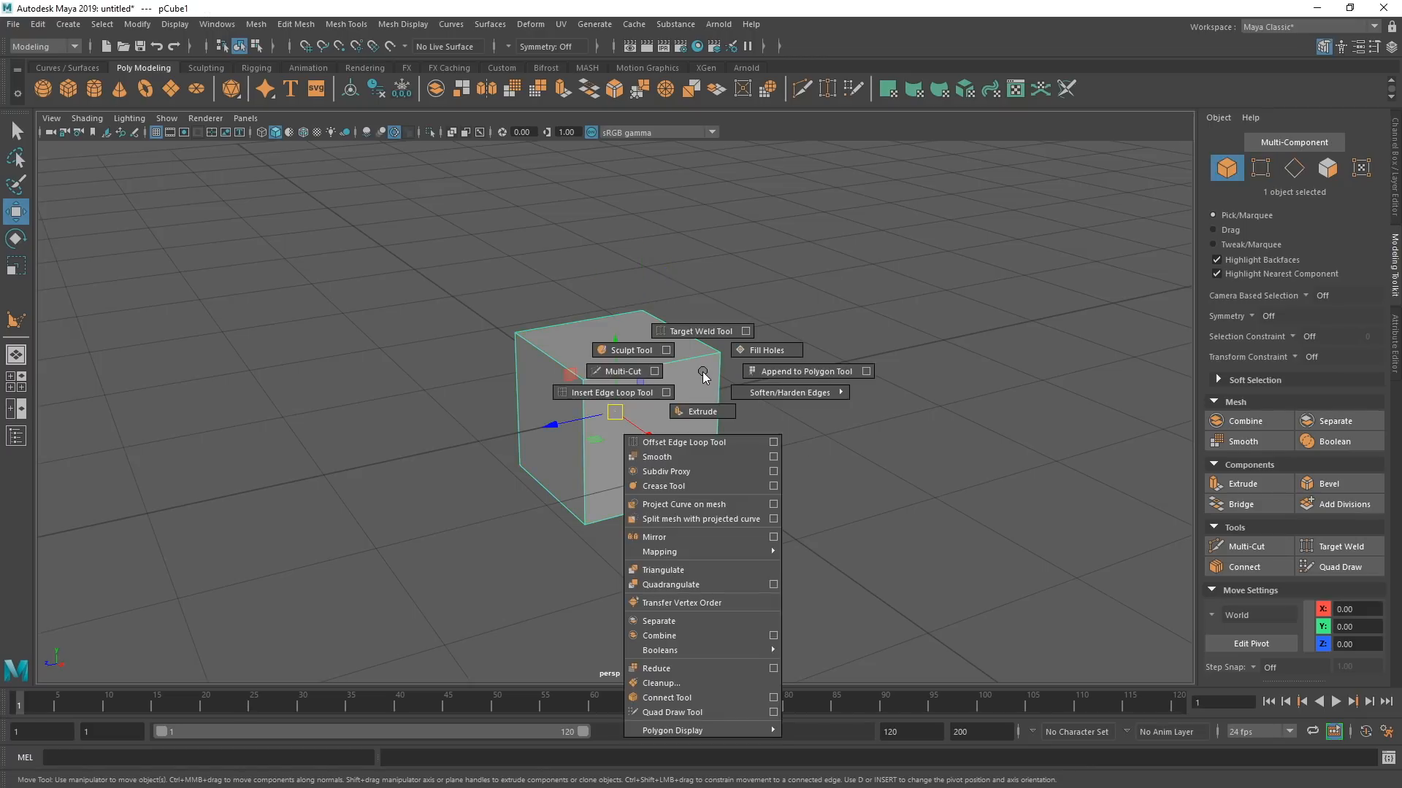
left_click(829, 365)
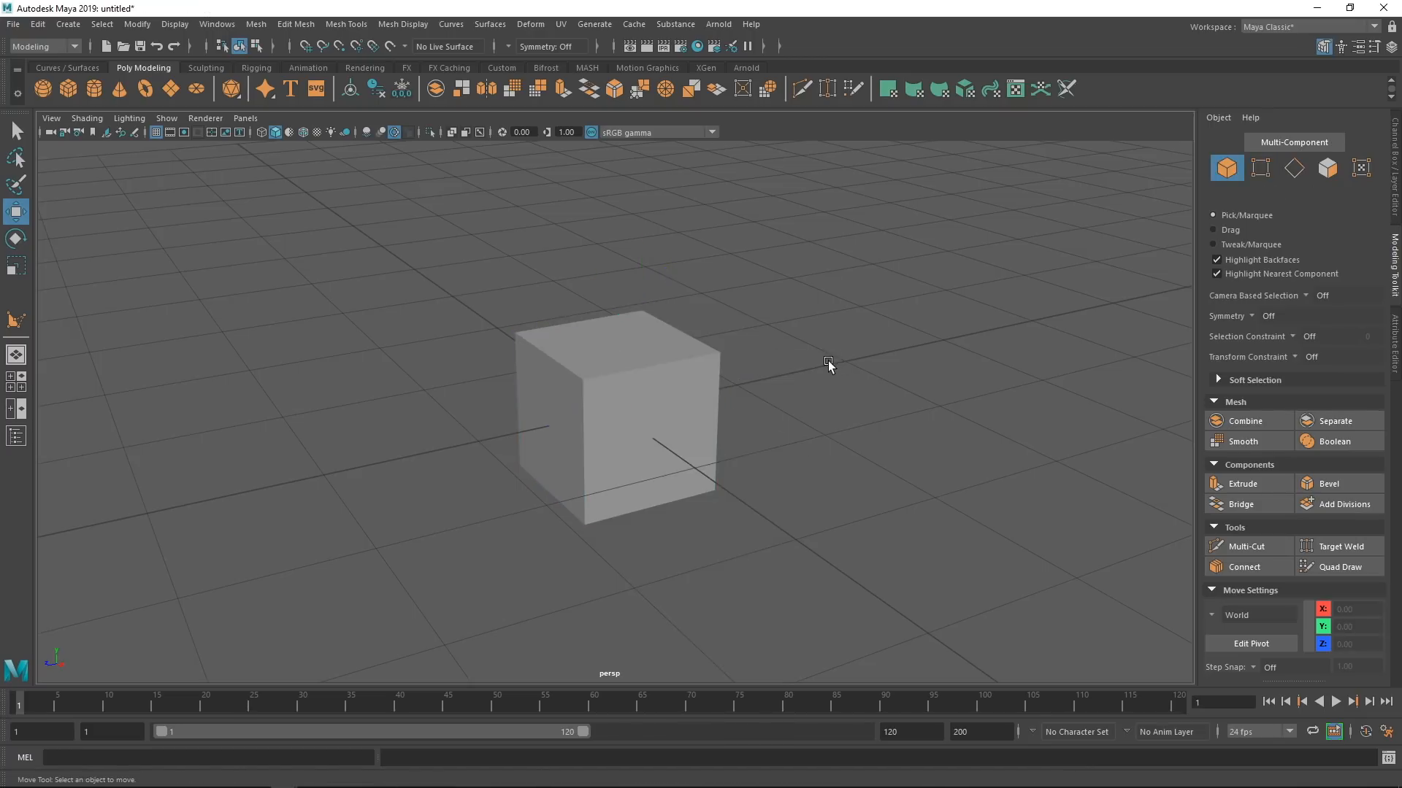
mouse_move(801, 371)
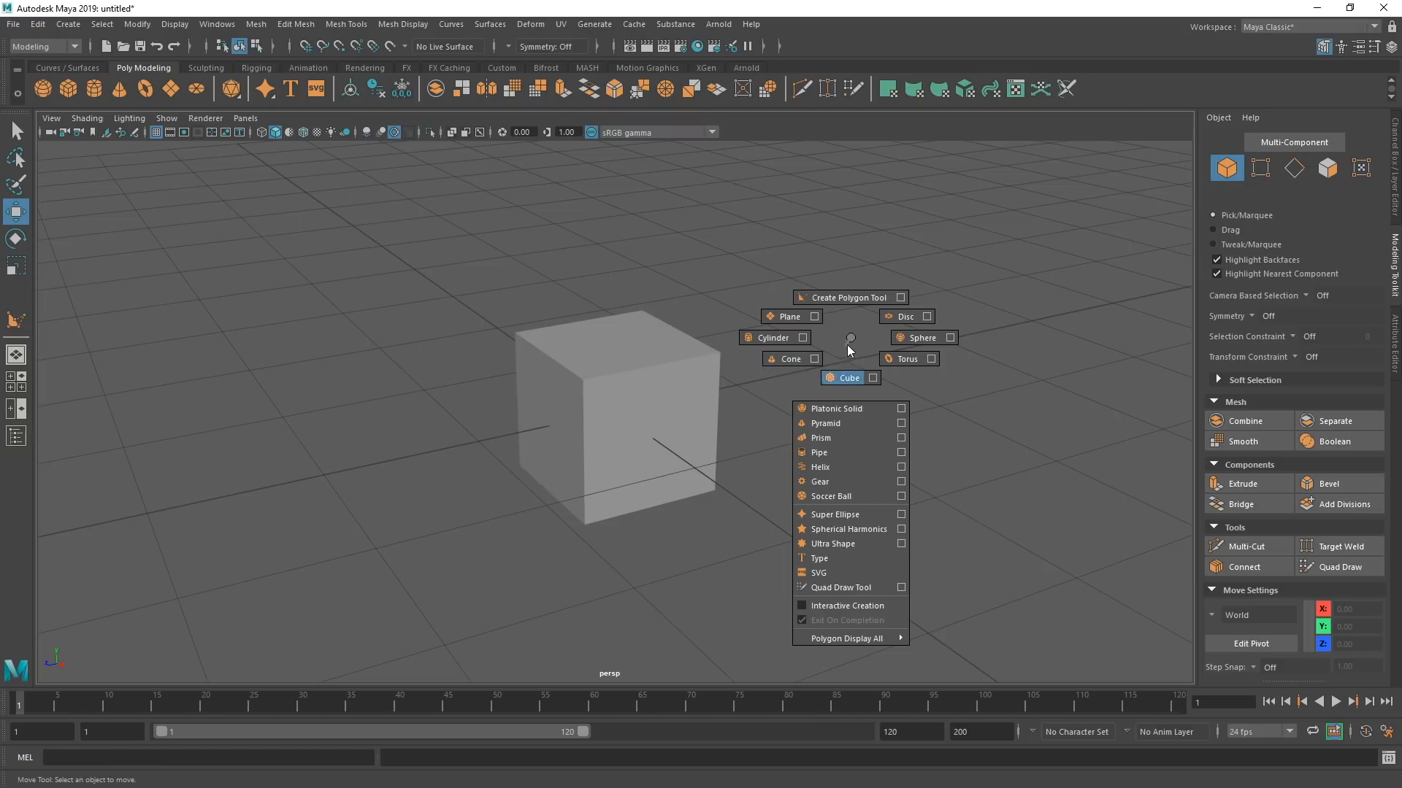
left_click(845, 377)
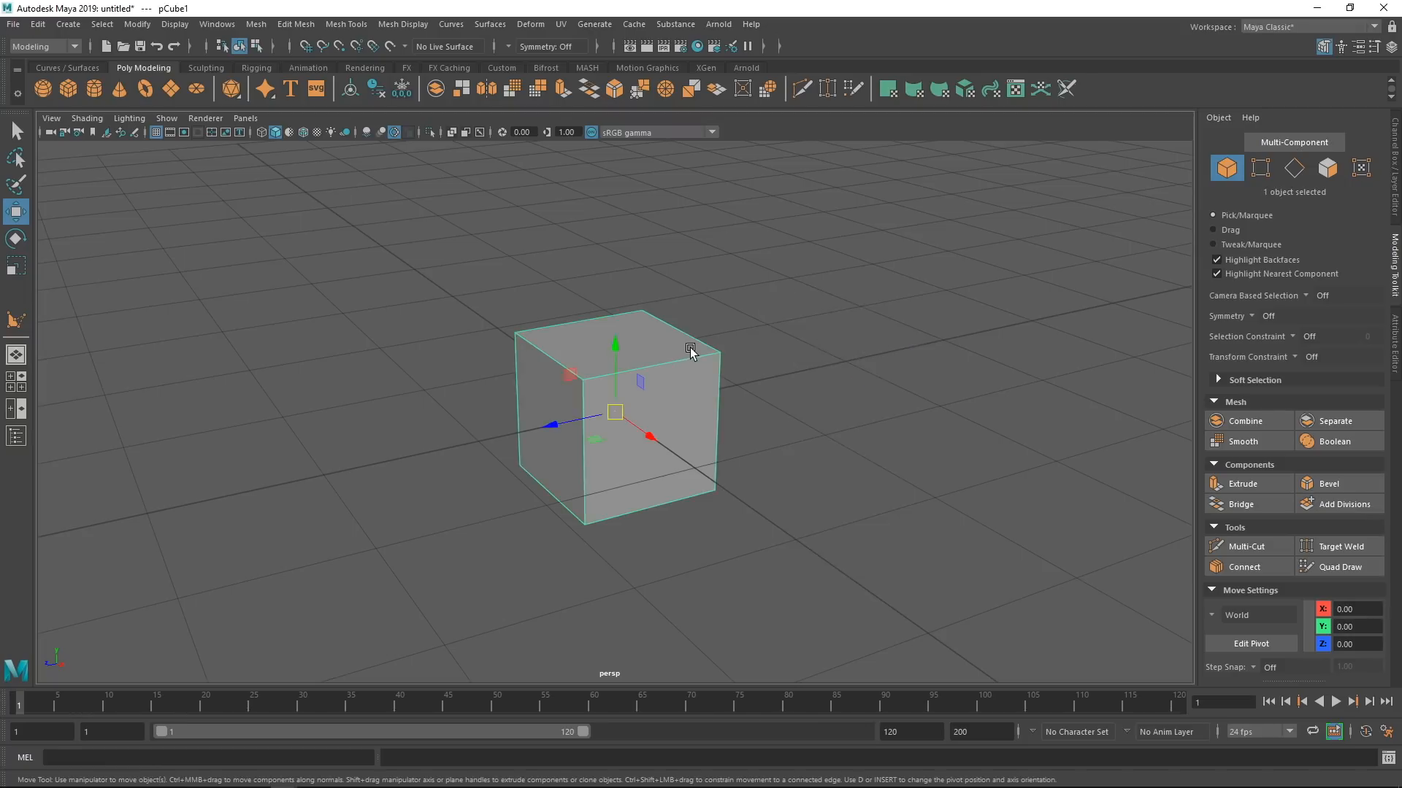
right_click(690, 349)
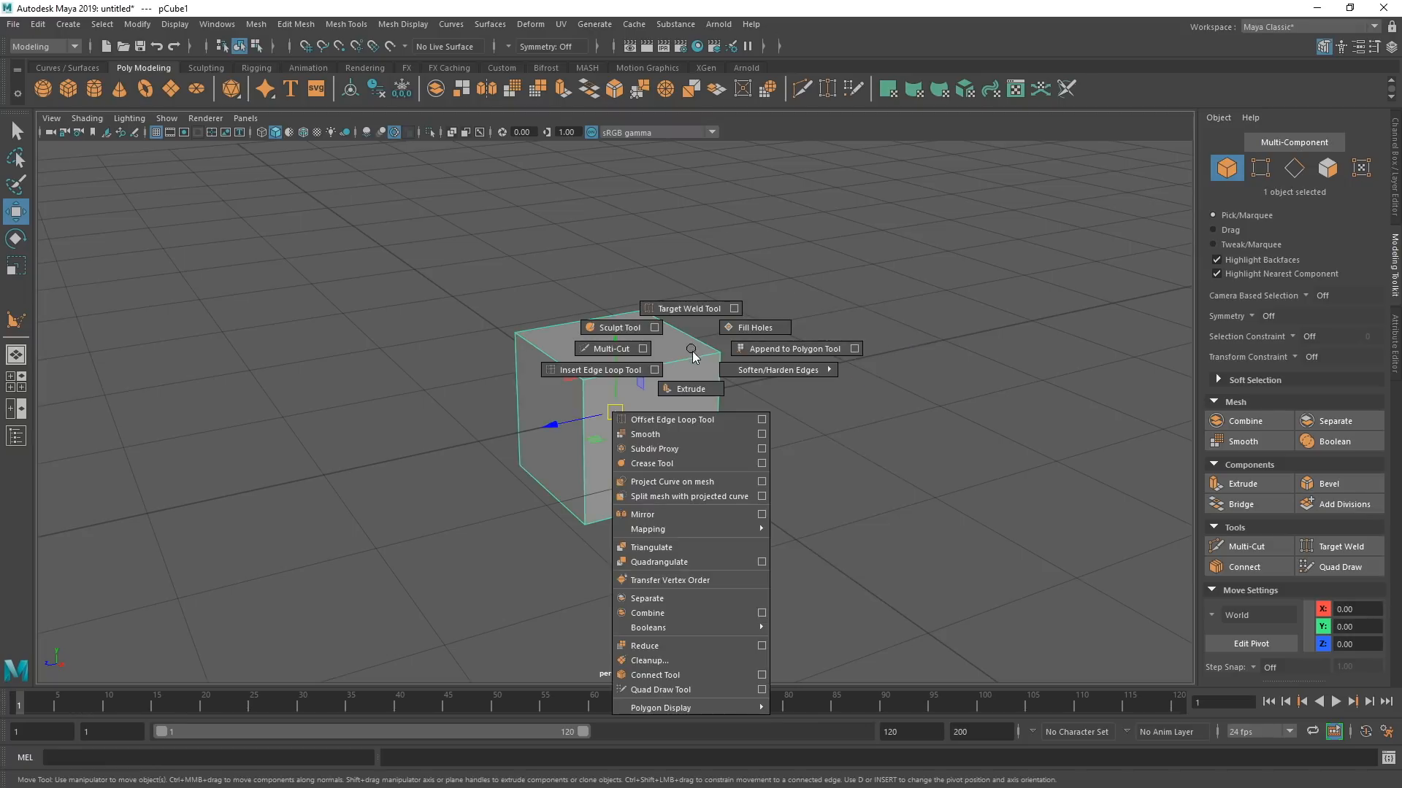
mouse_move(666, 449)
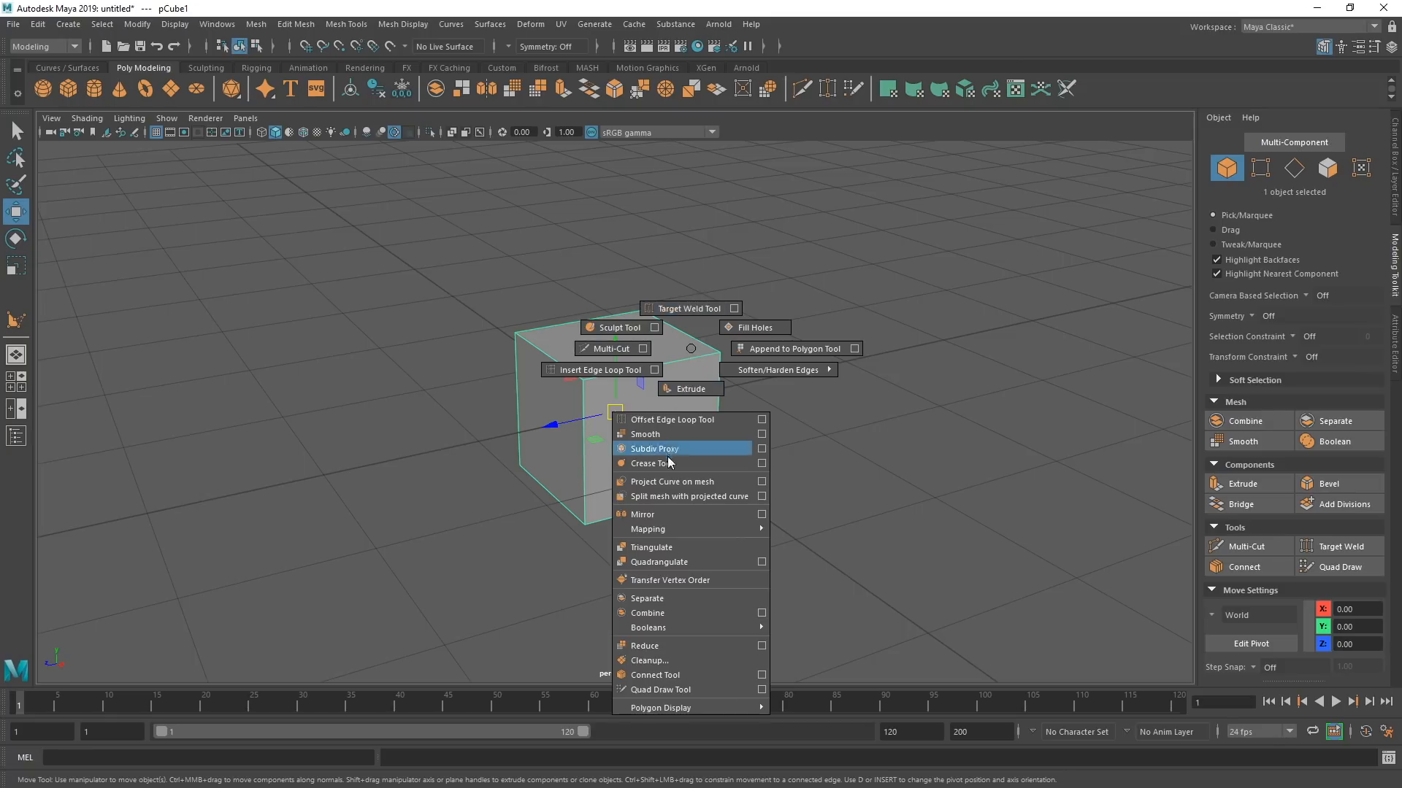
left_click(644, 434)
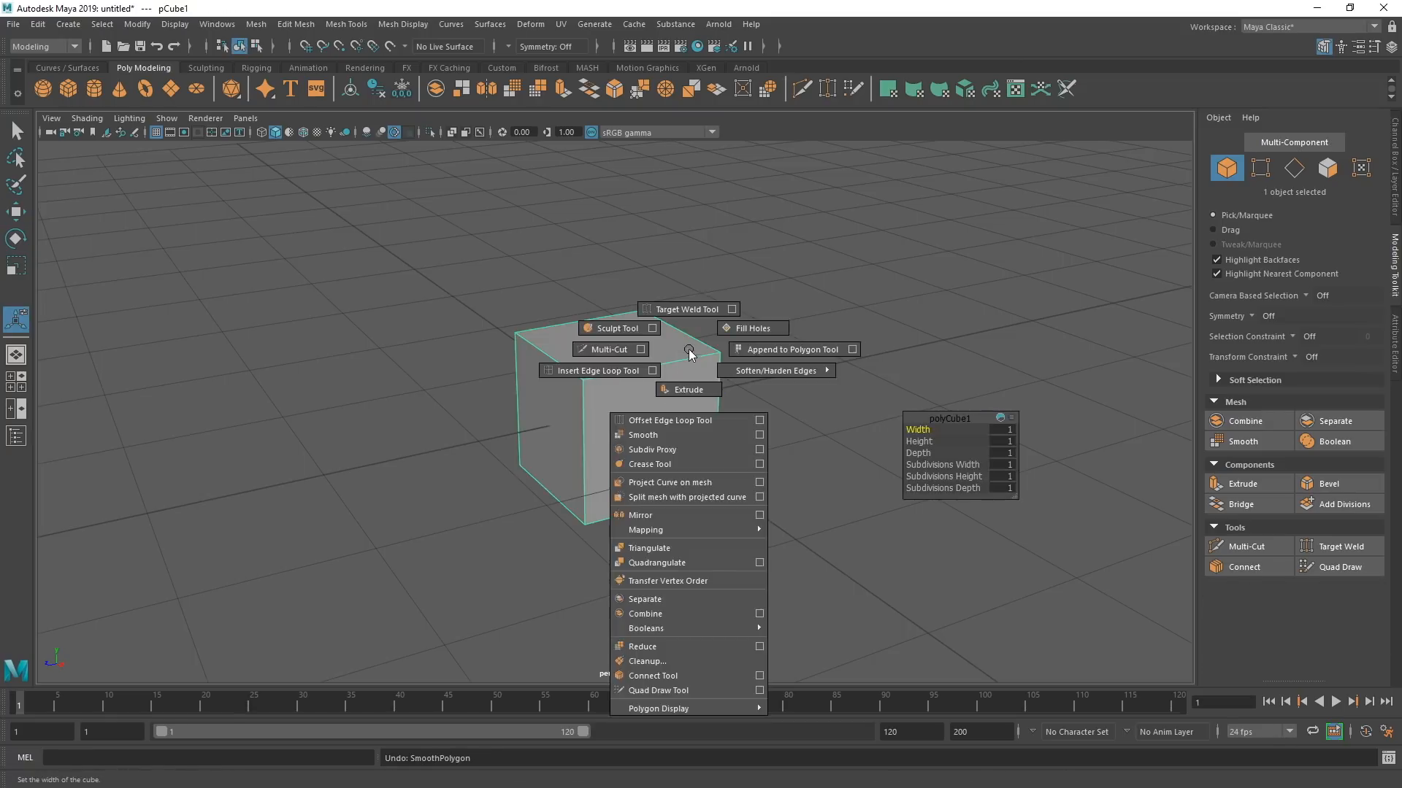
mouse_move(752, 328)
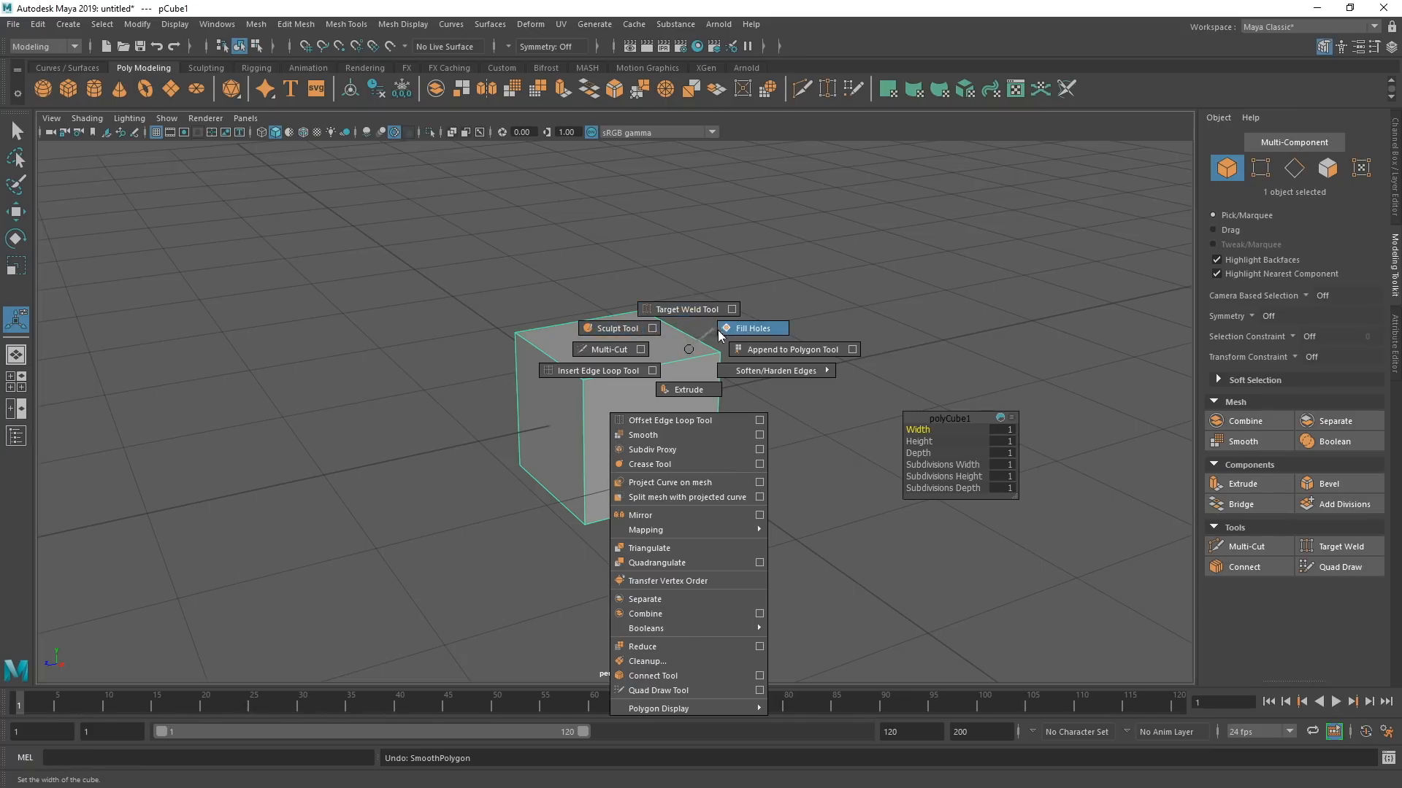
mouse_move(651, 449)
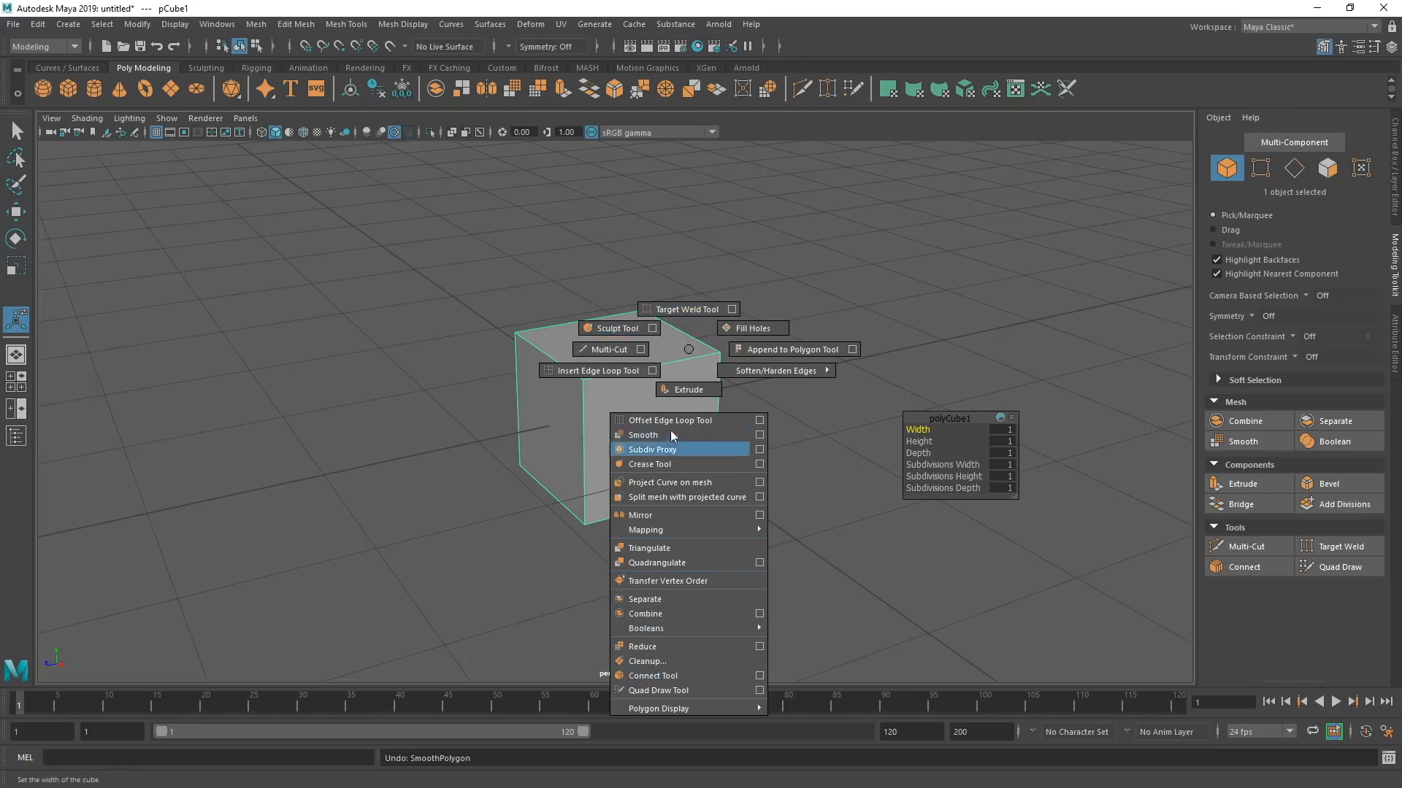
mouse_move(597, 370)
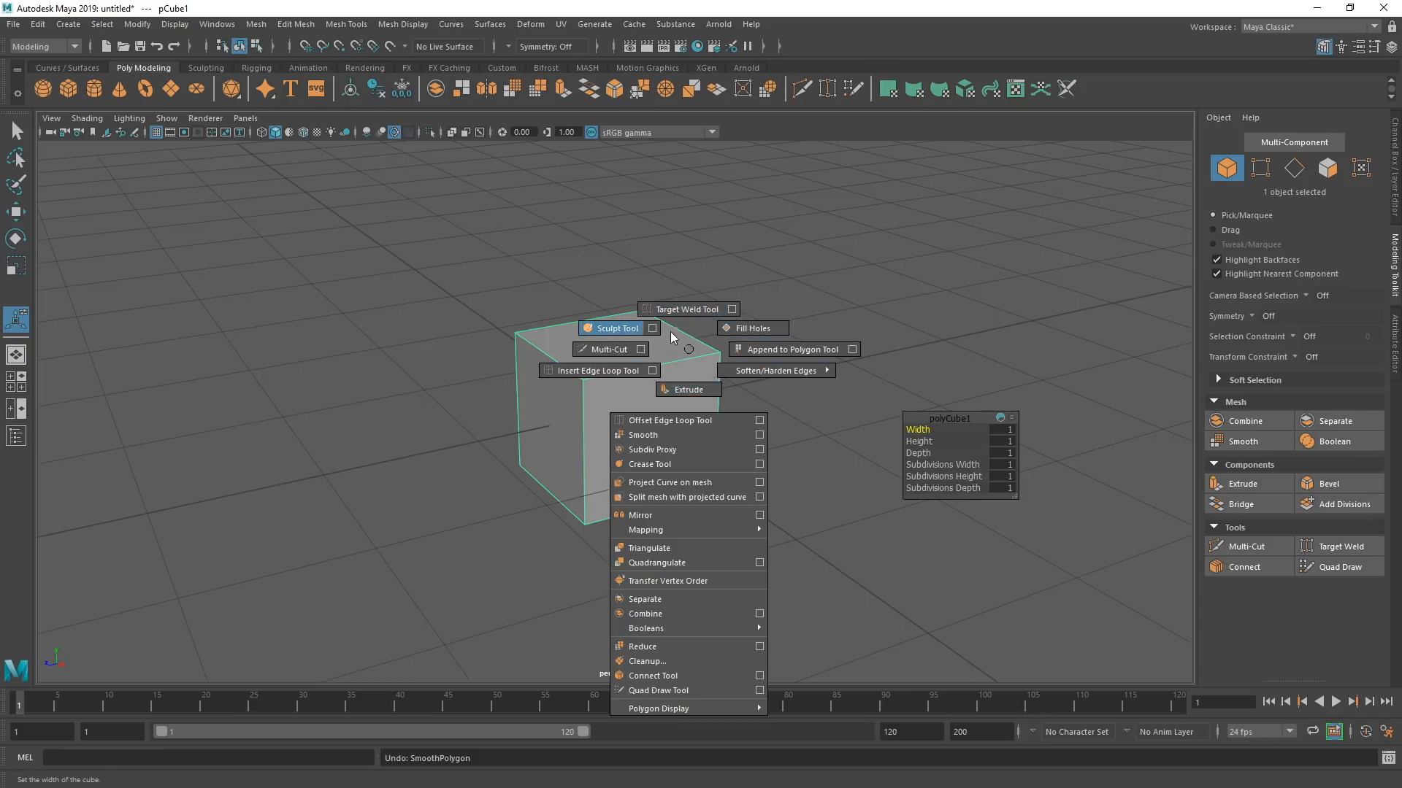
left_click(676, 345)
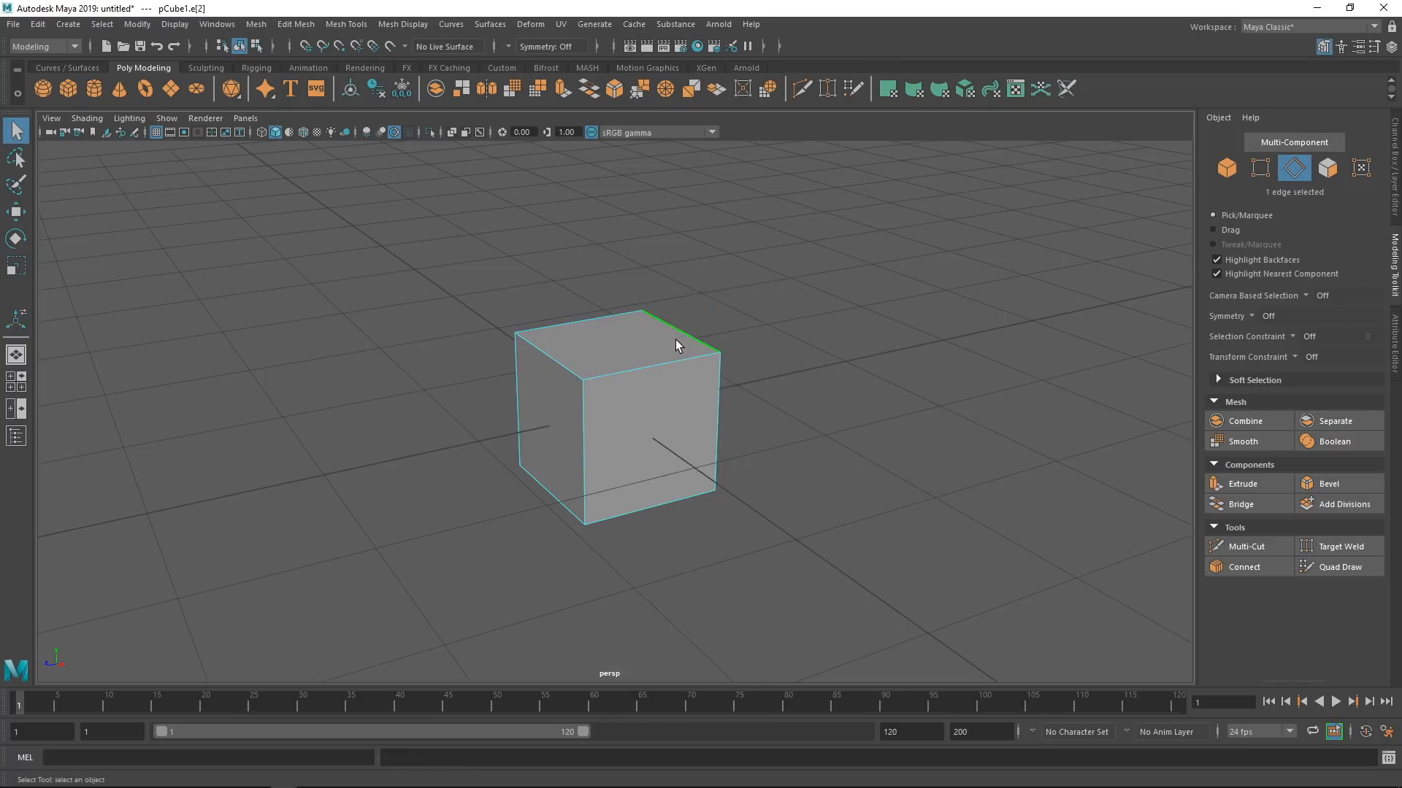
right_click(675, 344)
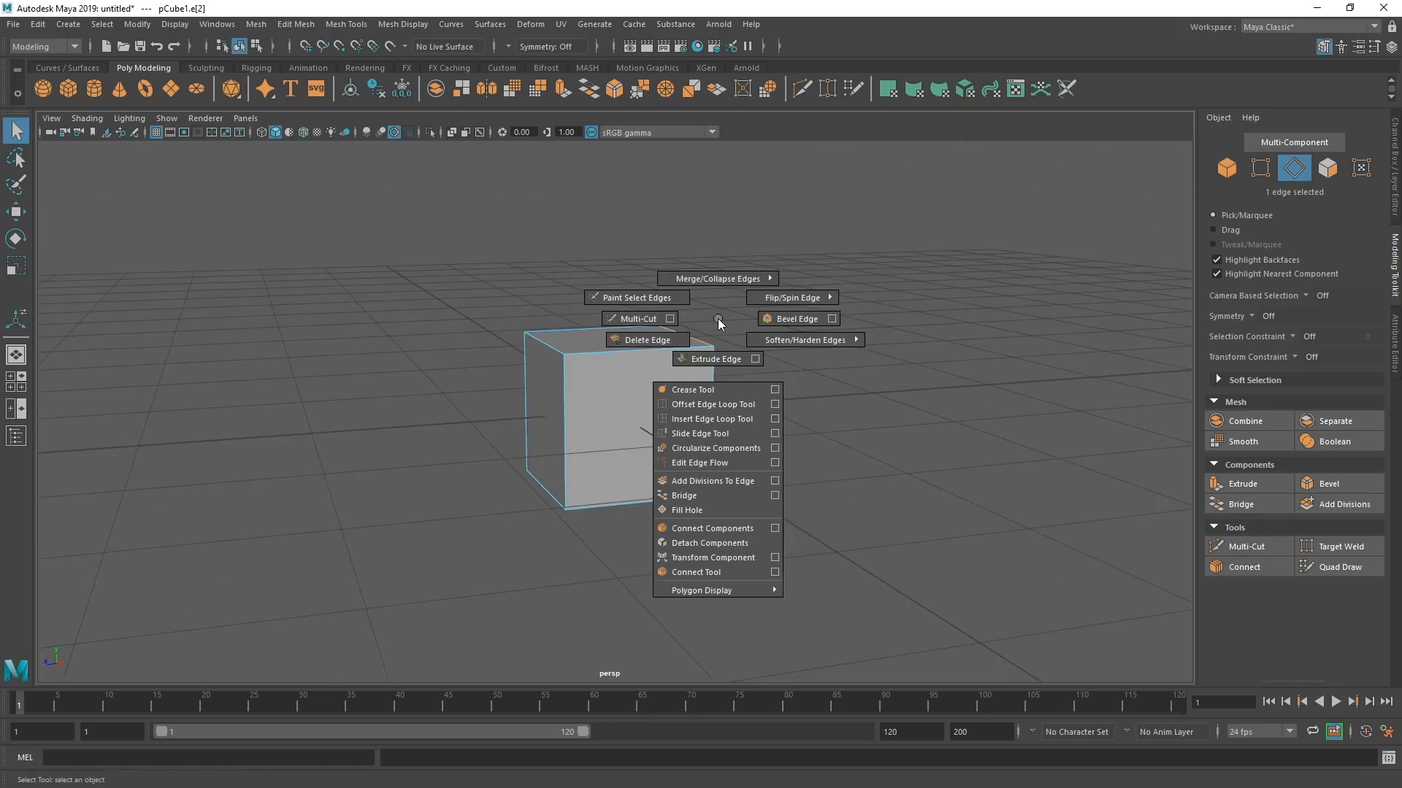
left_click(713, 358)
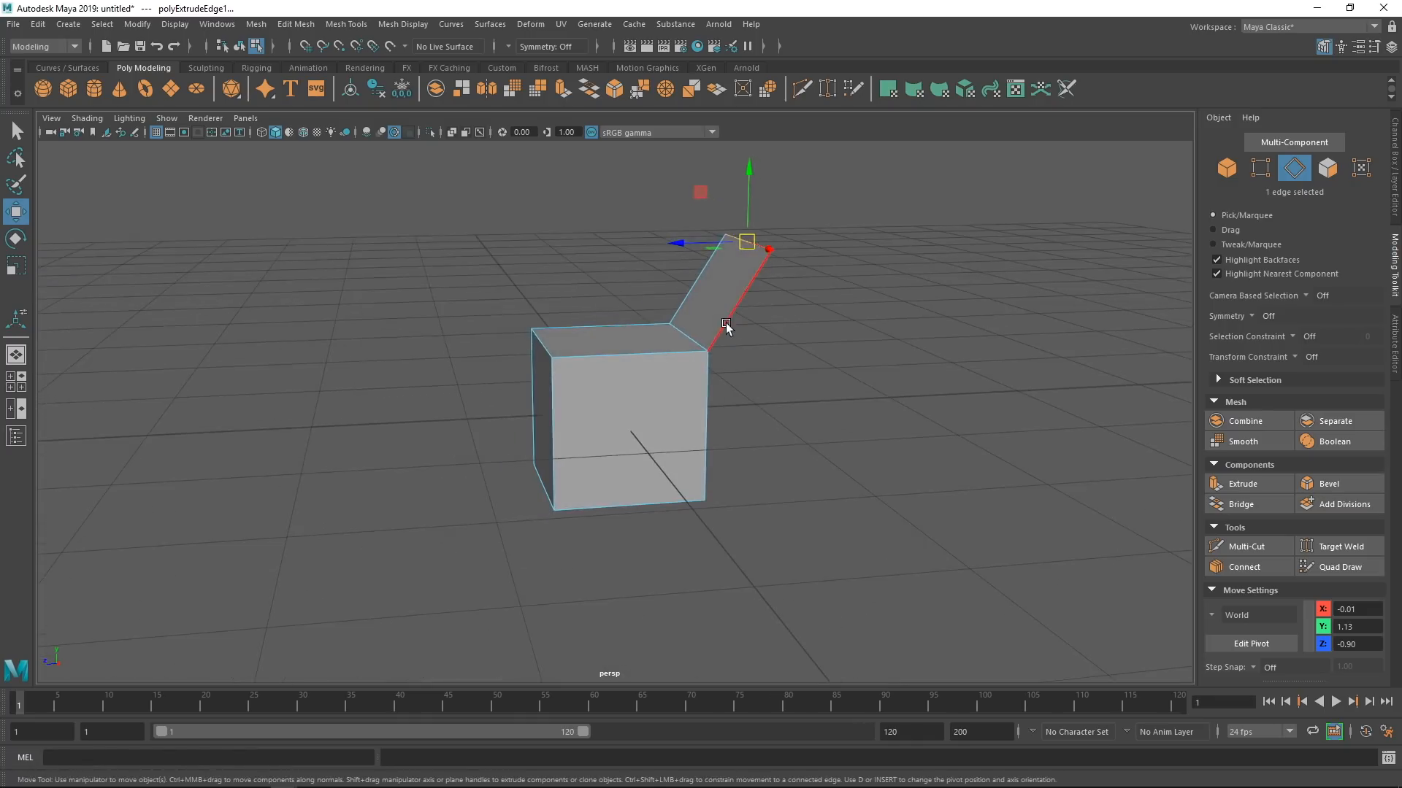
right_click(725, 322)
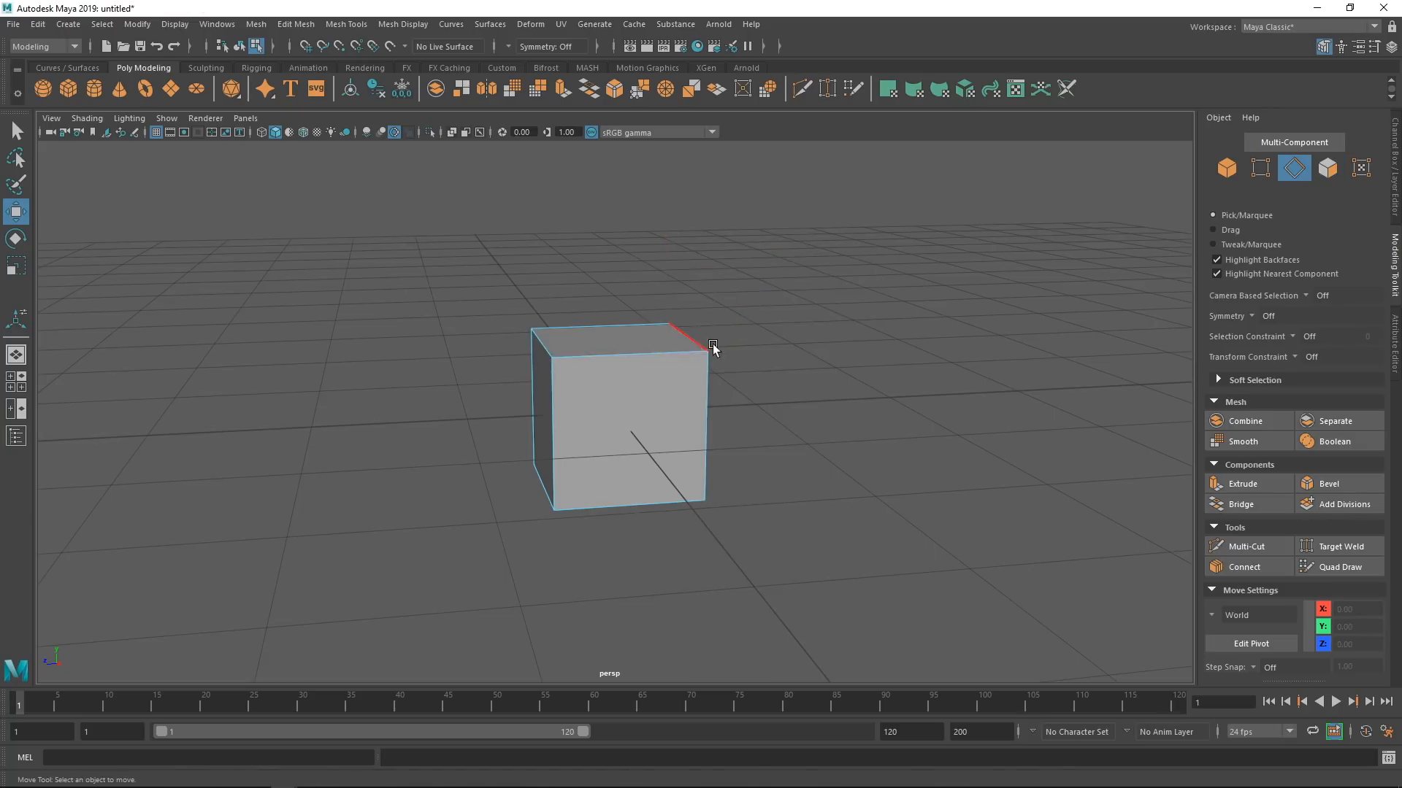
right_click(713, 347)
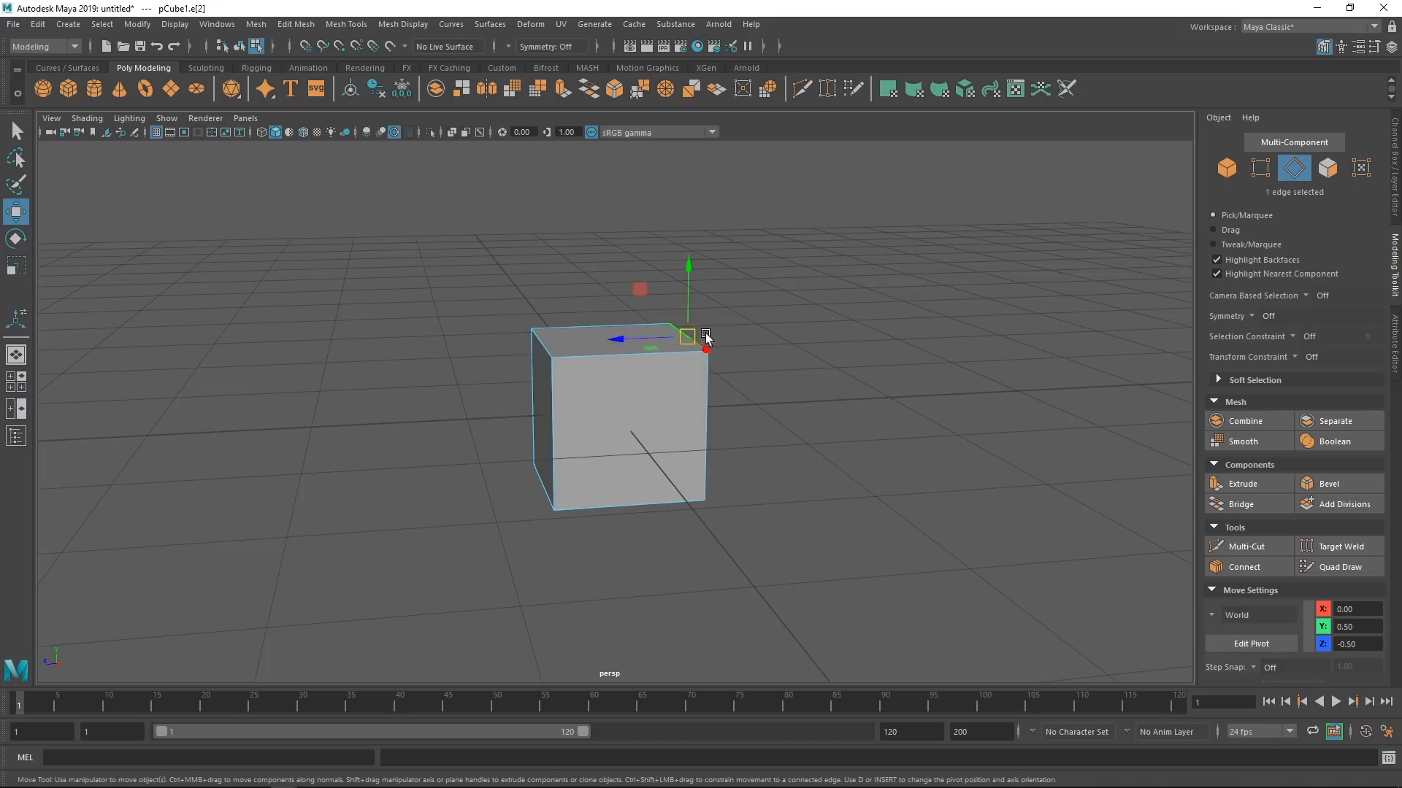
right_click(704, 338)
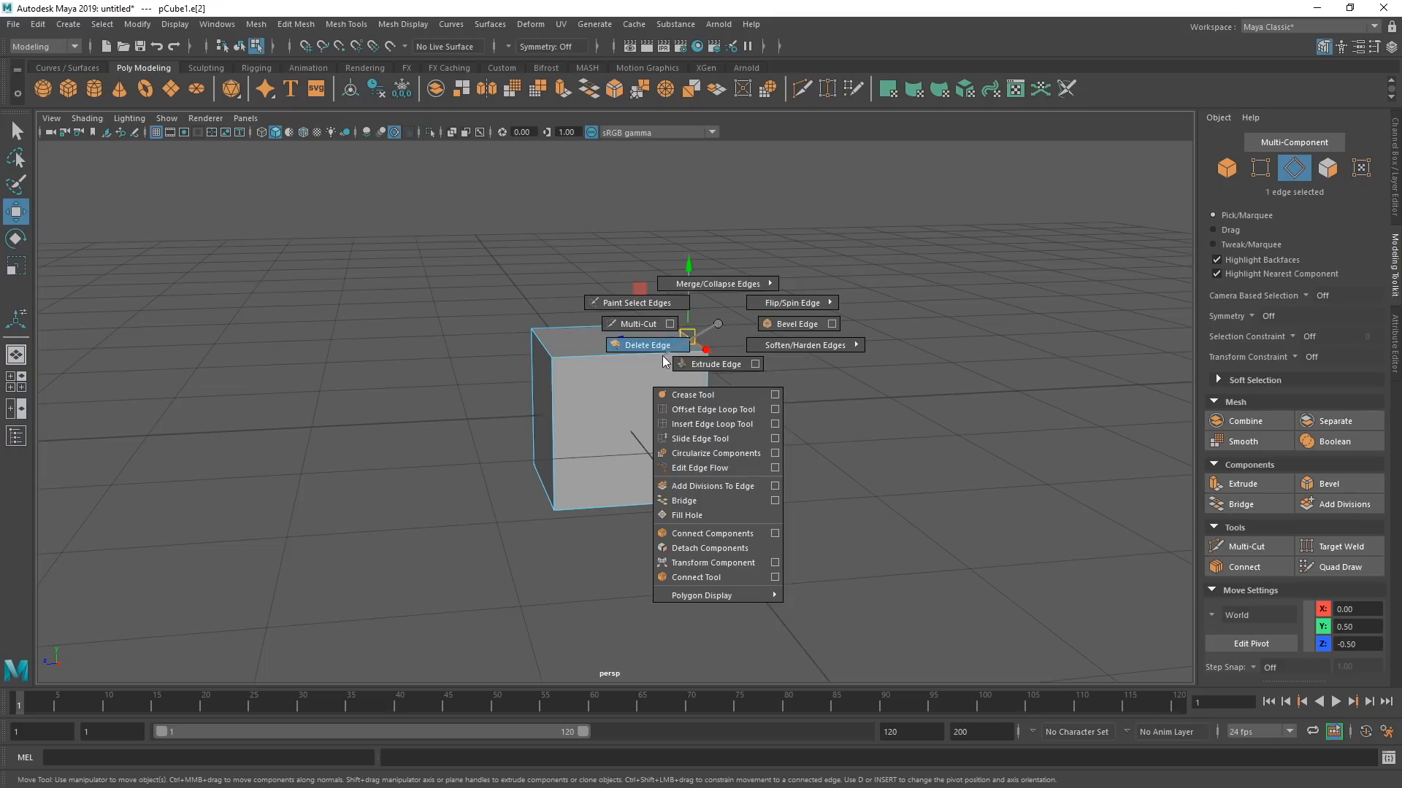
left_click(646, 345)
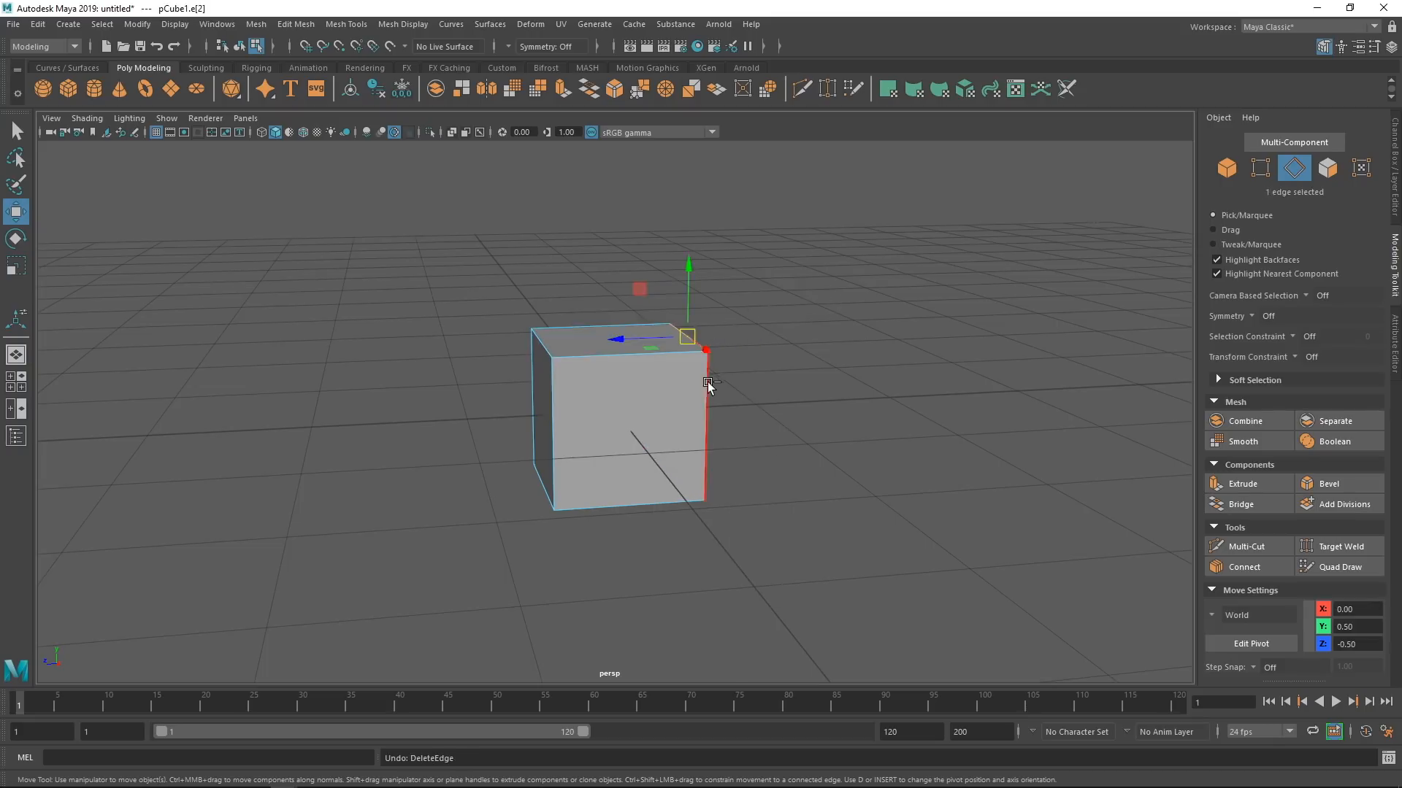
left_click(638, 468)
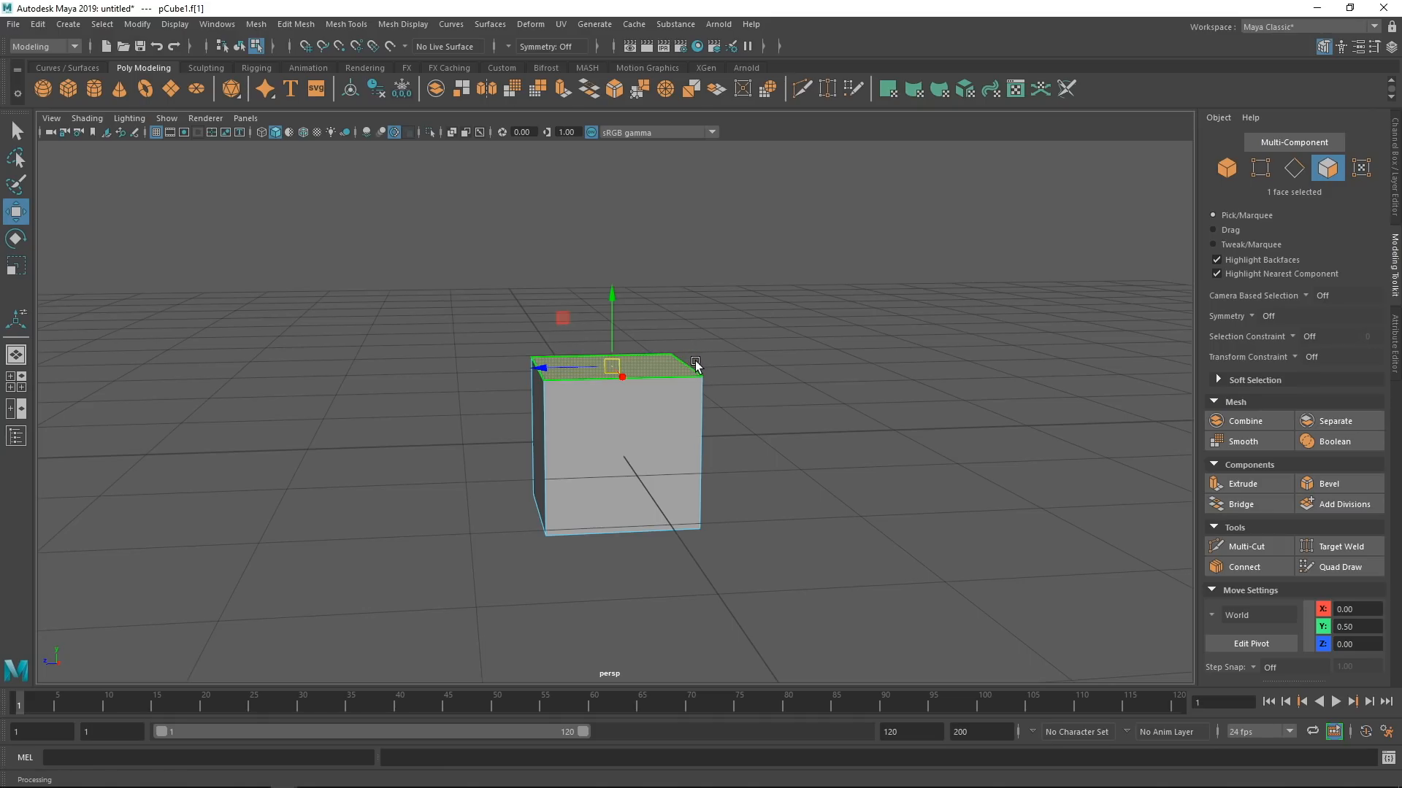
mouse_move(694, 351)
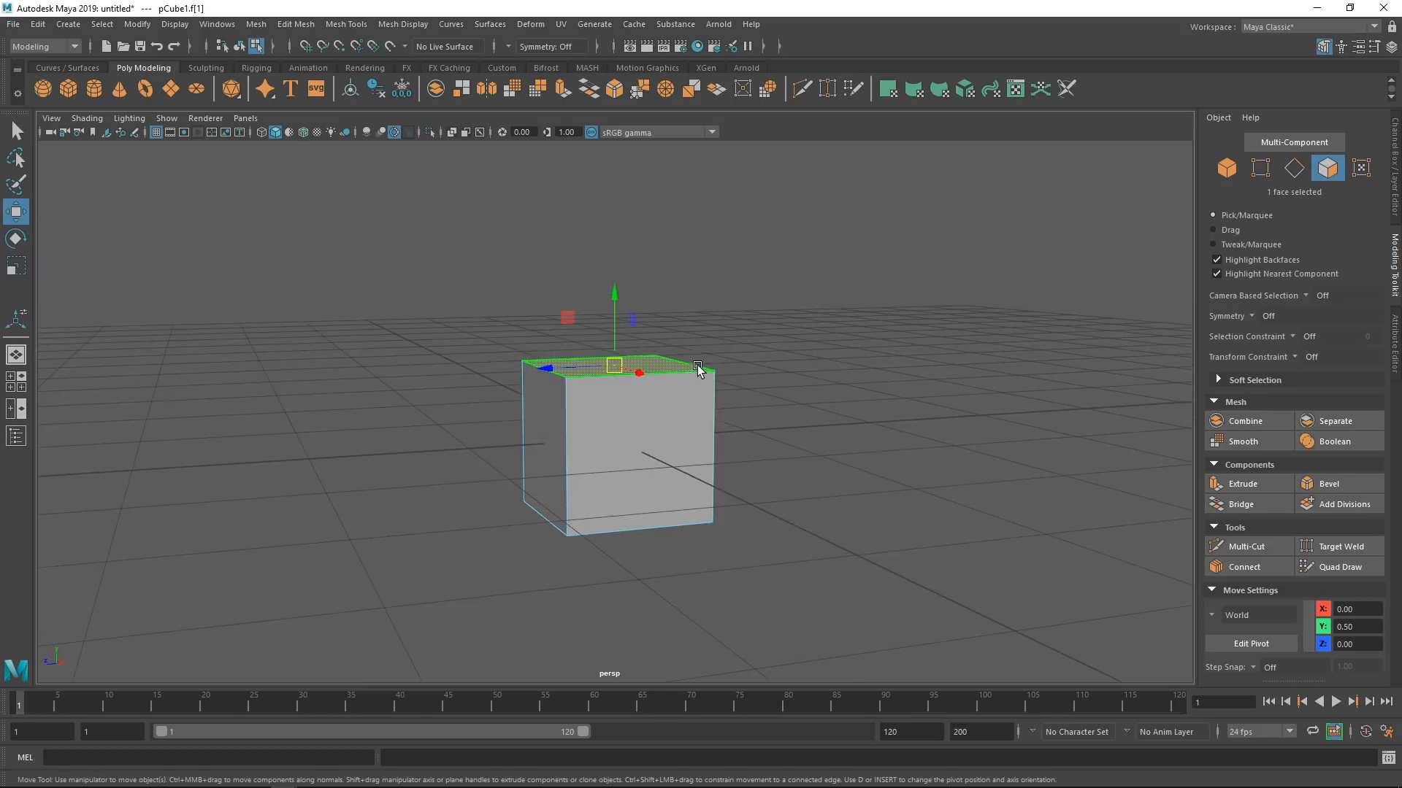
Extrude the cube's top face from the face marking menu and tilt it.
right_click(698, 366)
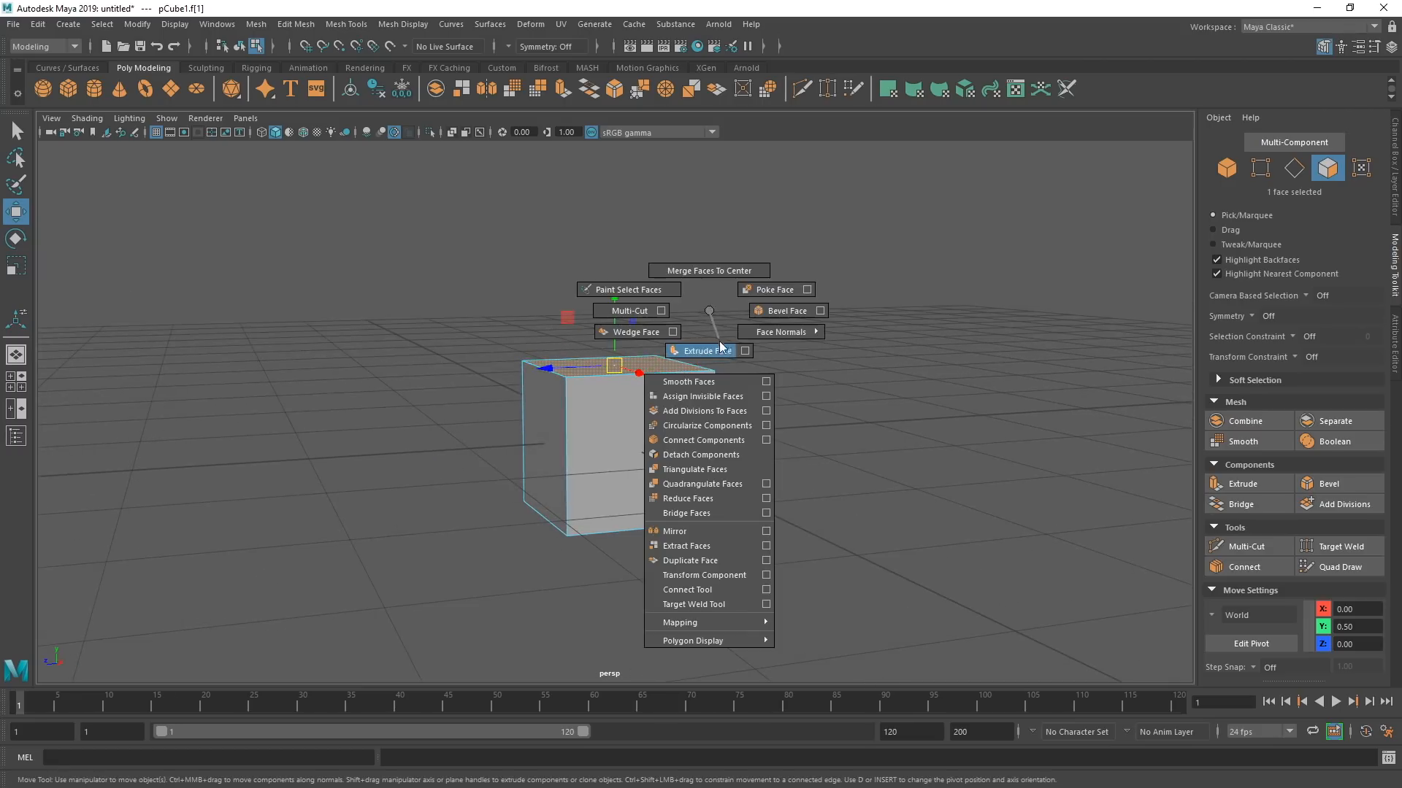
left_click(700, 350)
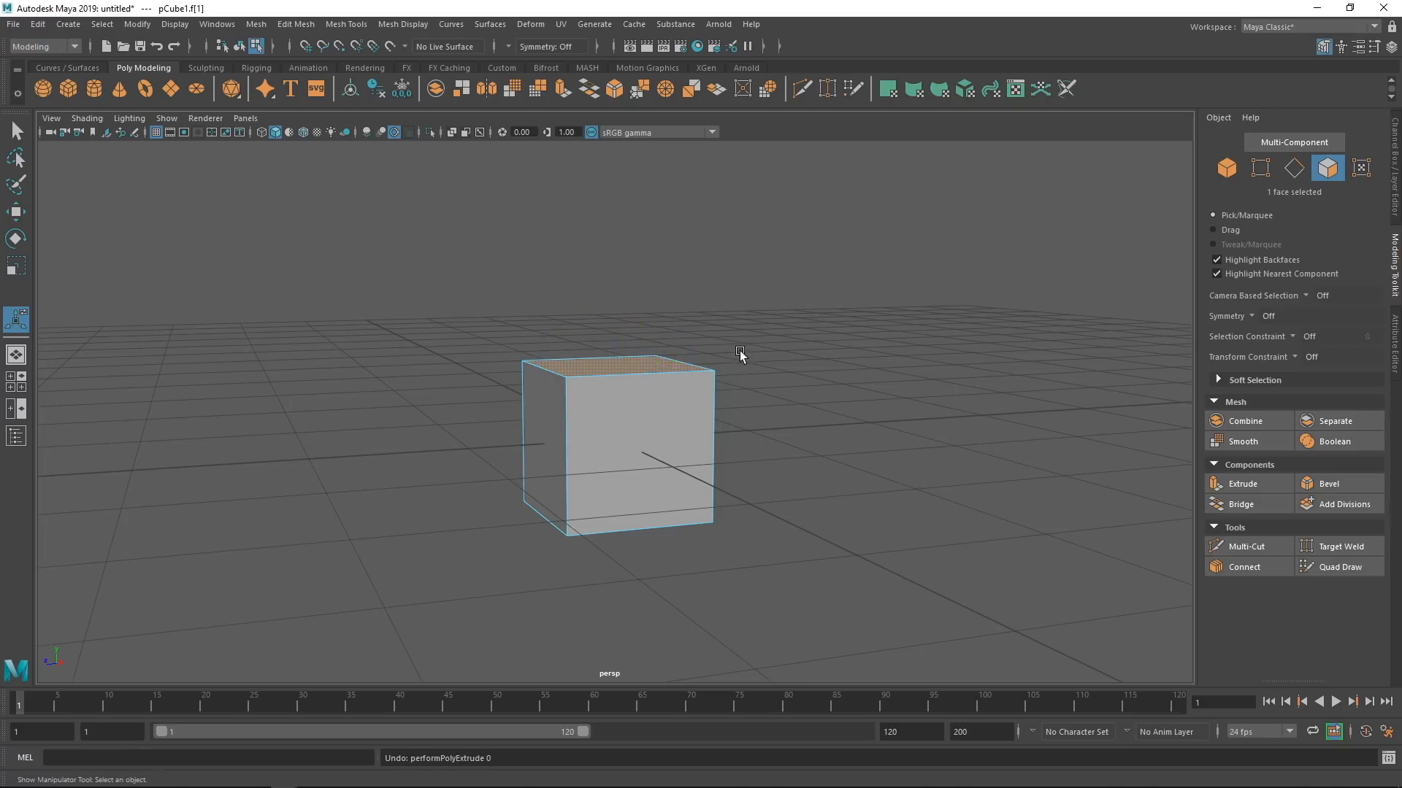
mouse_move(751, 281)
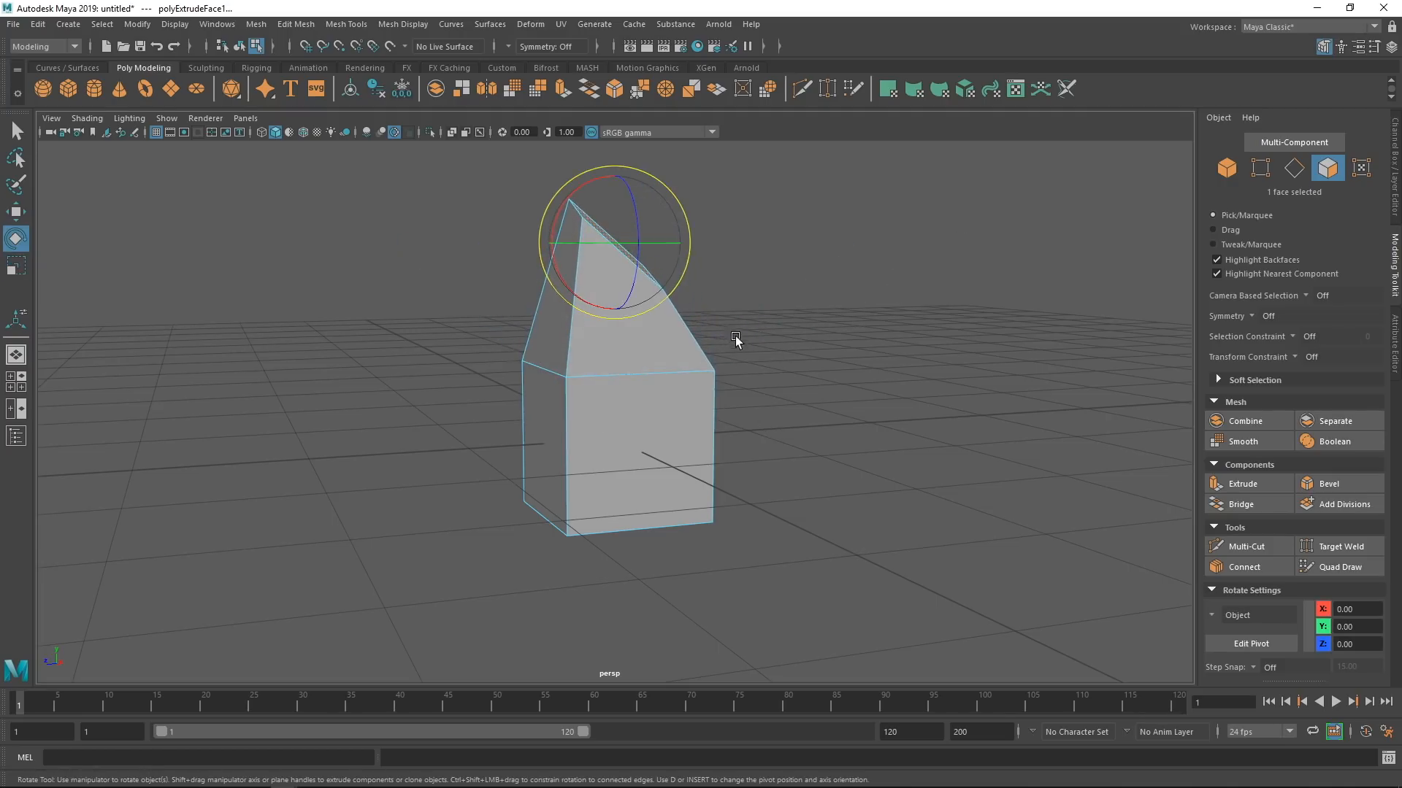
left_click(644, 403)
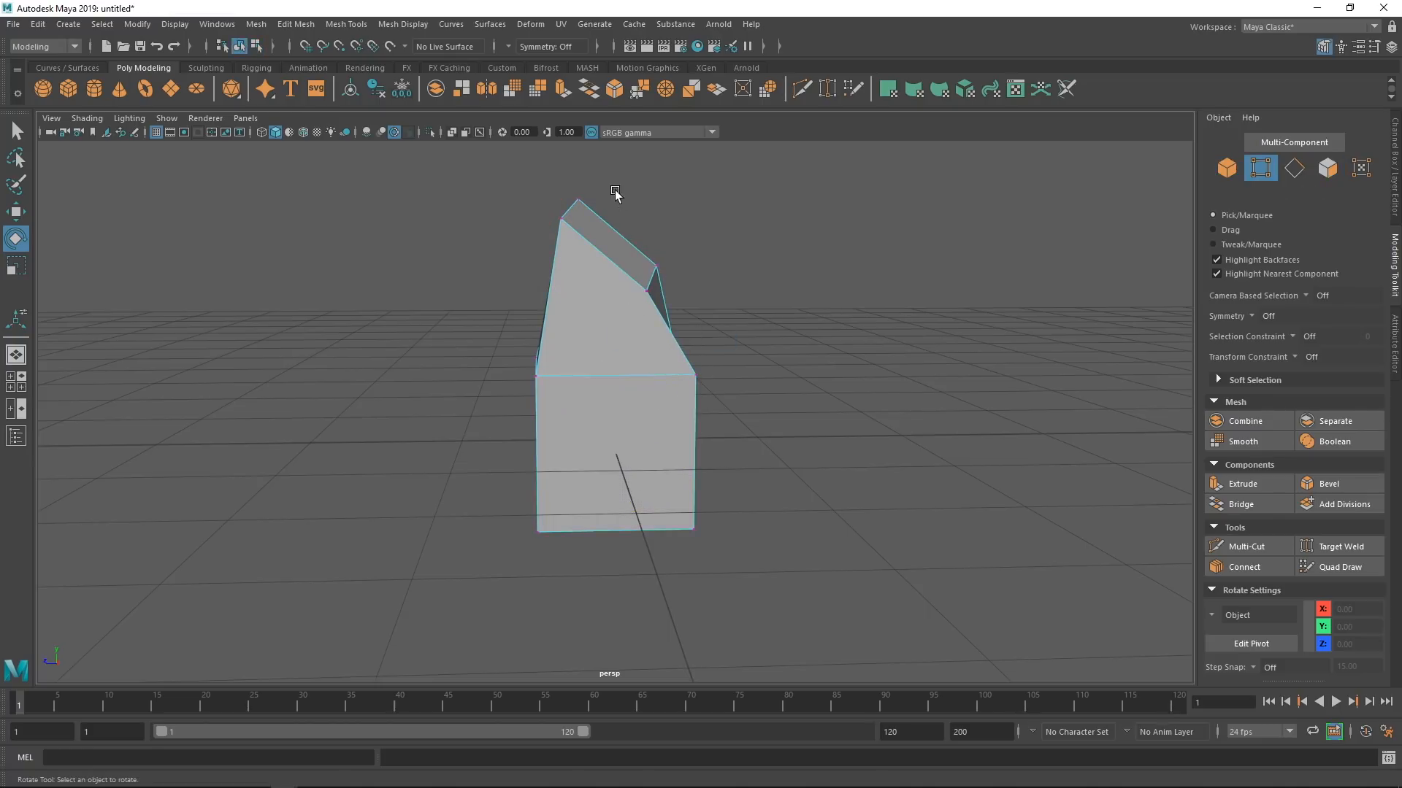
Switch to edge mode, select the whole extruded model, and open a marking menu.
right_click(629, 331)
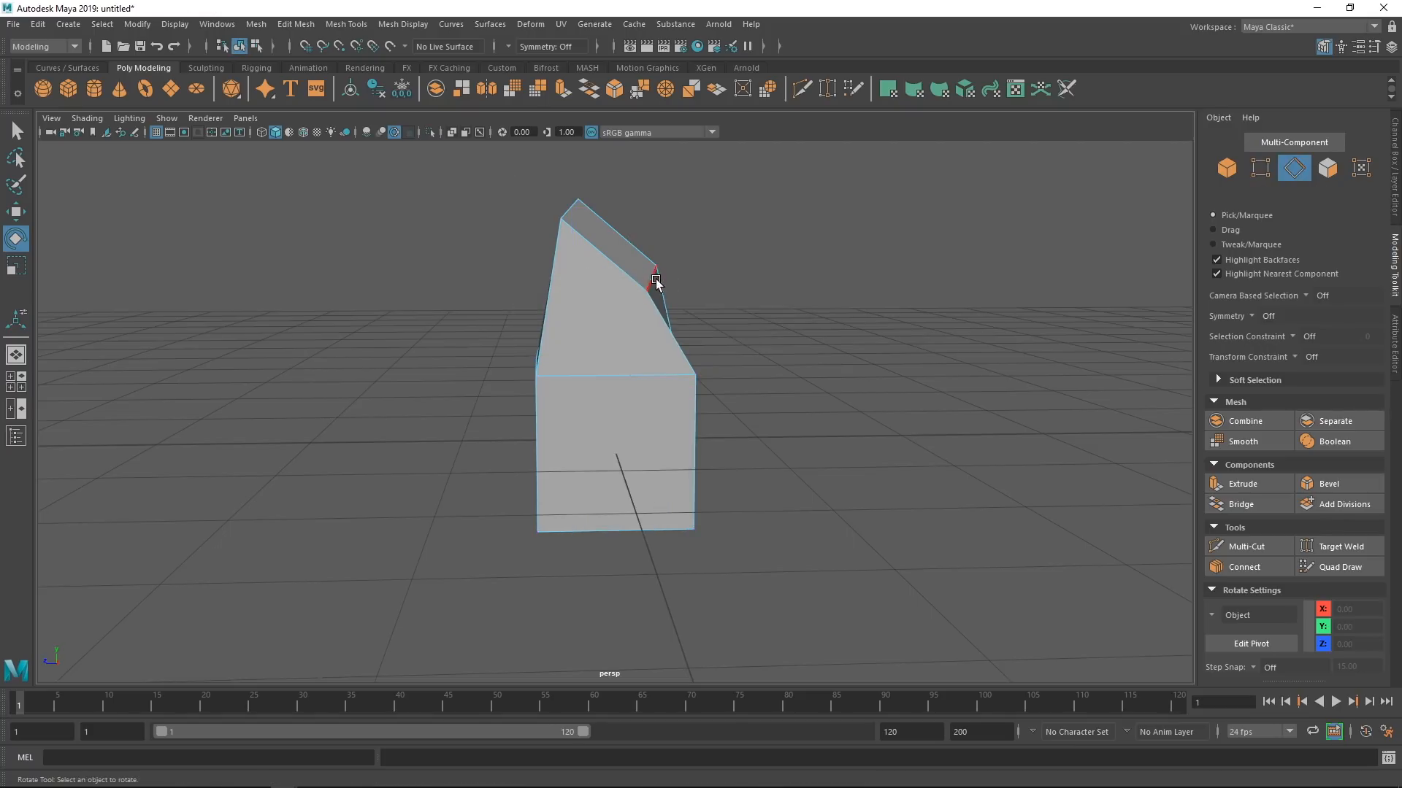
left_click(653, 282)
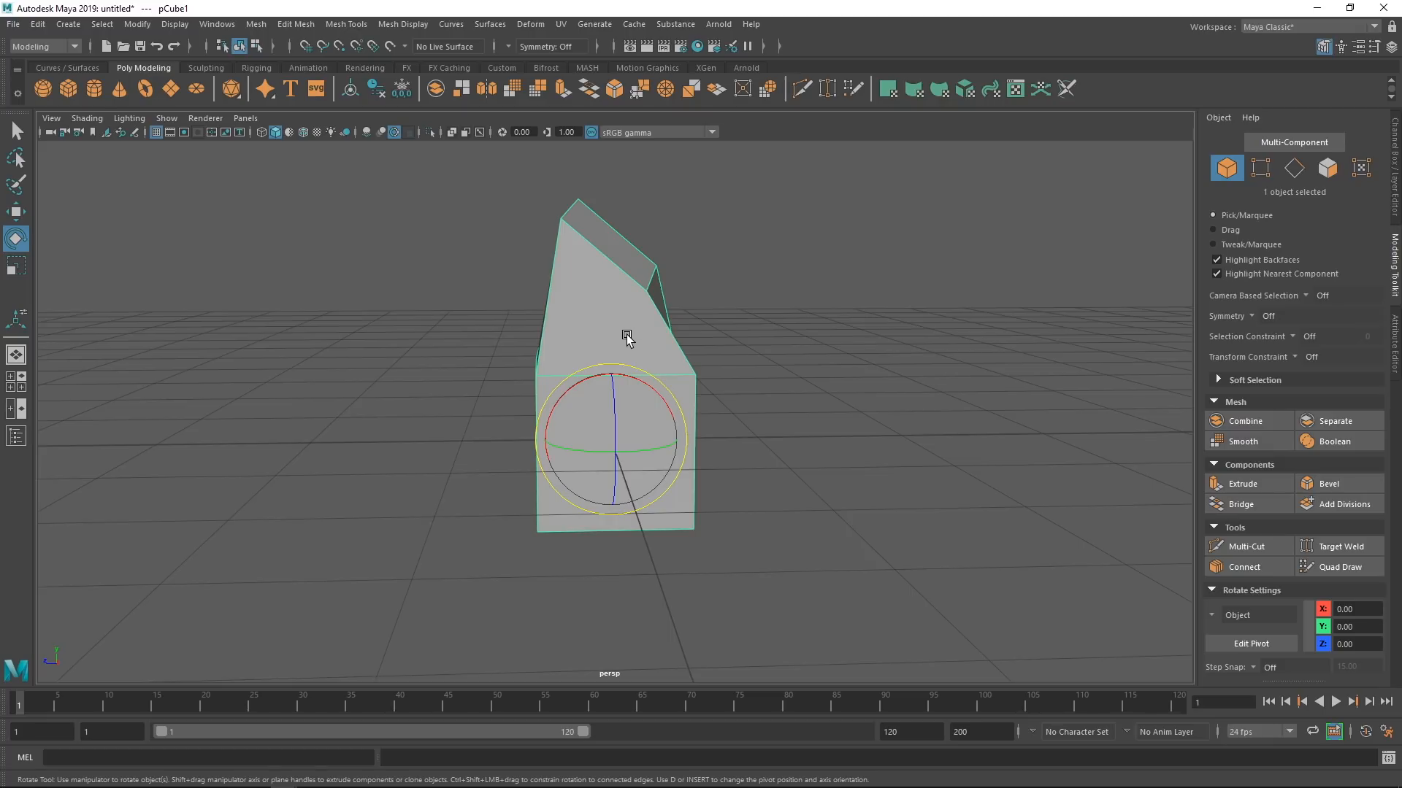
mouse_move(645, 308)
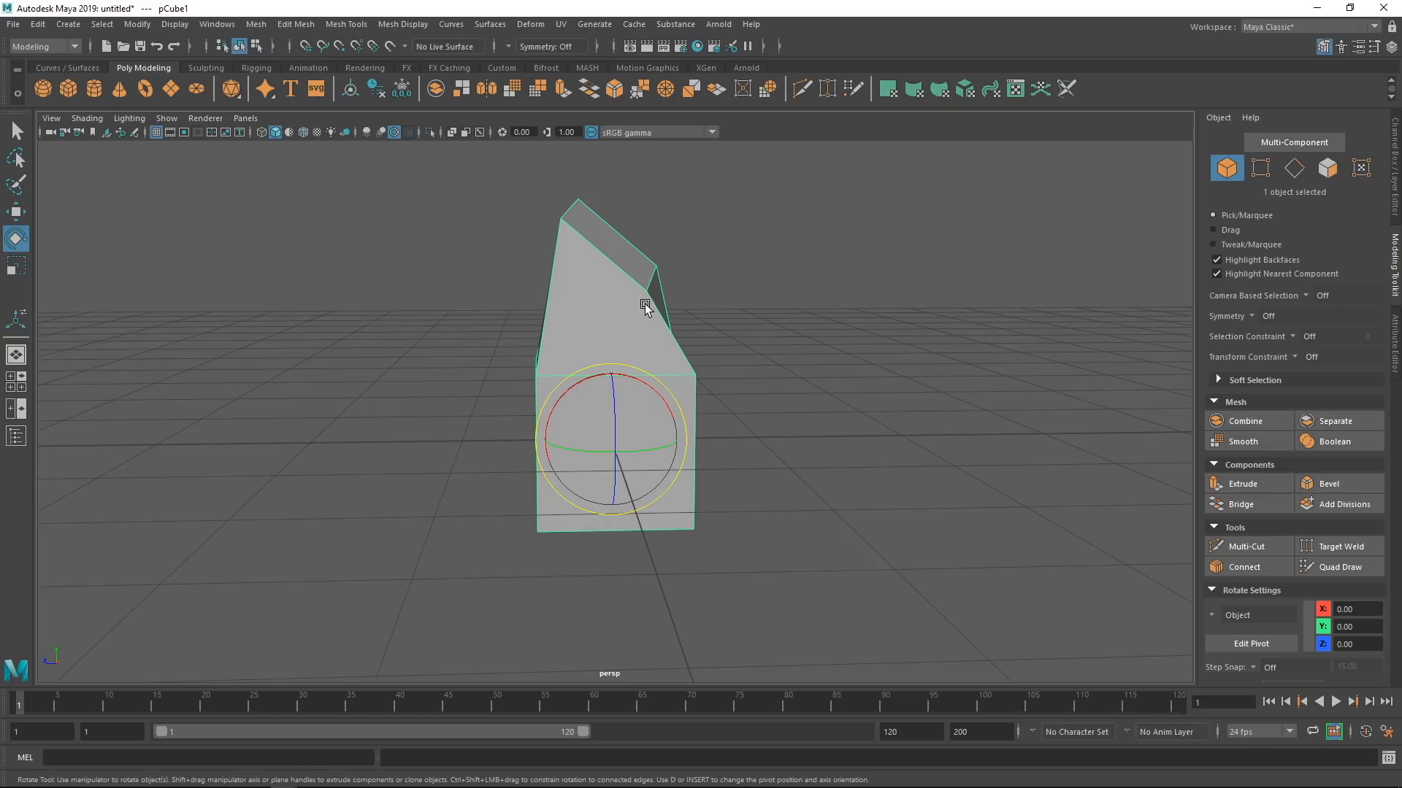
right_click(635, 302)
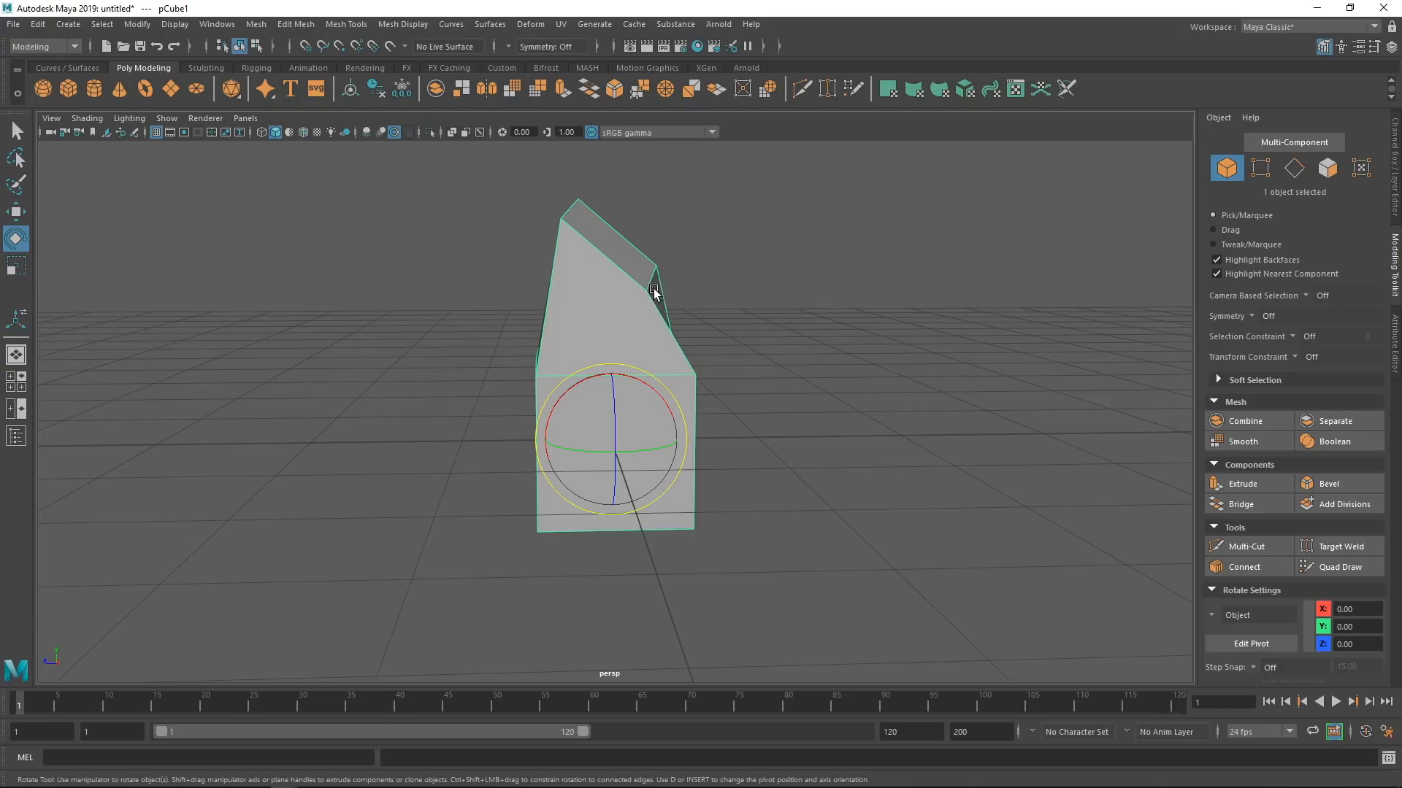
mouse_move(601, 328)
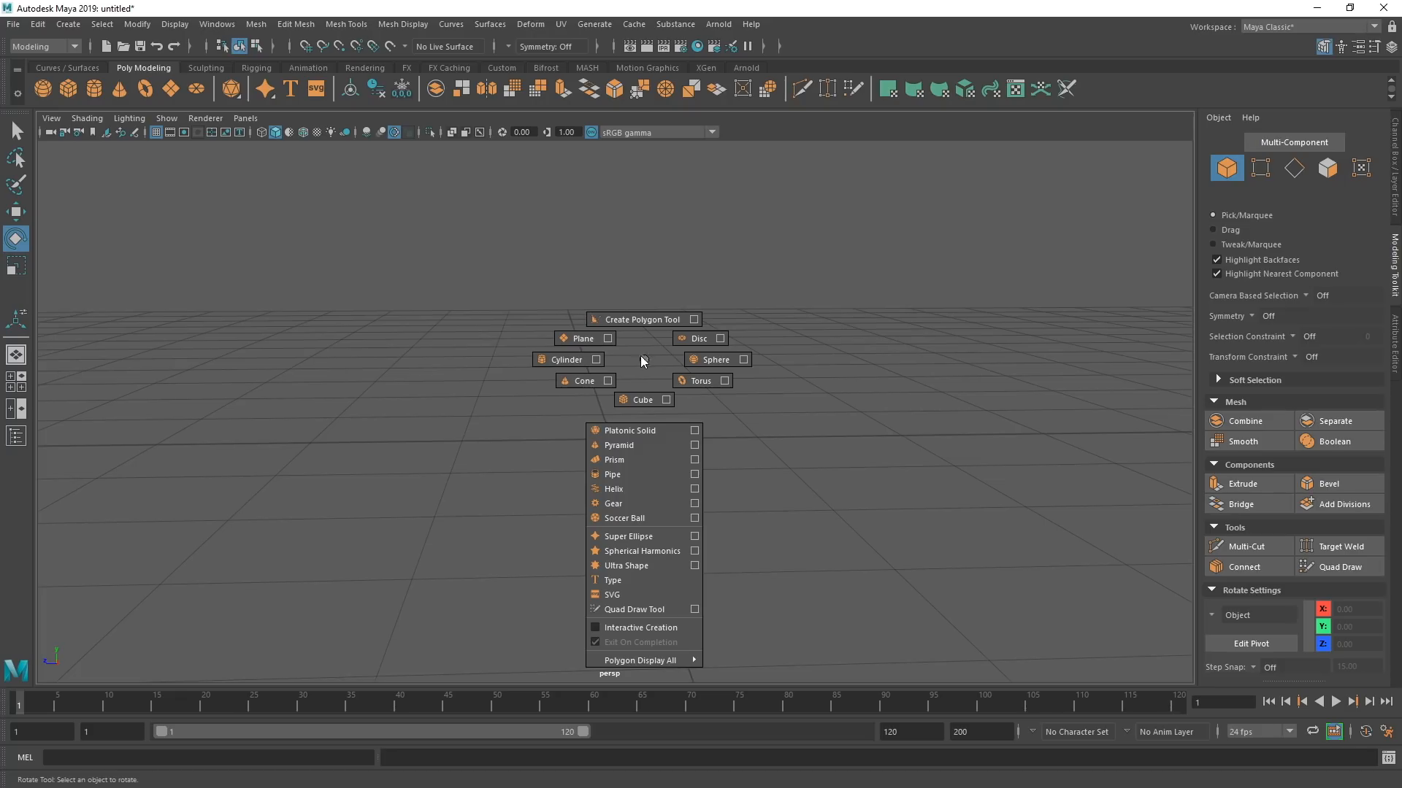
Create a polygon plane from the marking menu, switch to Move, and activate Multi-Cut.
left_click(582, 338)
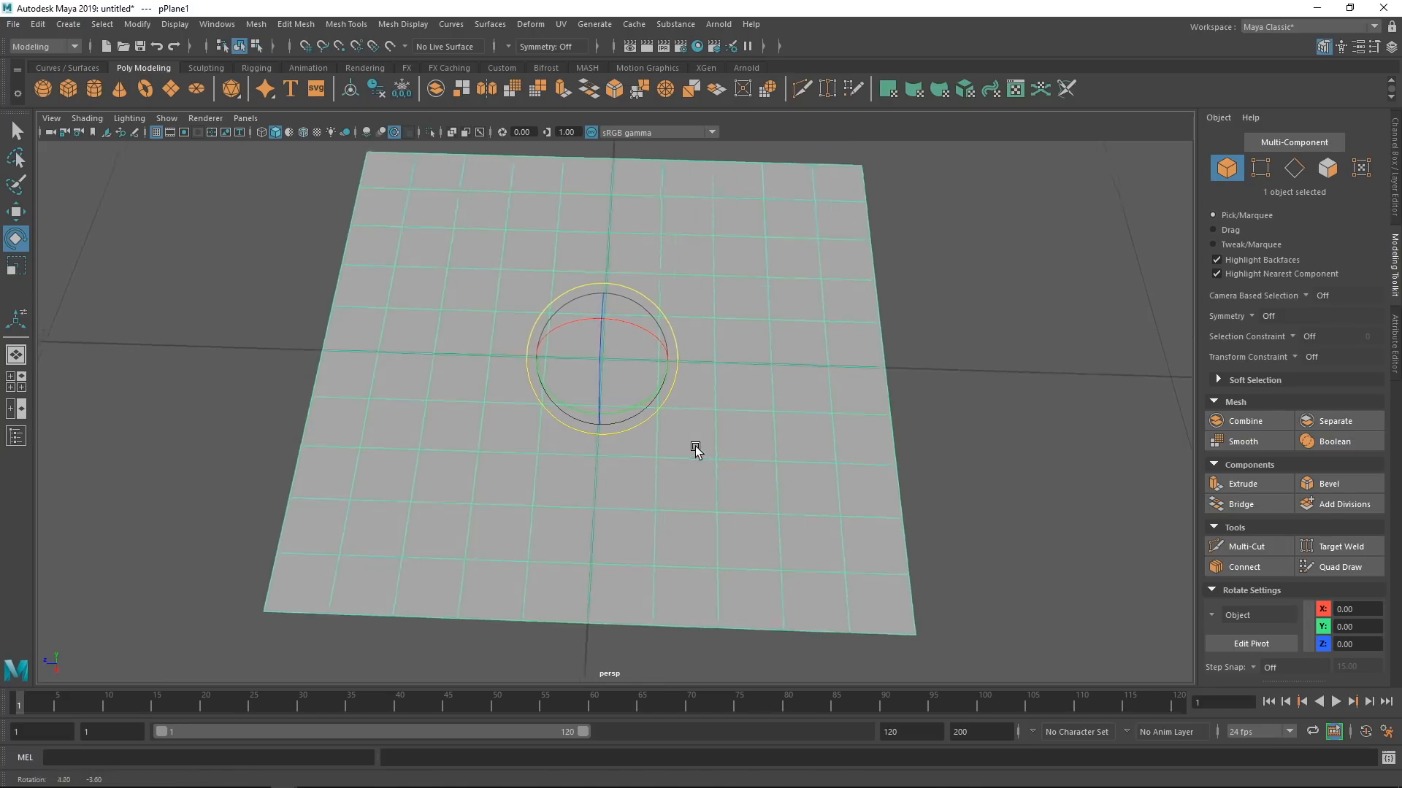
key("w")
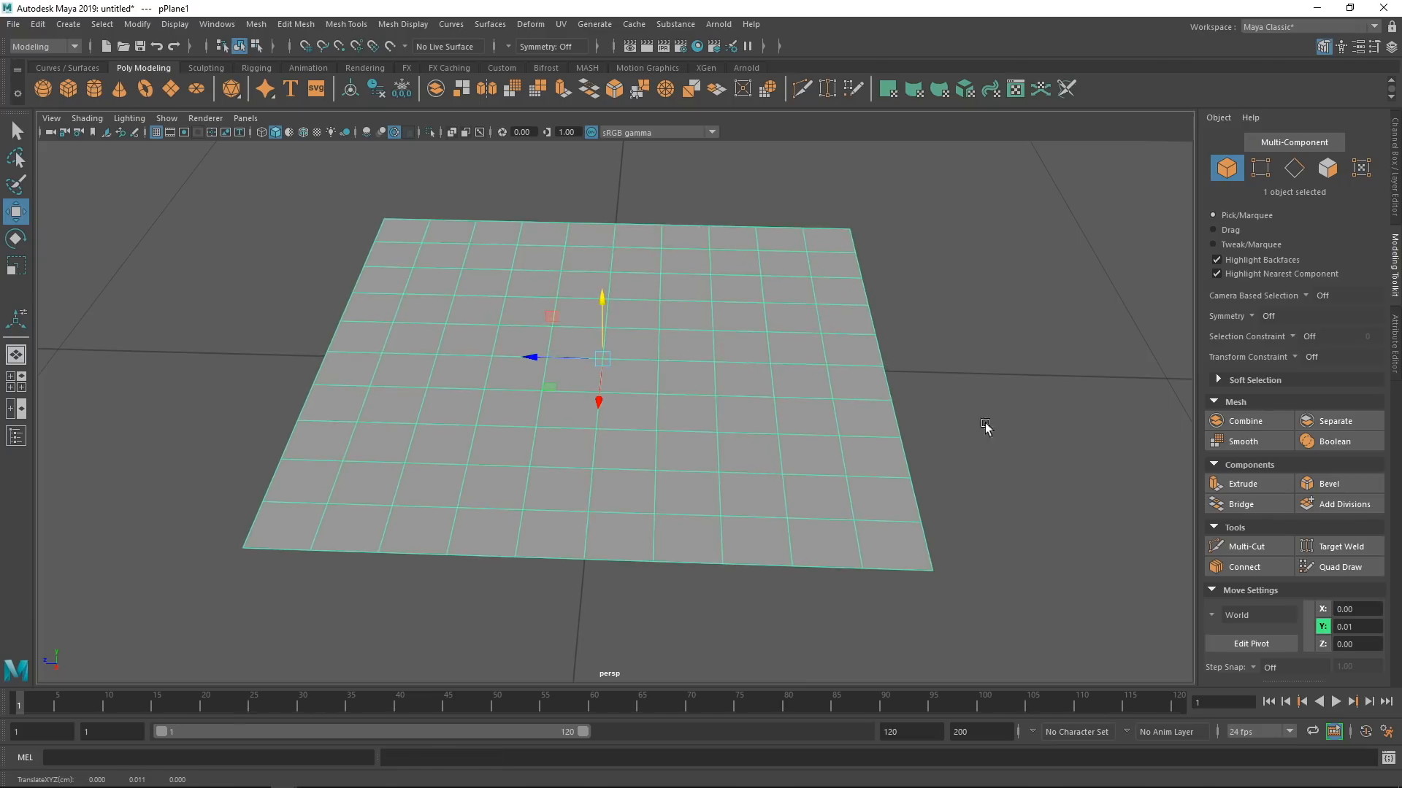
left_click(1246, 546)
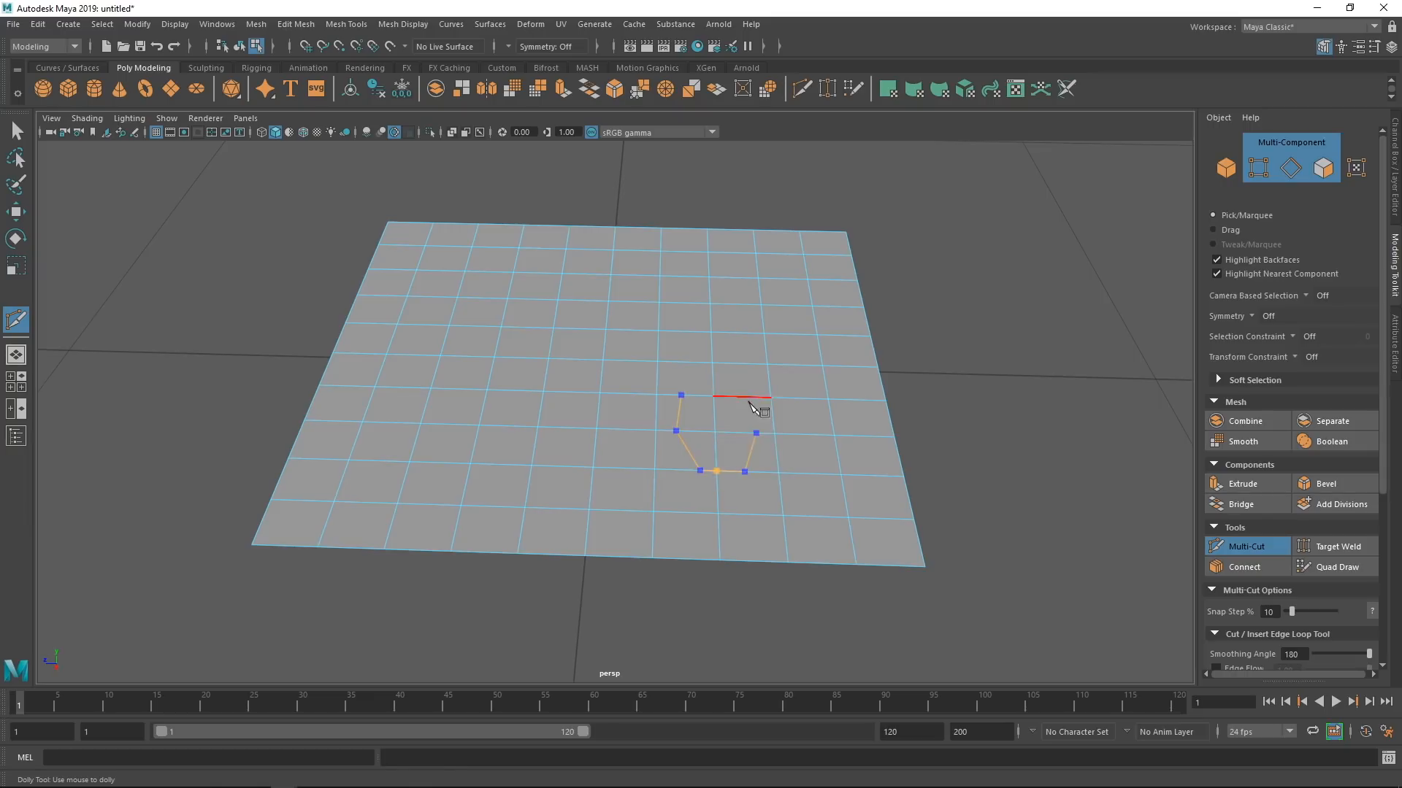
Multi-Cut a long edge line and small angled cuts across the plane's faces.
left_click(679, 395)
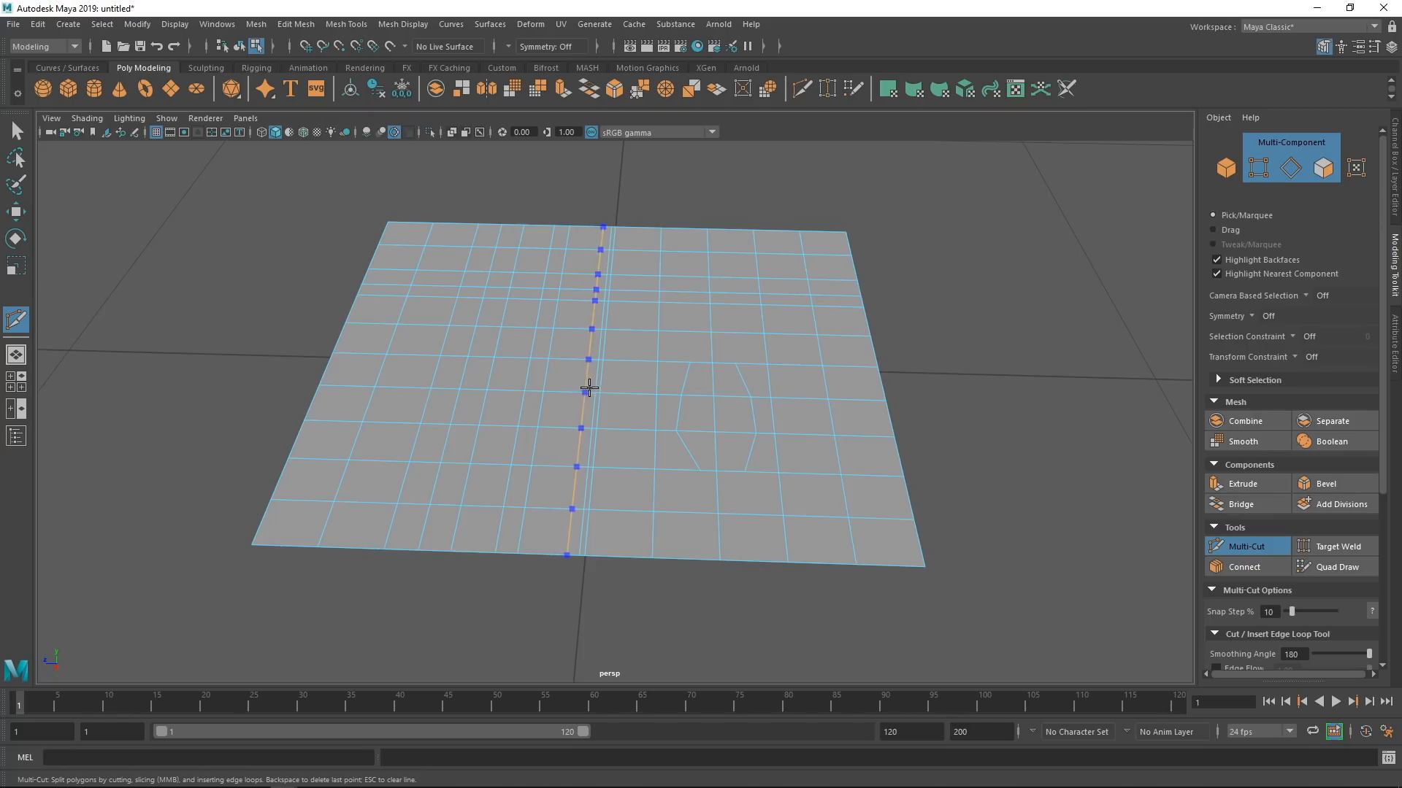
mouse_move(582, 395)
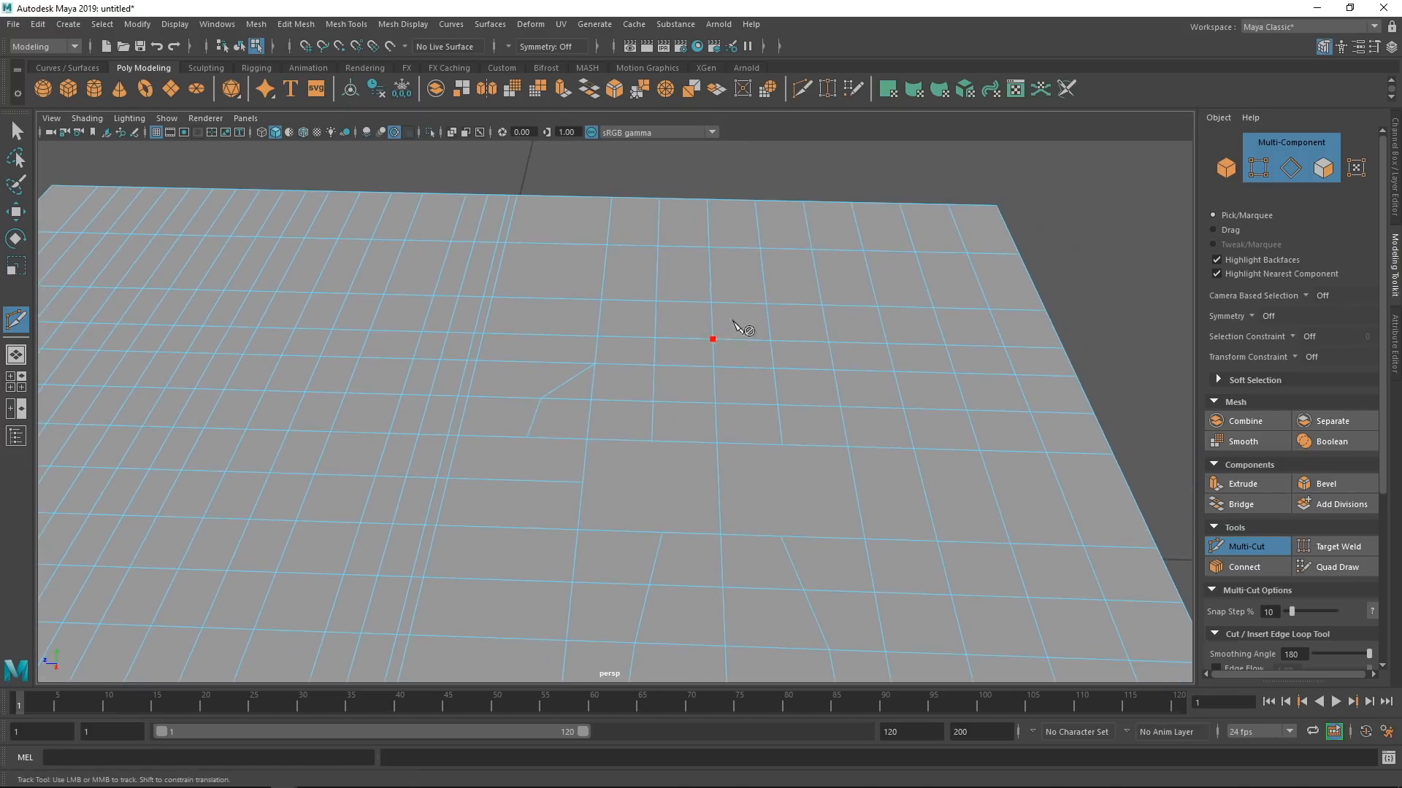
left_click(877, 308)
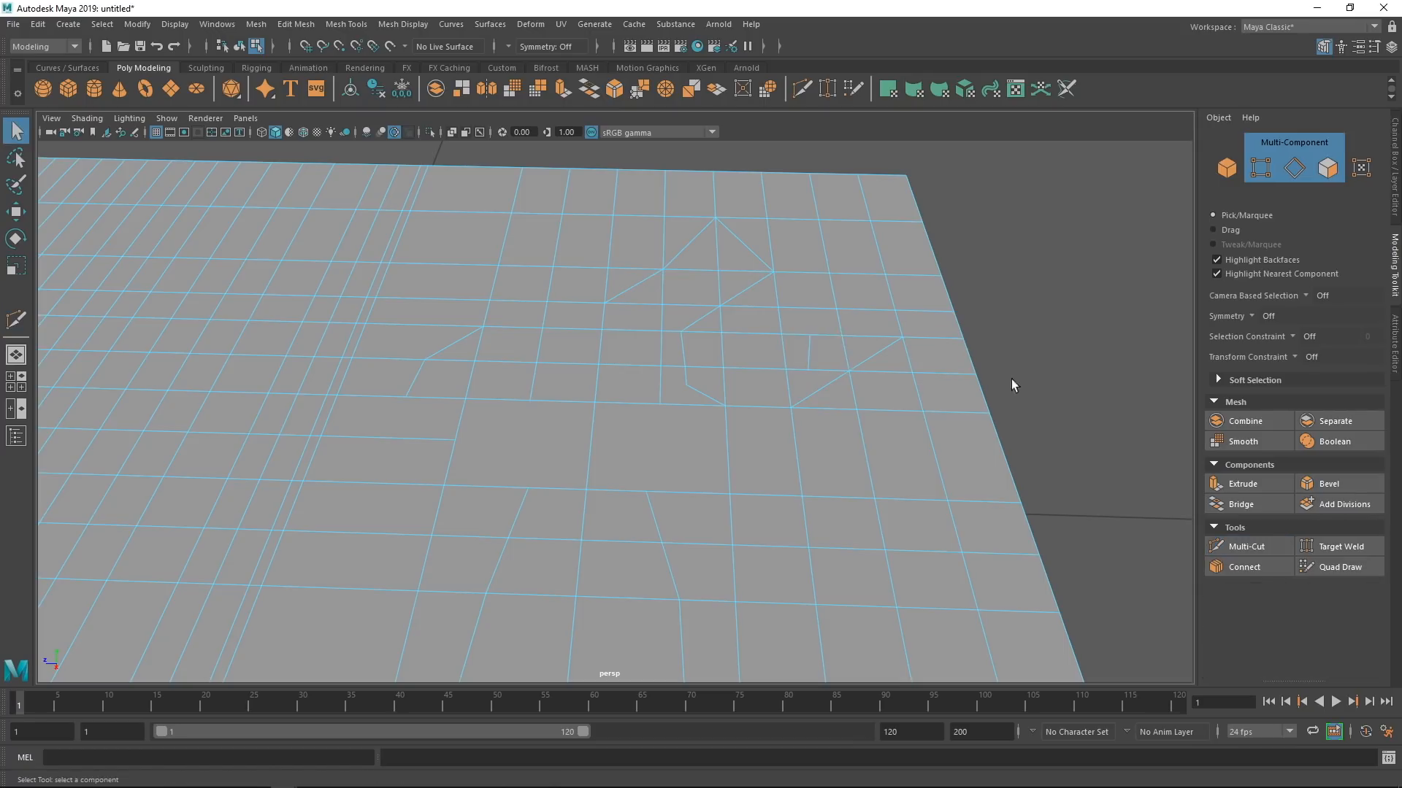
Reselect the plane, pick Multi-Cut from its Shift+right-click menu, and cut an angled edge.
left_click(1245, 546)
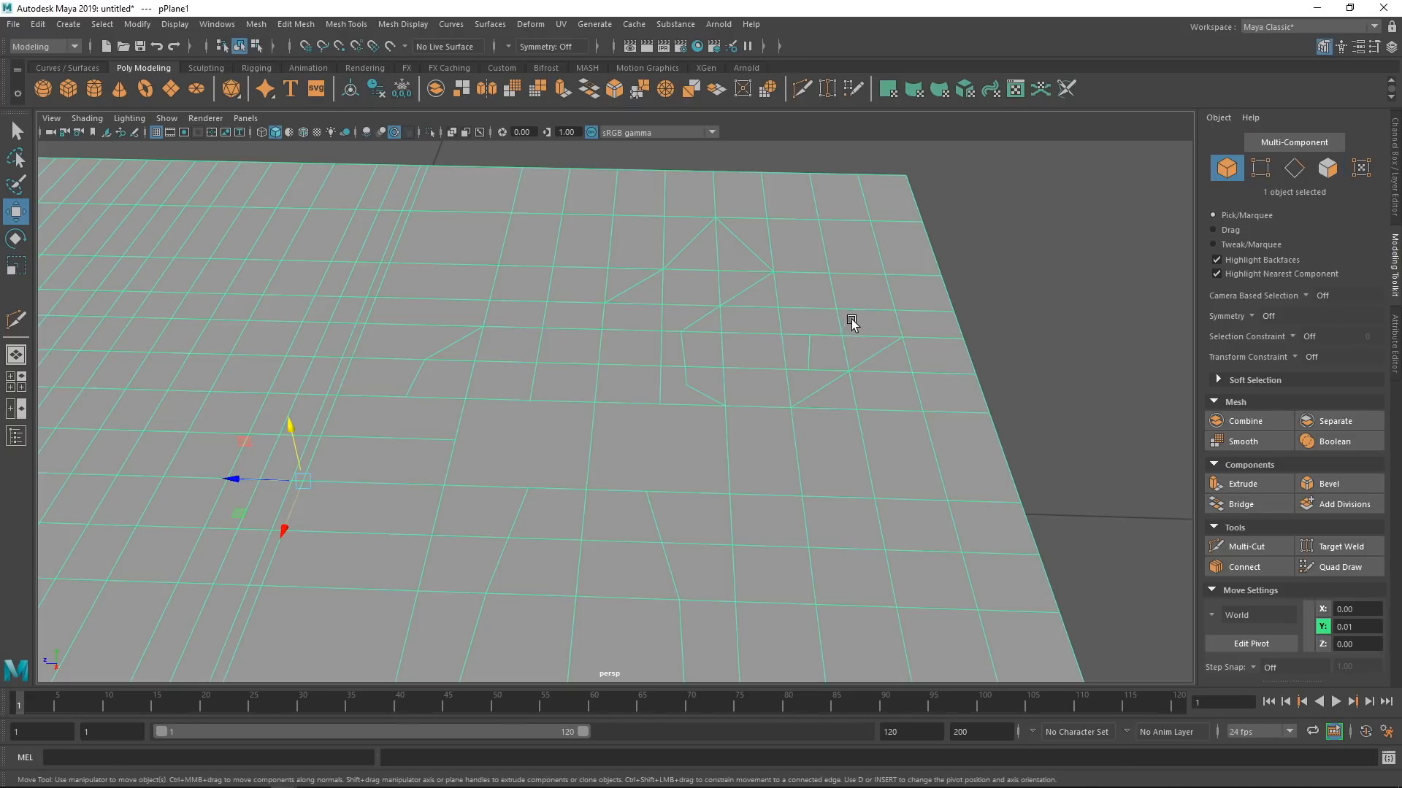
right_click(850, 322)
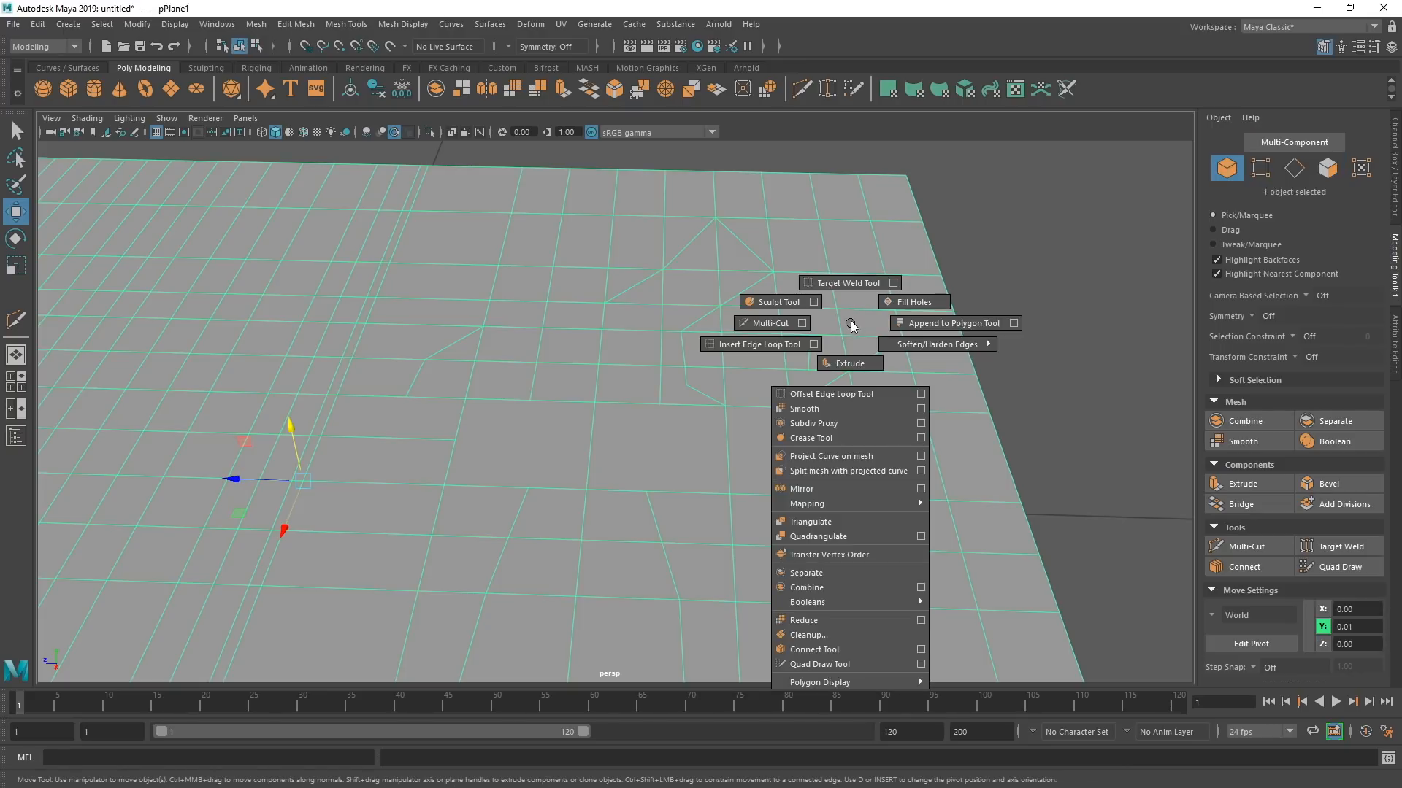
mouse_move(769, 323)
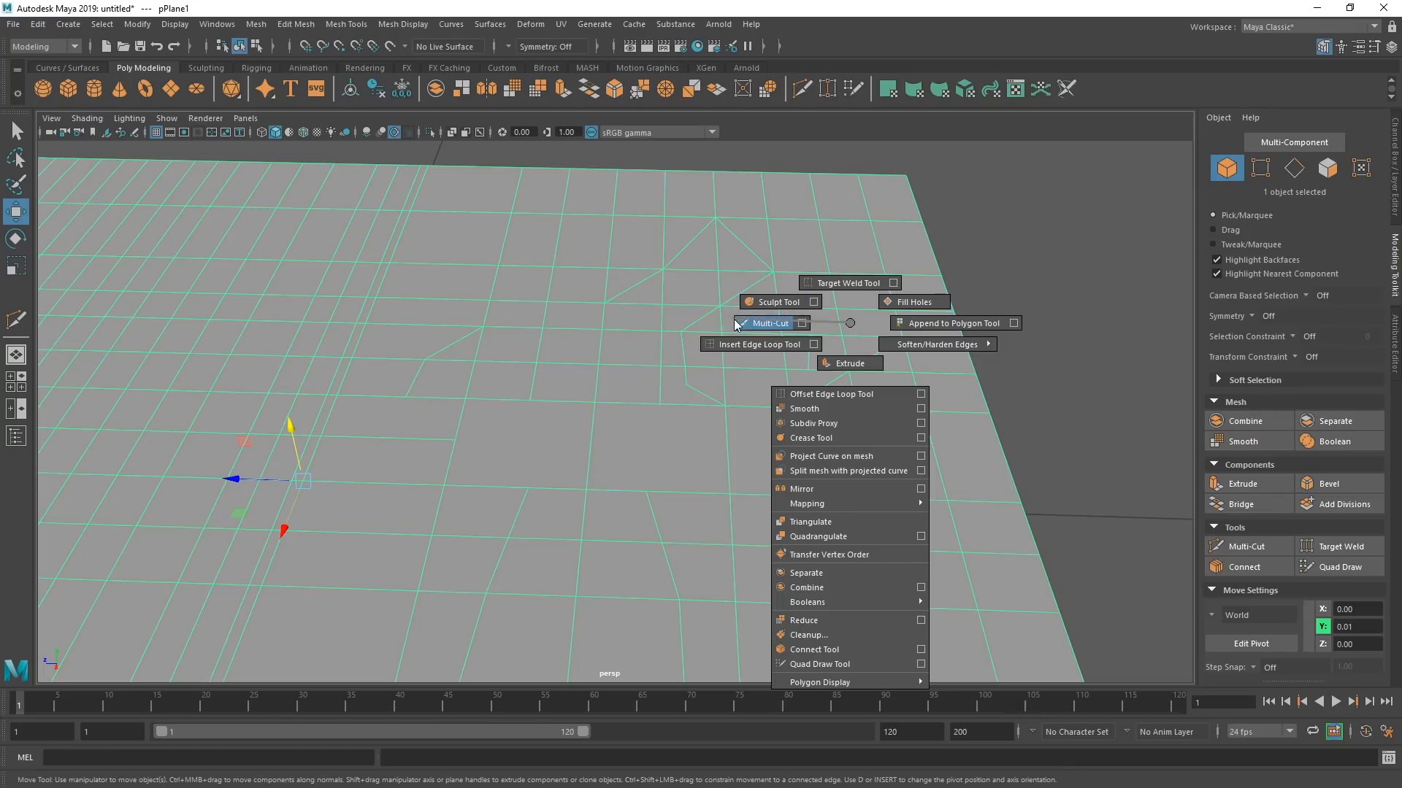
left_click(768, 323)
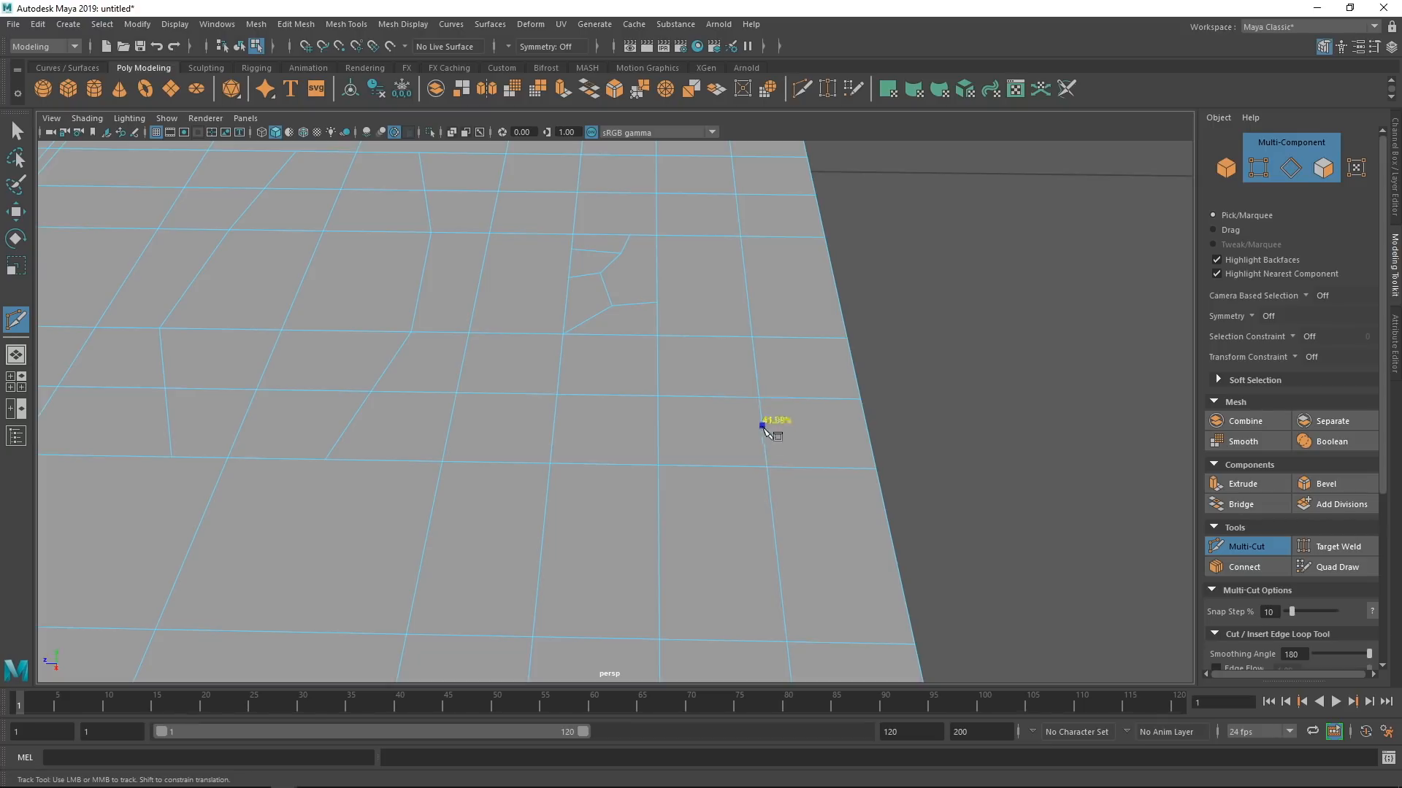
left_click(765, 426)
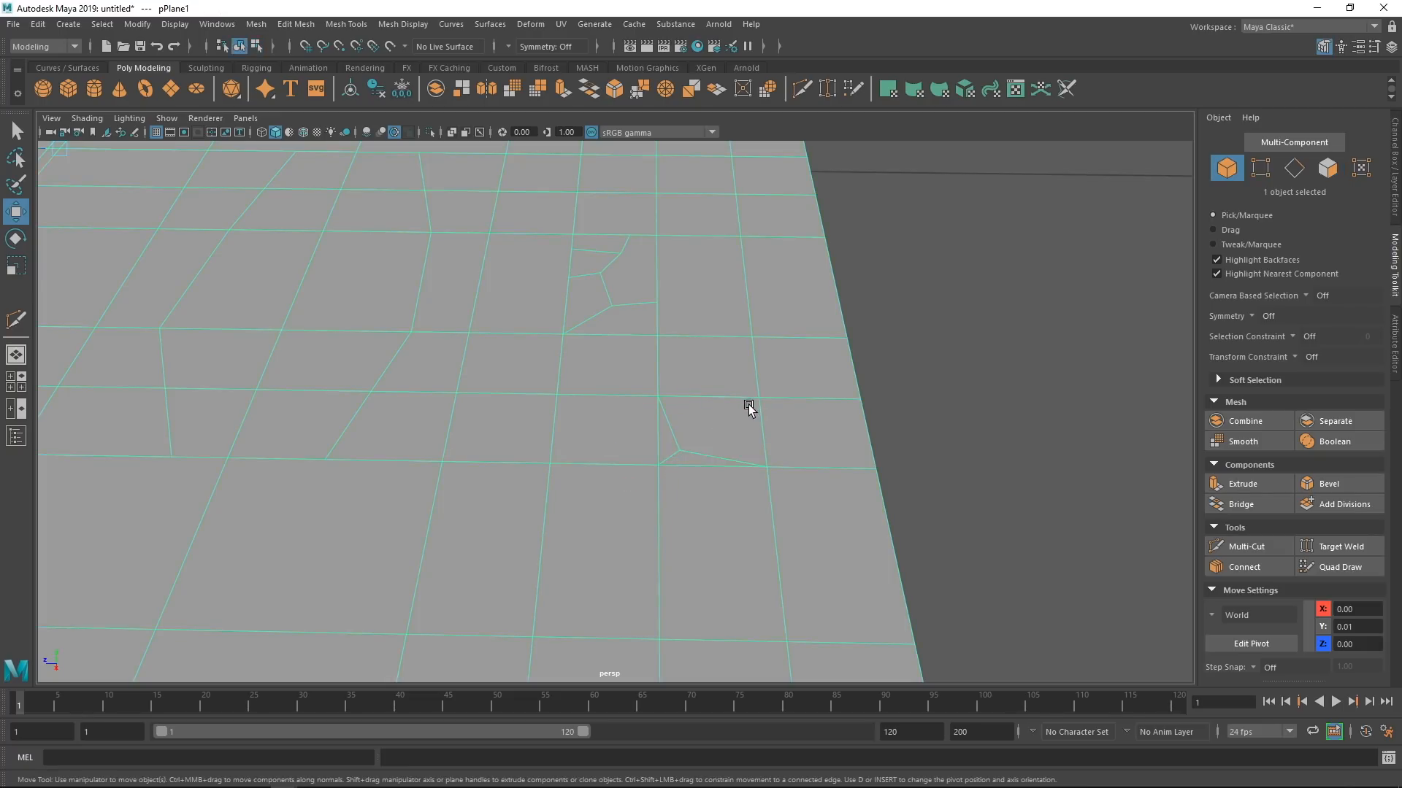
mouse_move(761, 418)
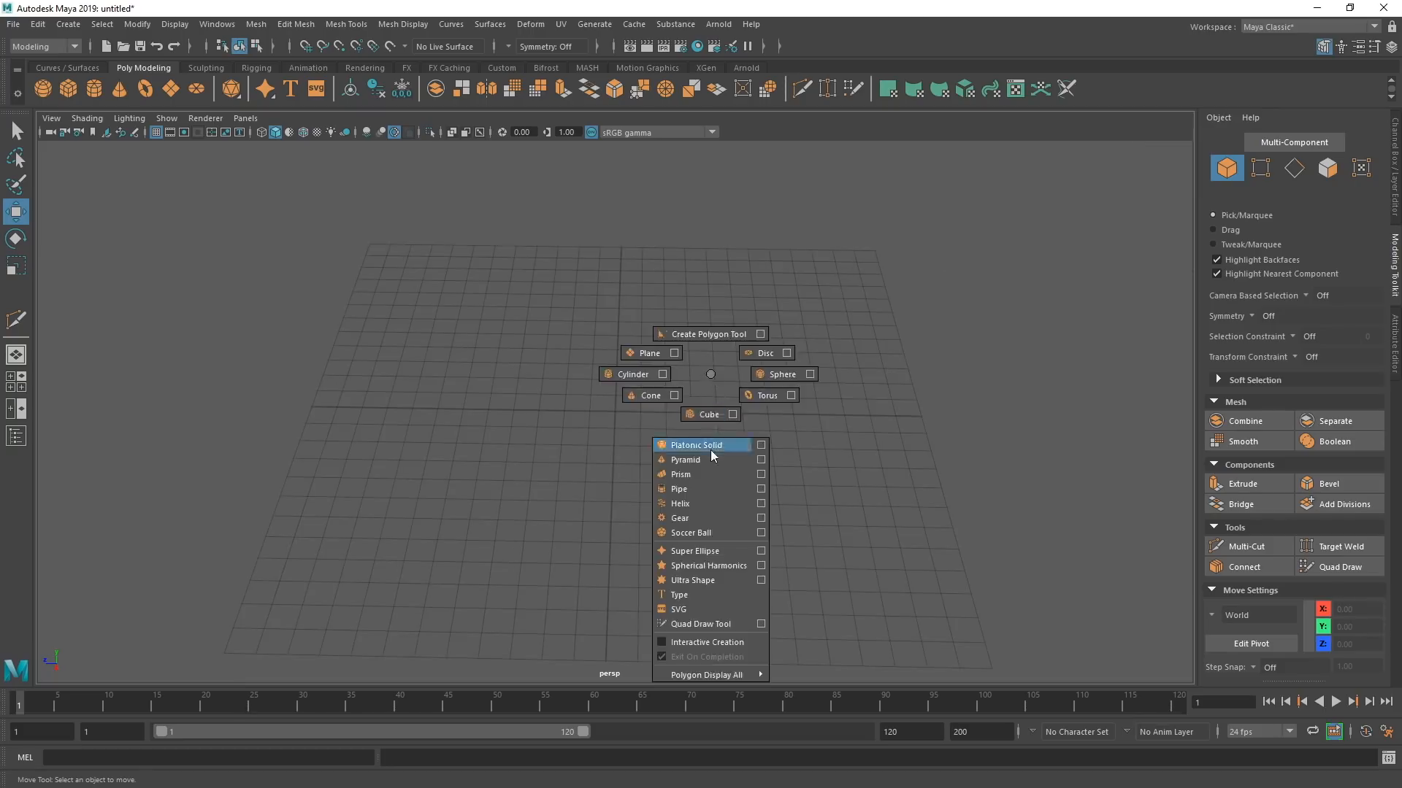
Dismiss the marking menu and add a default polygon cylinder from the Poly Modeling shelf.
left_click(696, 445)
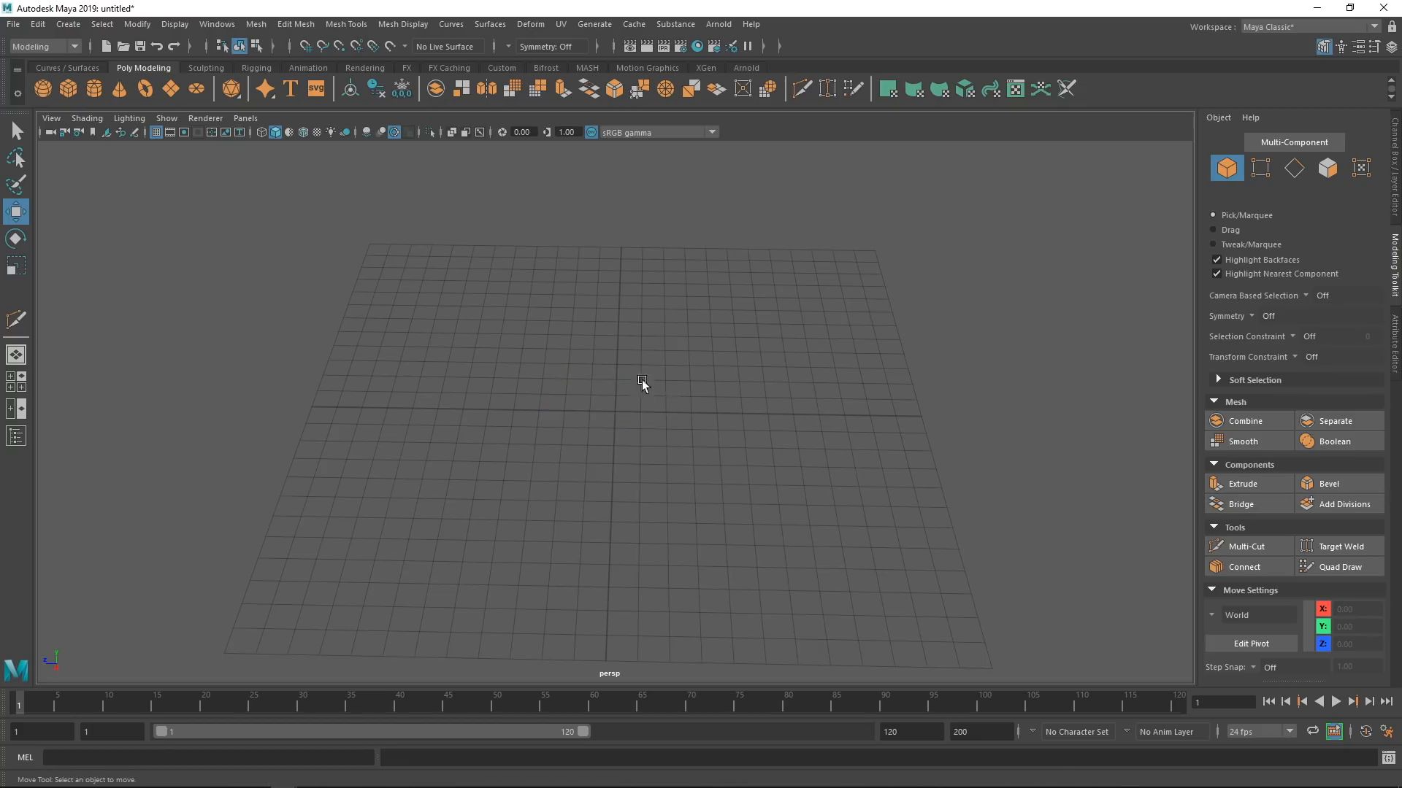
left_click(93, 88)
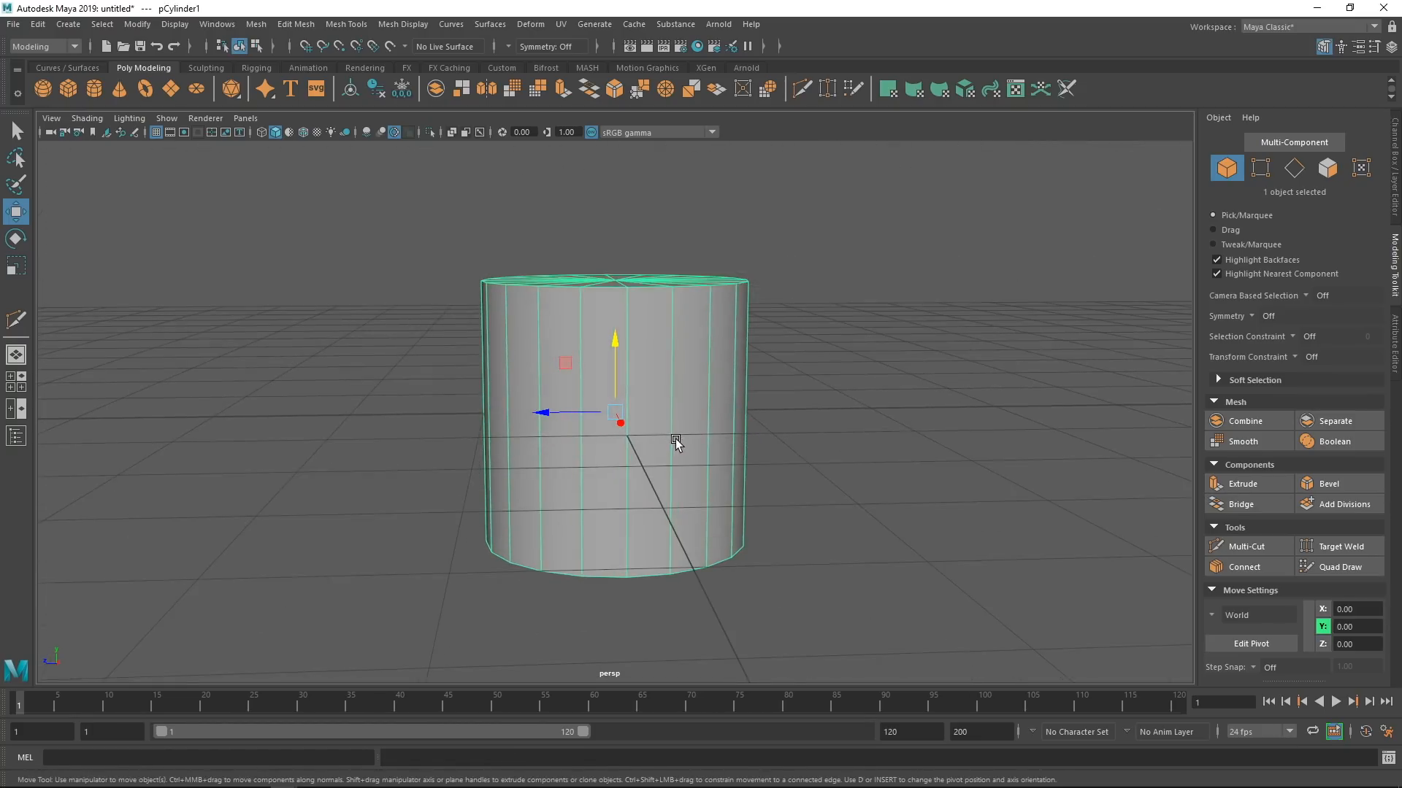
mouse_move(693, 413)
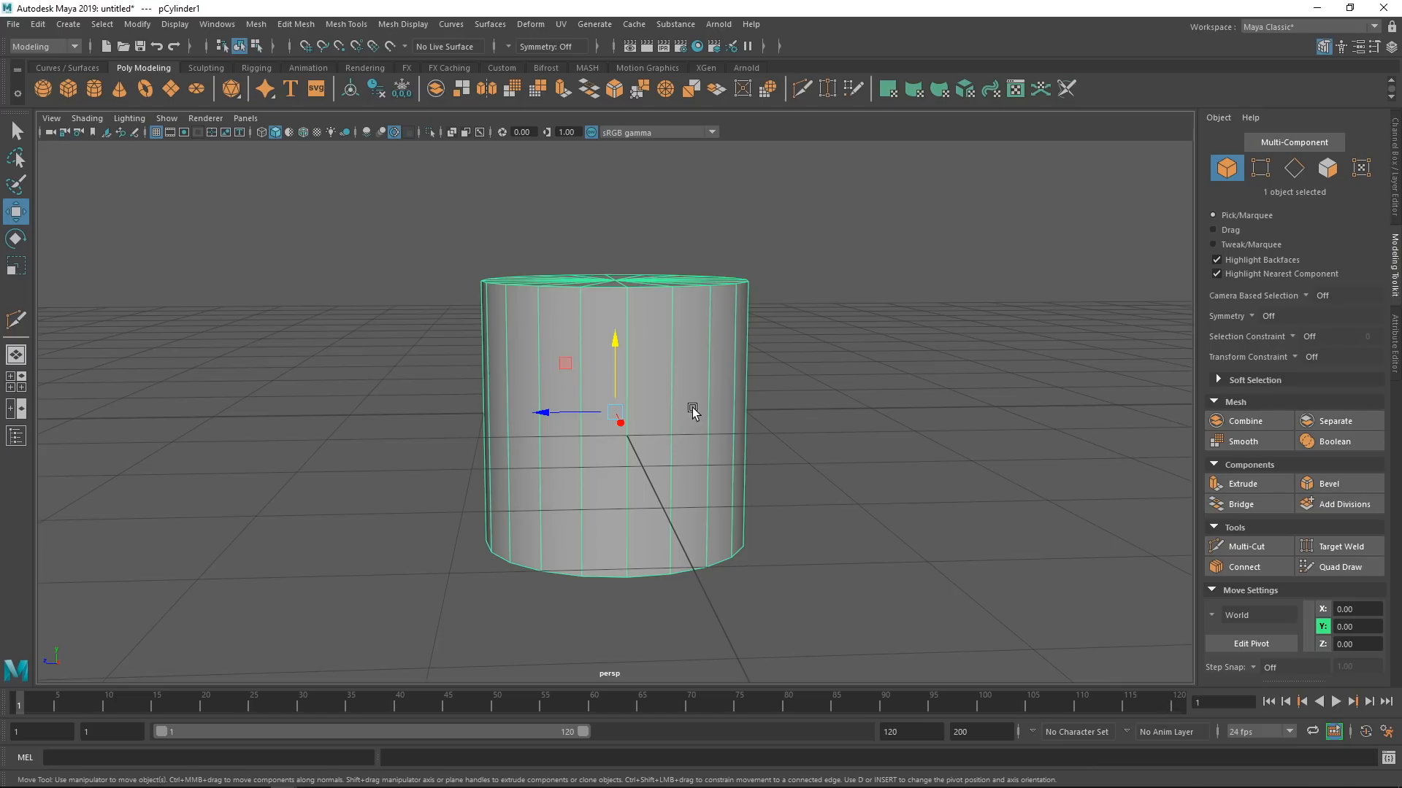
mouse_move(674, 411)
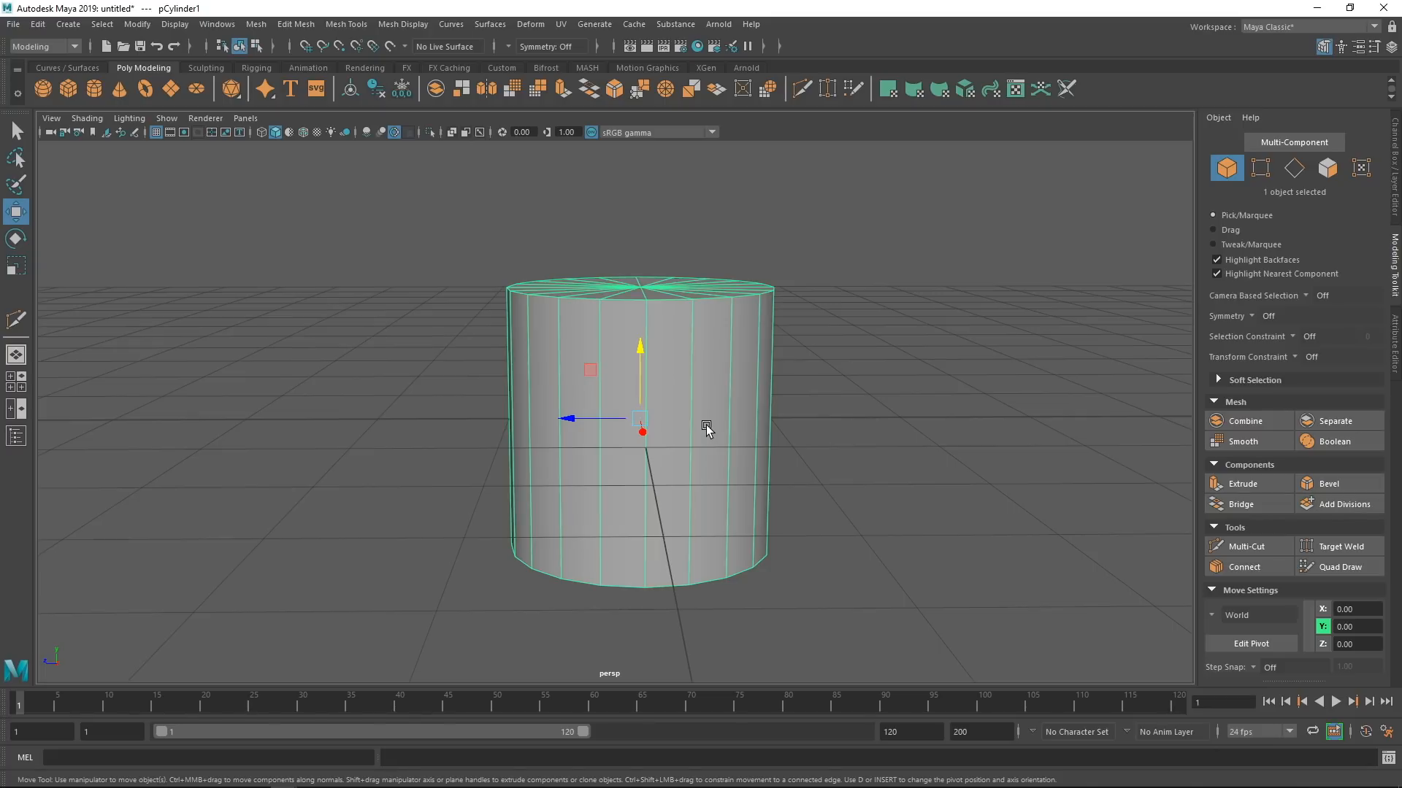
mouse_move(675, 382)
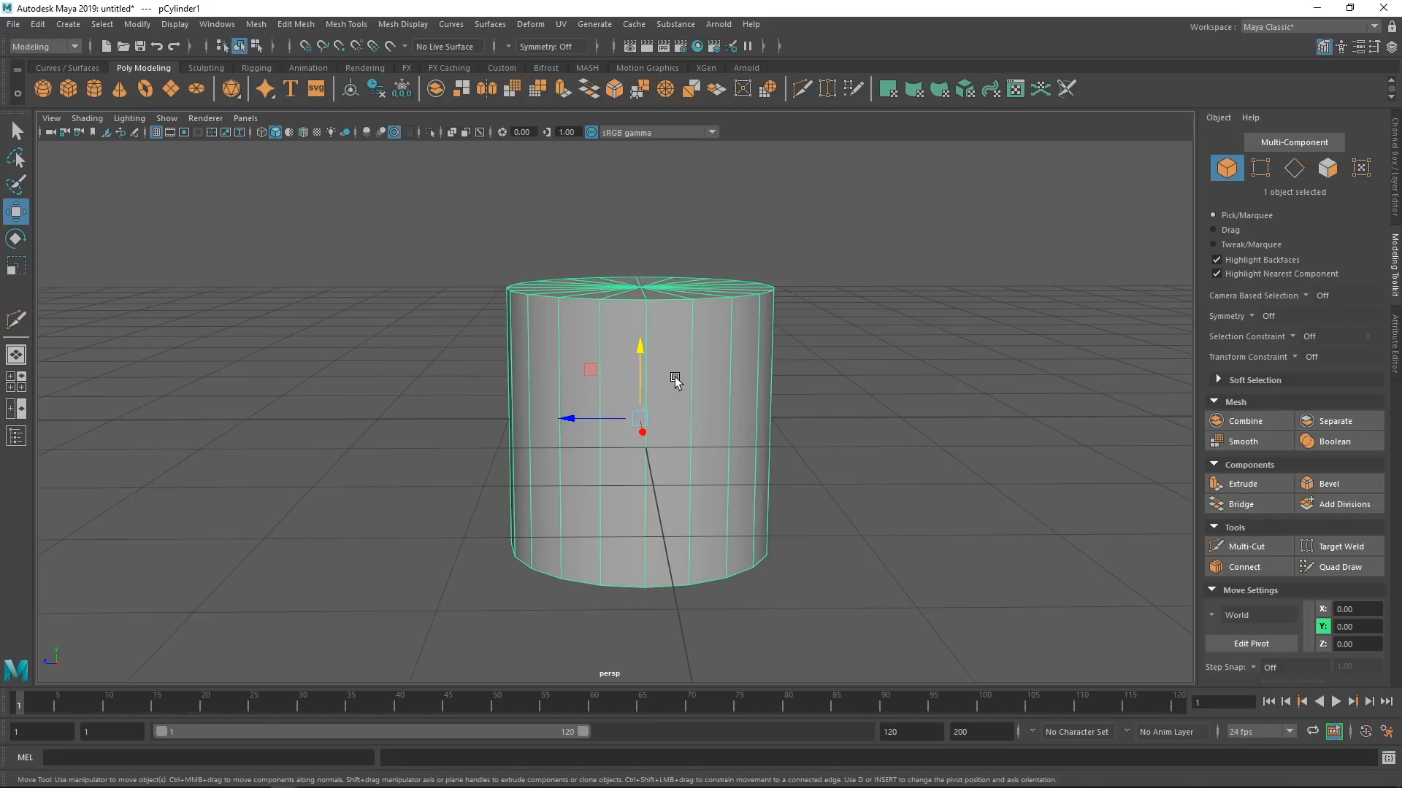
mouse_move(678, 423)
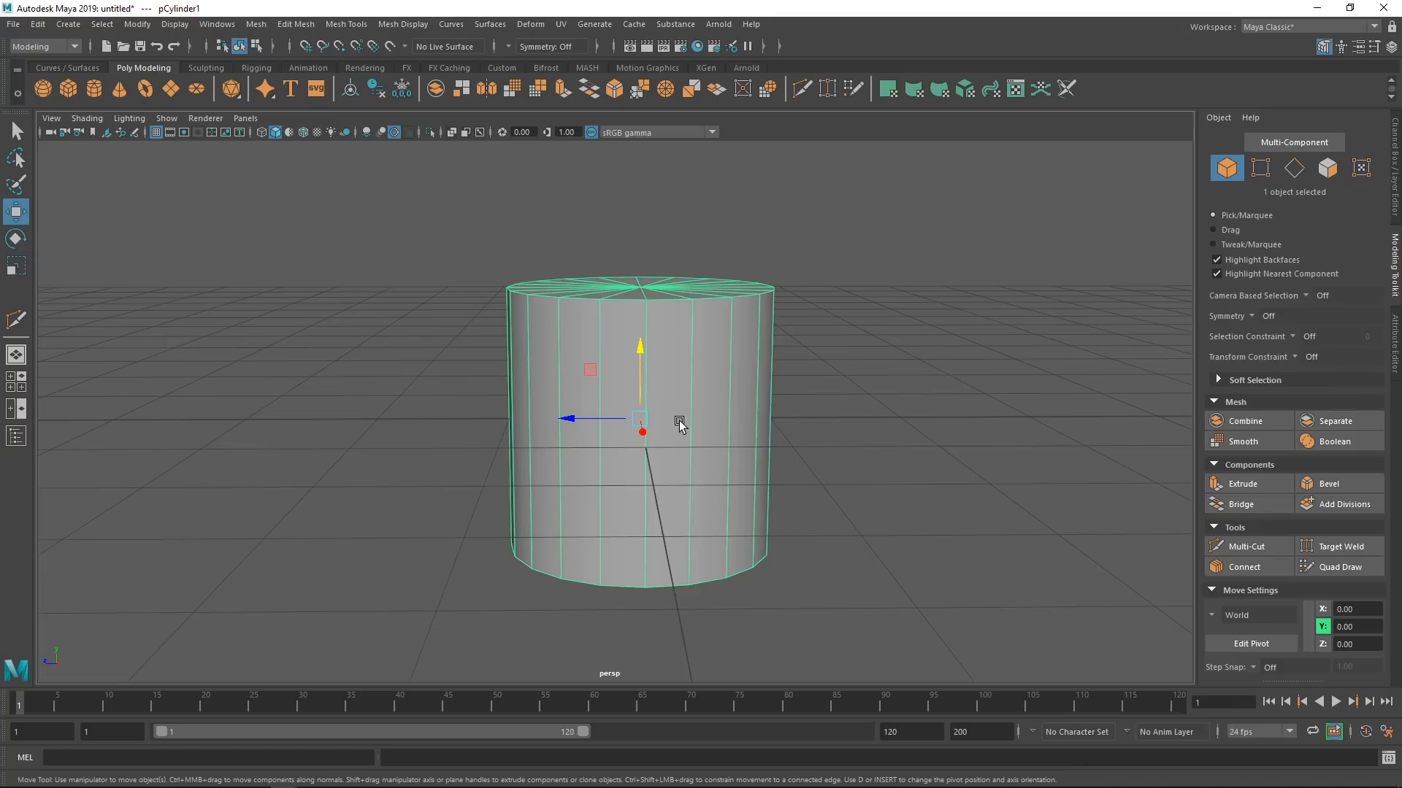
Select one vertical cylinder edge in edge mode and preview Connect with two horizontal loops.
left_click(1293, 168)
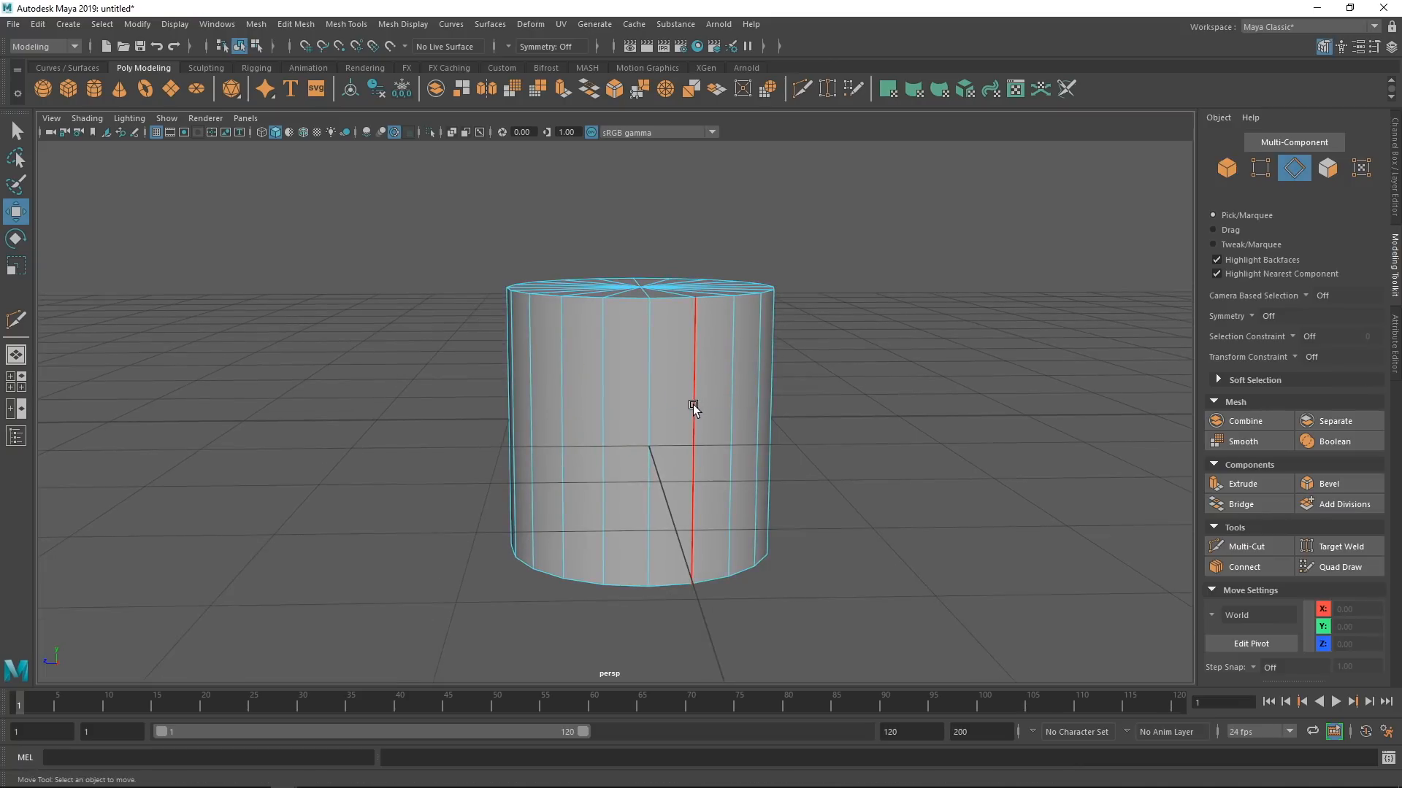
left_click(694, 446)
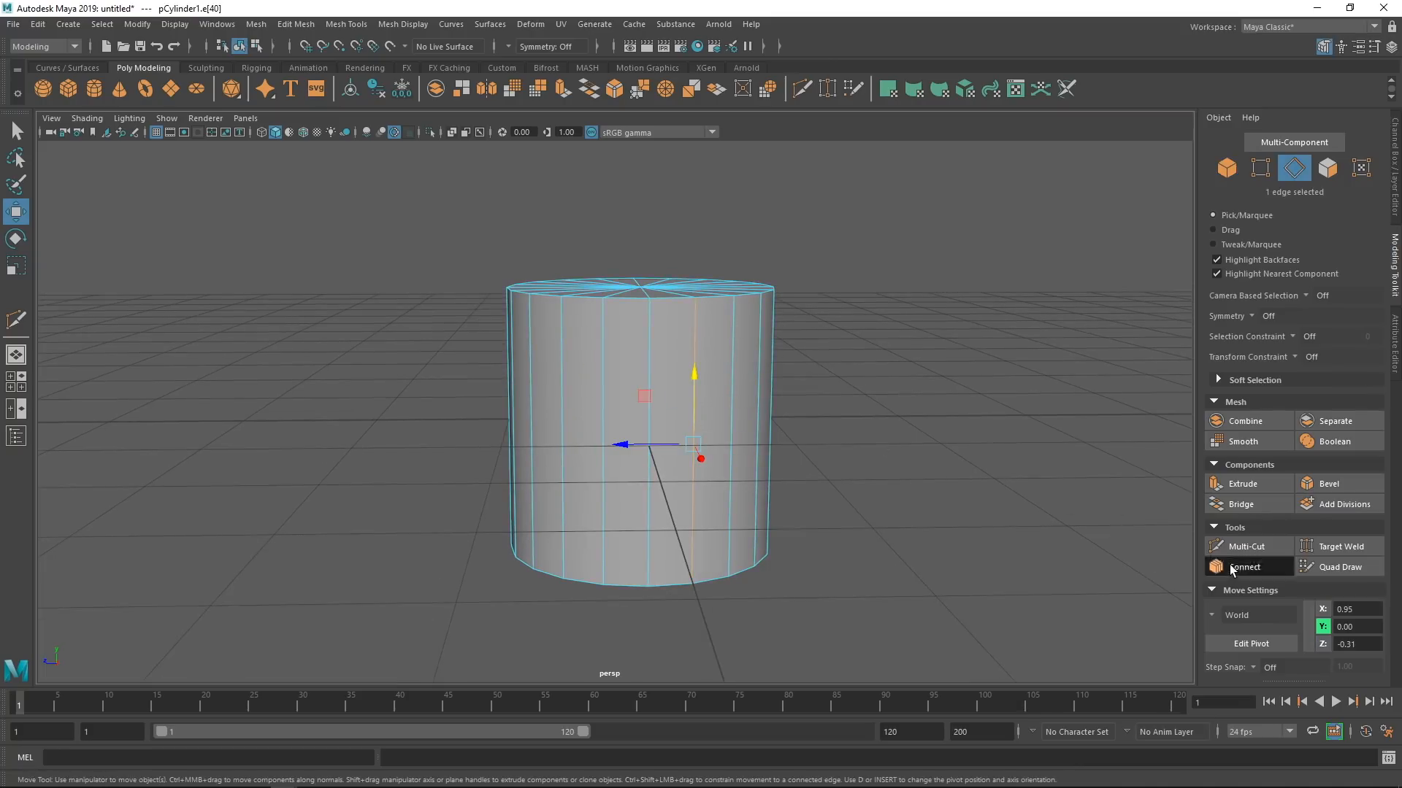
left_click(1244, 567)
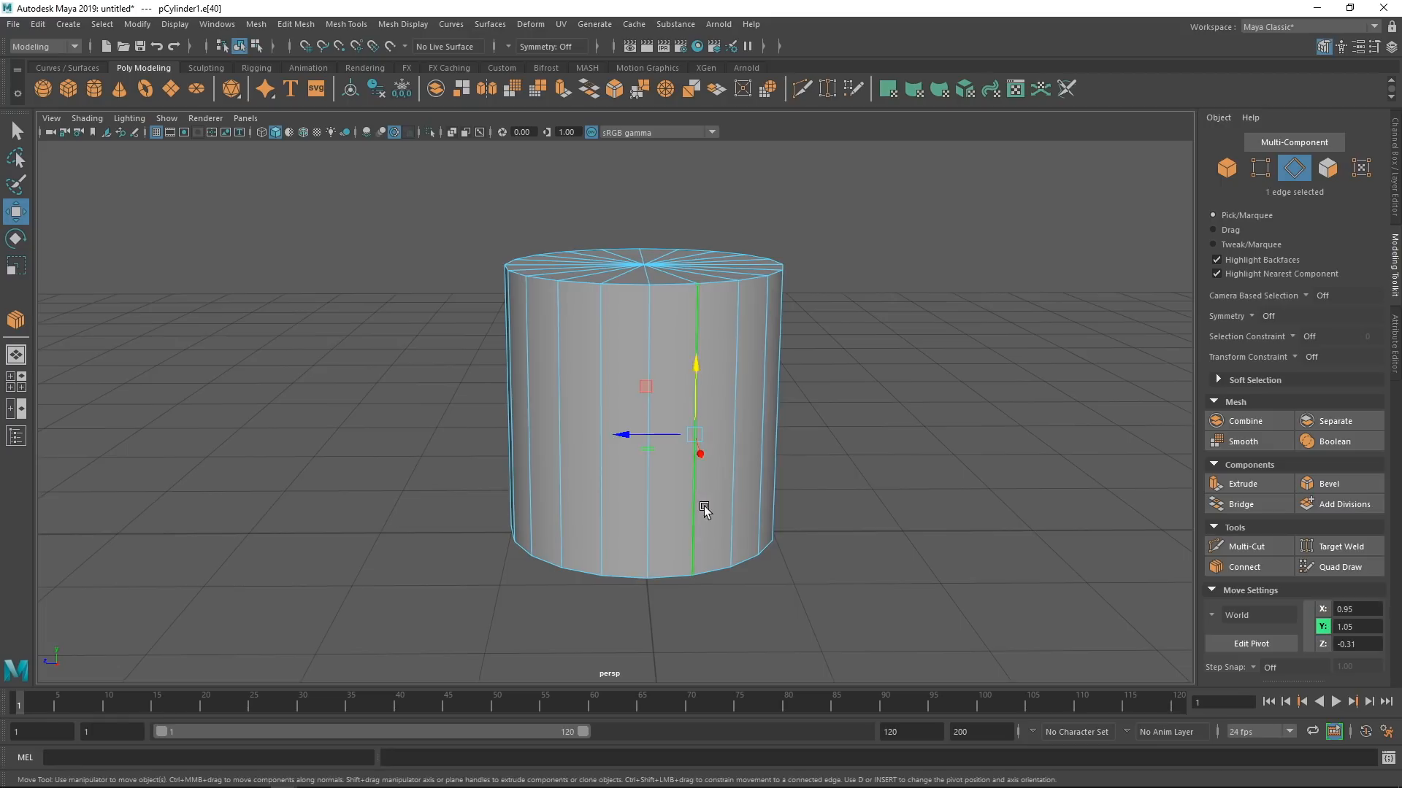
mouse_move(1243, 567)
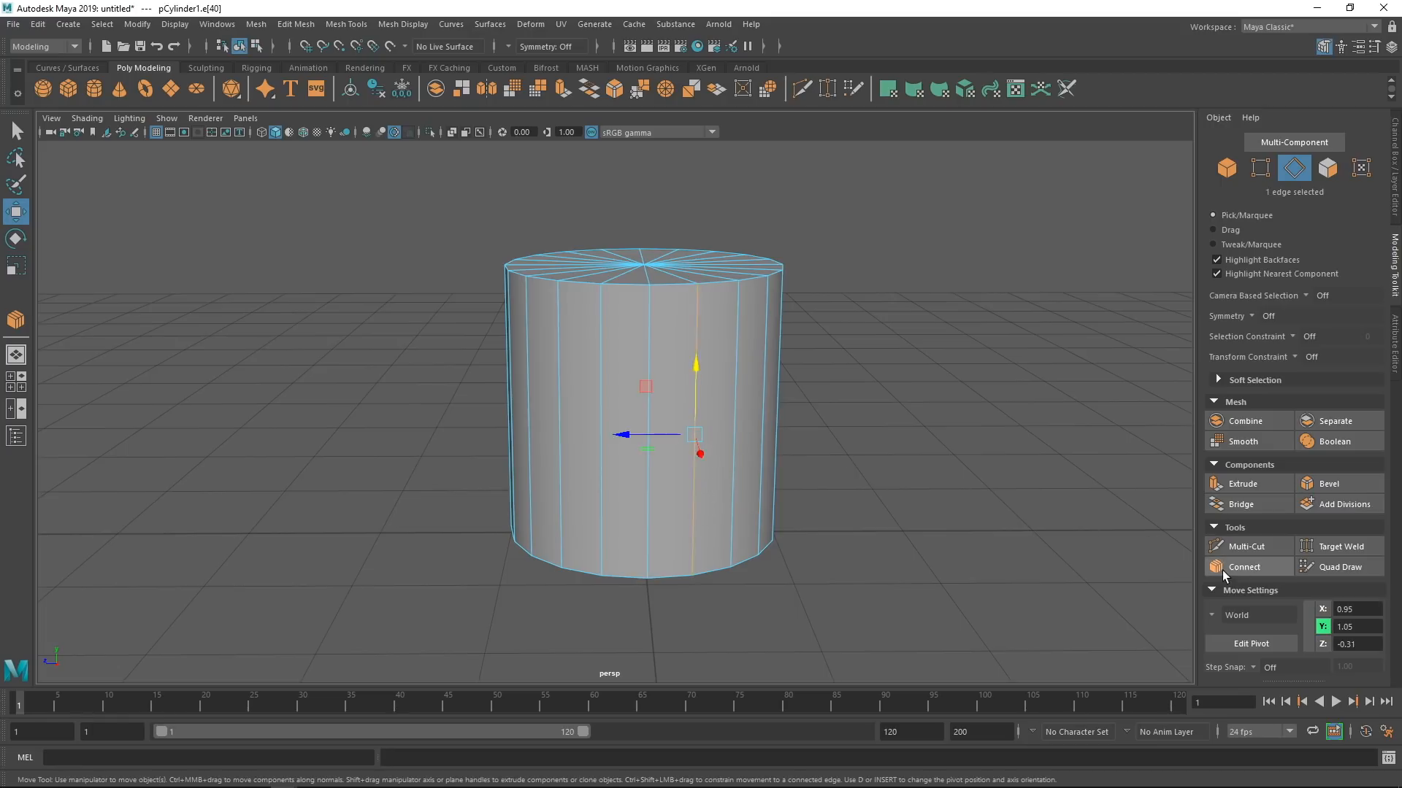
left_click(1243, 567)
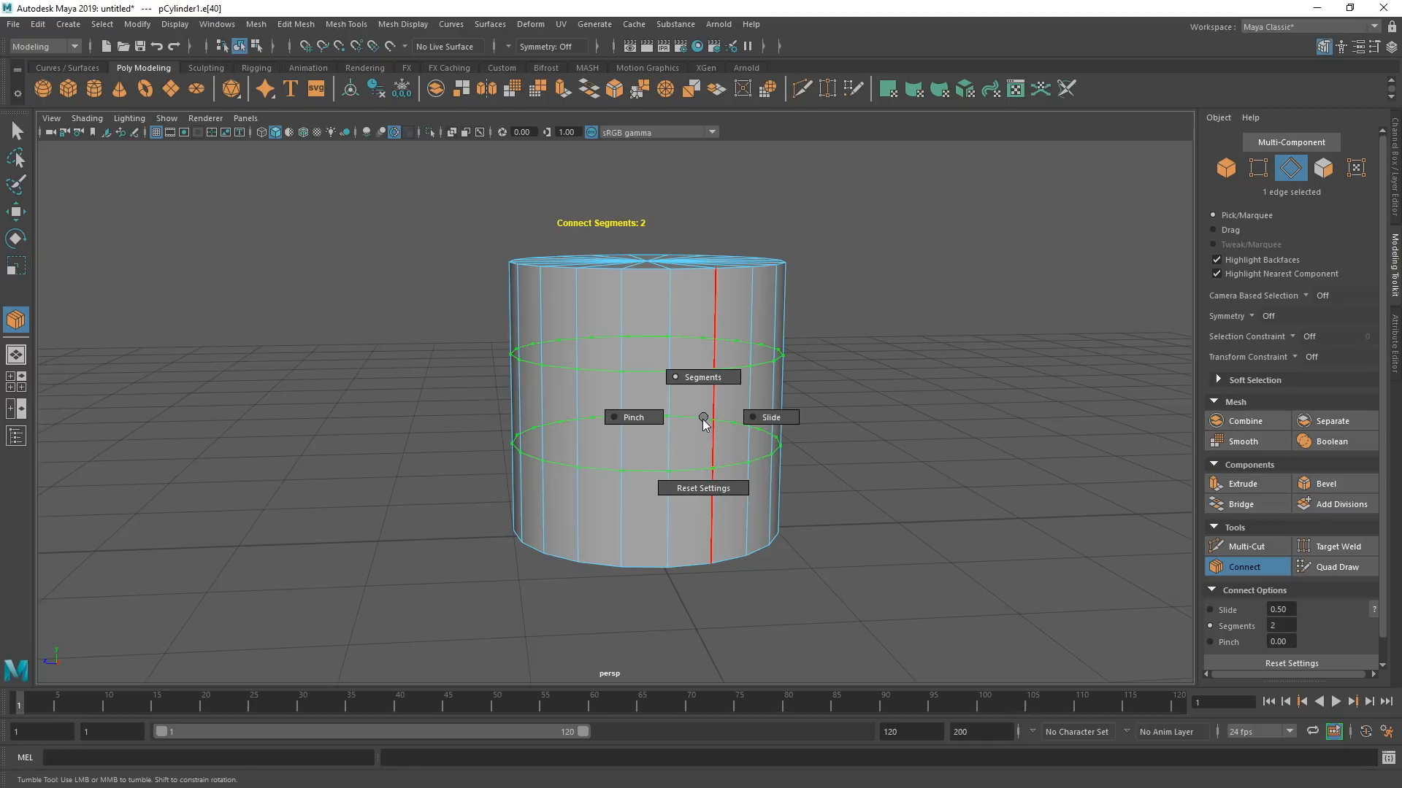
mouse_move(704, 420)
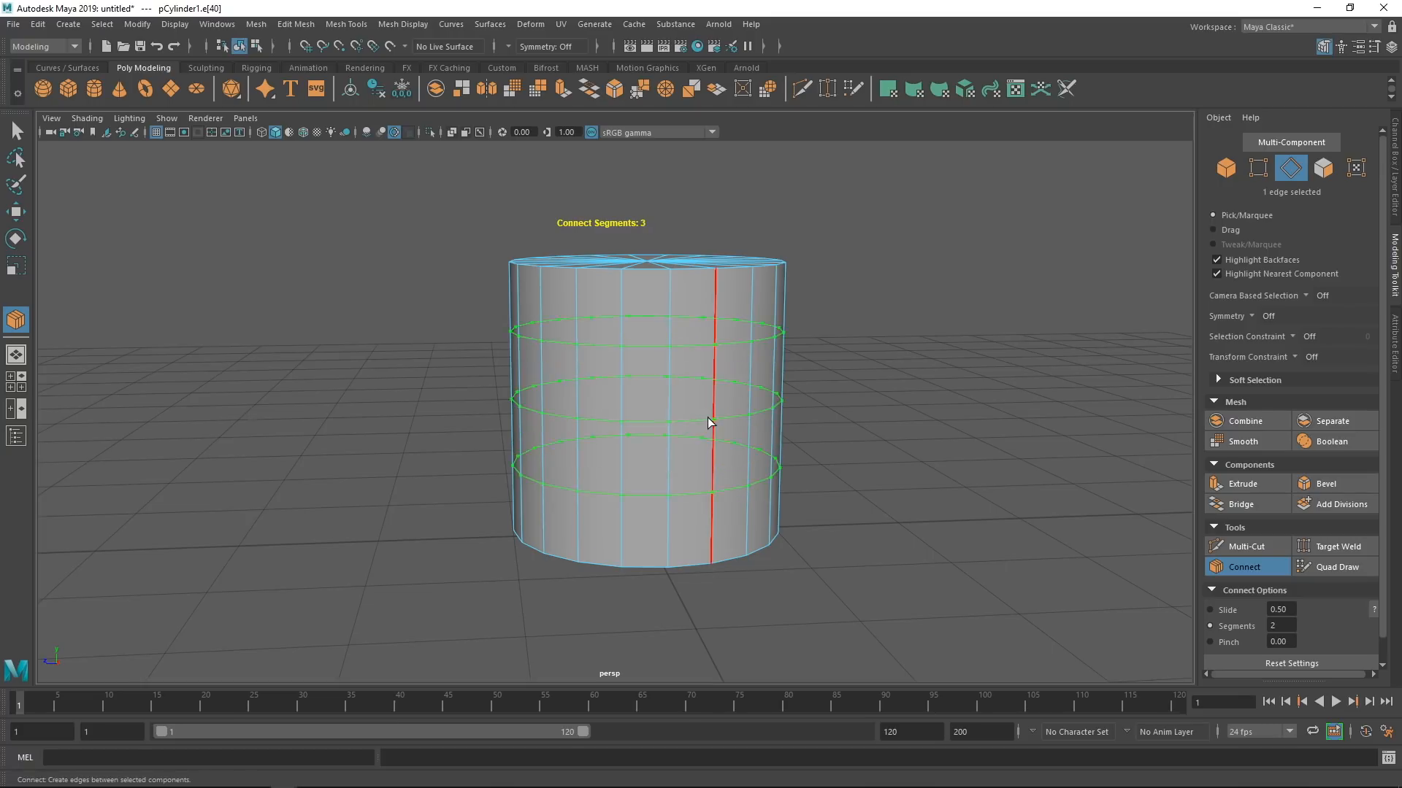
Set the Connect pinch to 1.94 toward the rims and switch to the Modeling - Expert workspace.
scroll("down", 3)
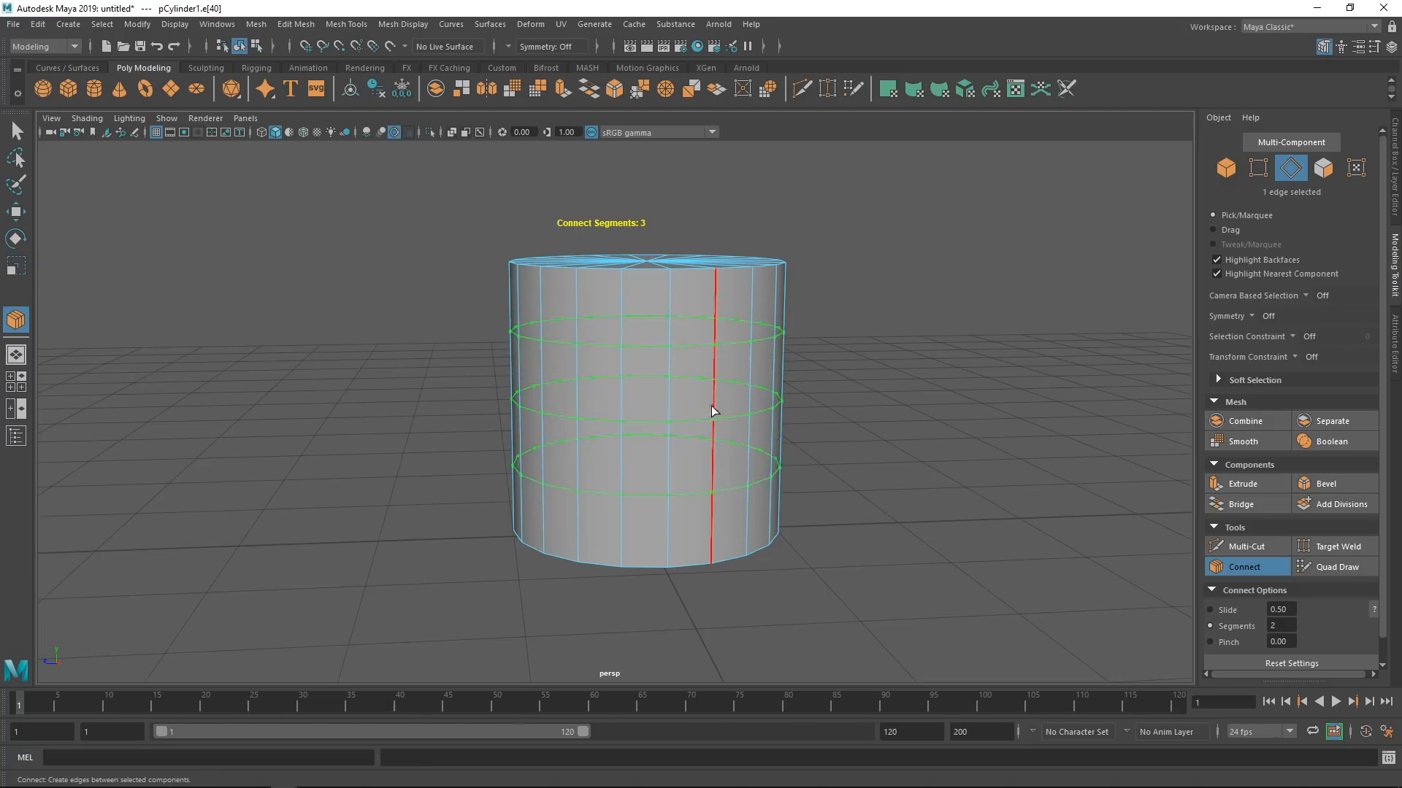
scroll("down", 3)
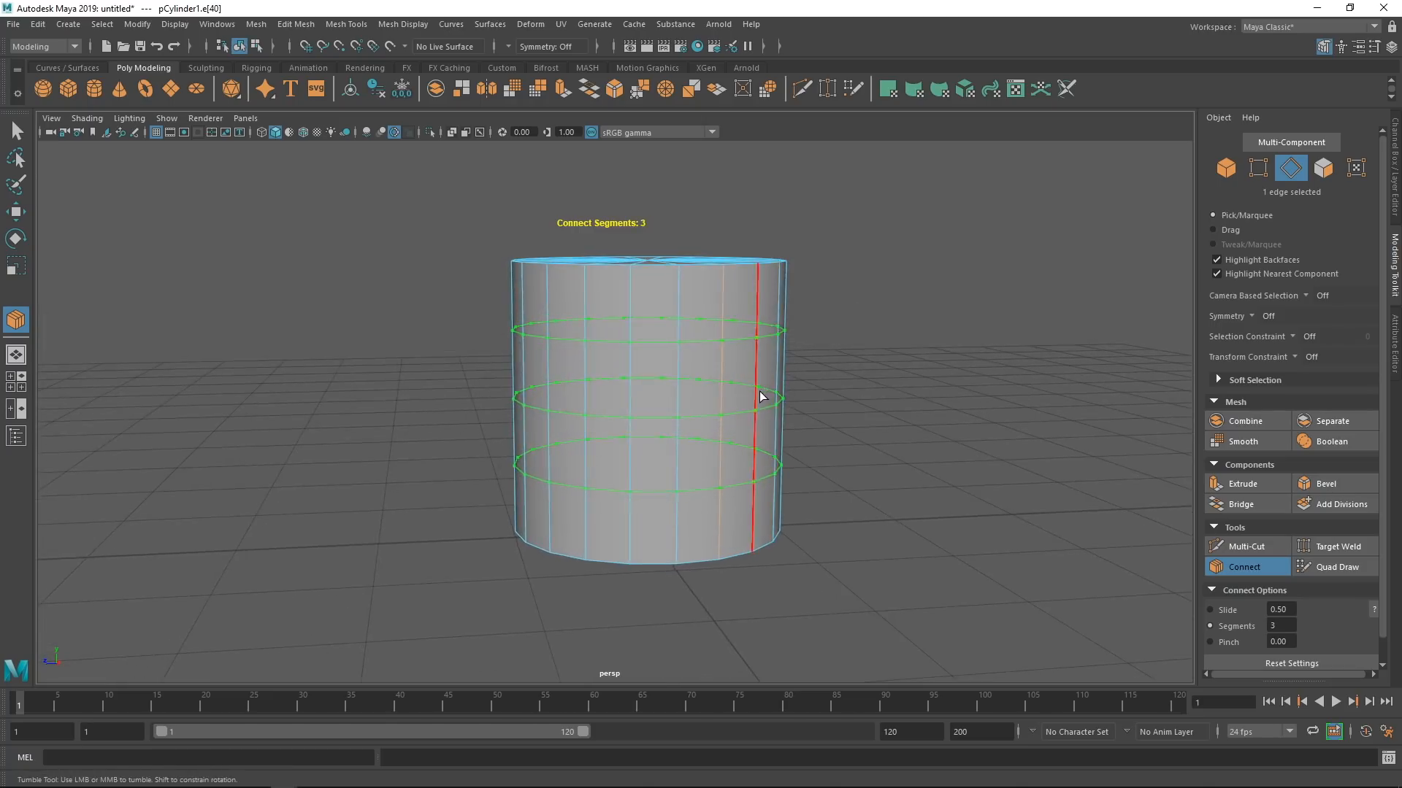
mouse_move(747, 402)
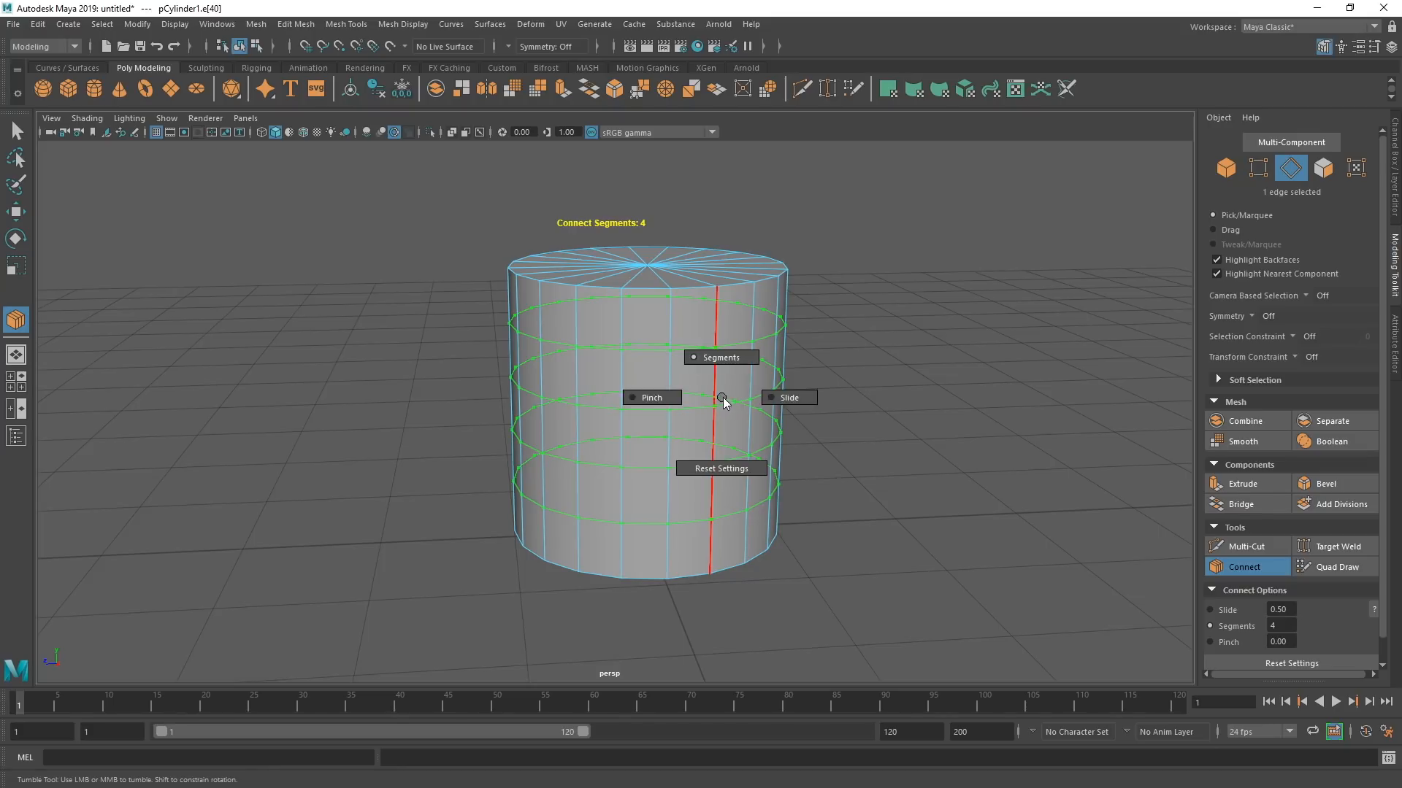
mouse_move(724, 404)
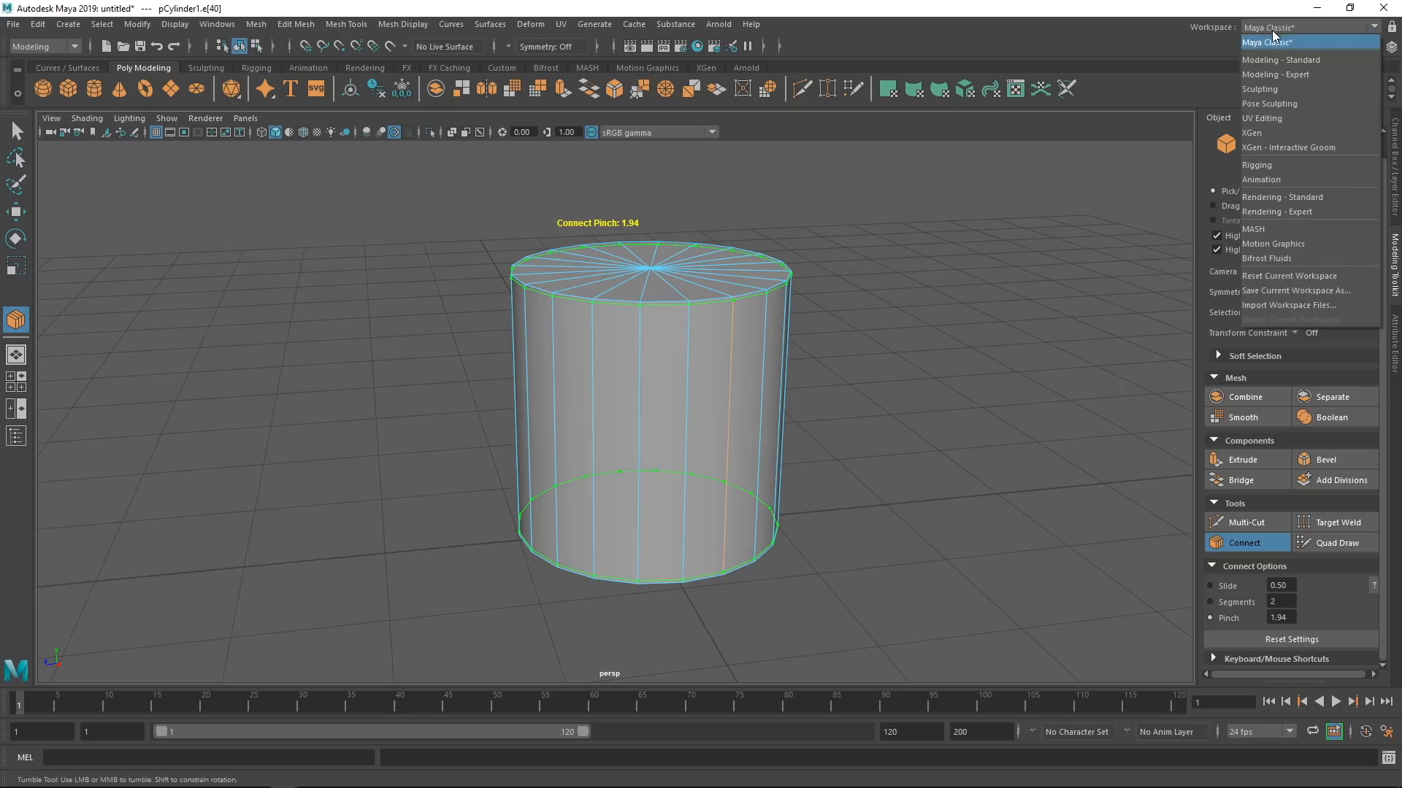
left_click(1277, 75)
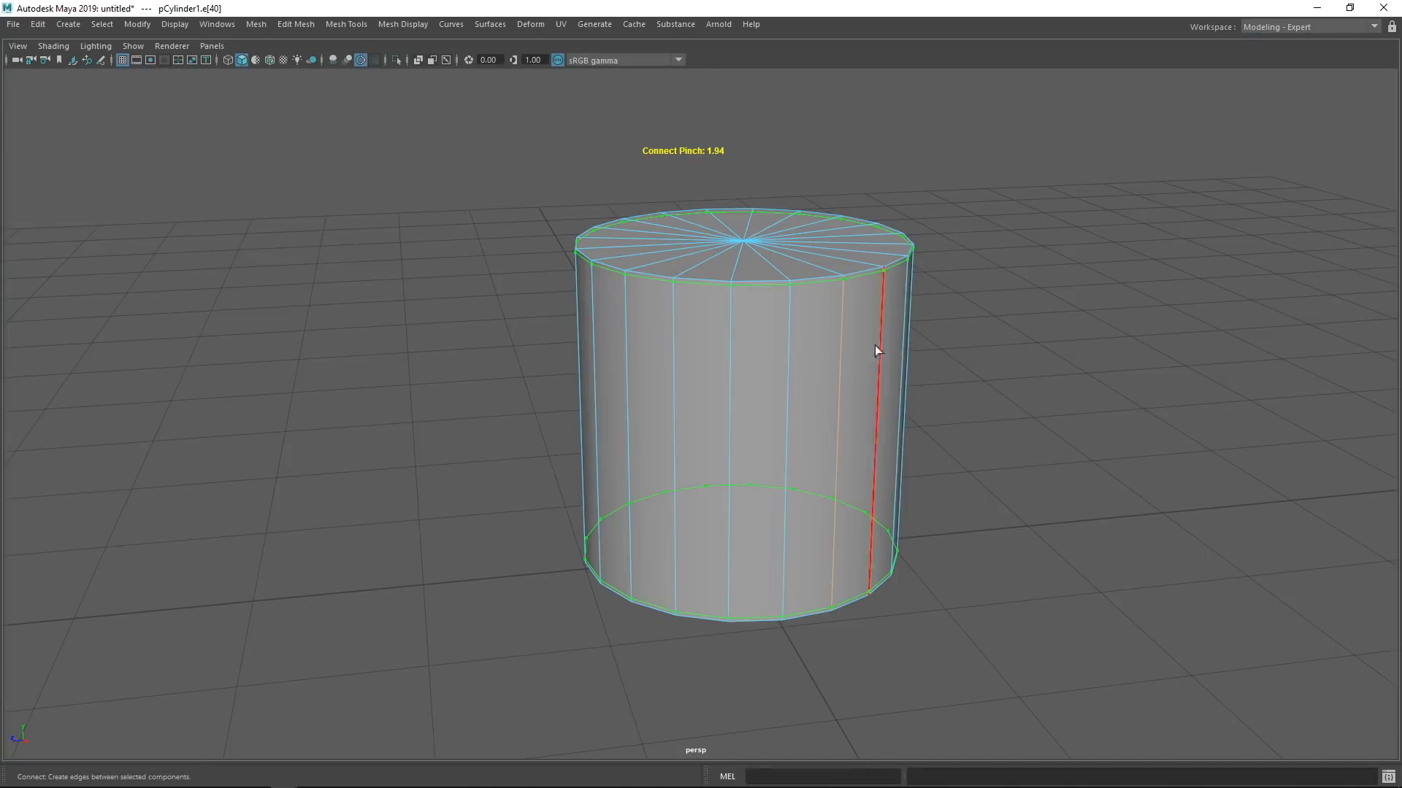